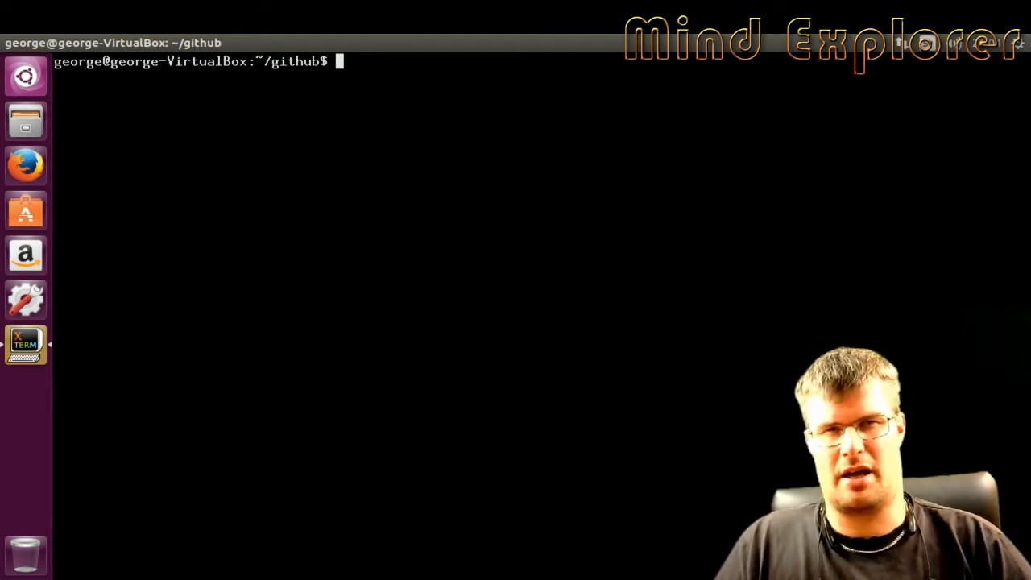
Step: Run mvn archetype:generate and choose maven-archetype-quickstart version 1.1 (option 6)
type("ma")
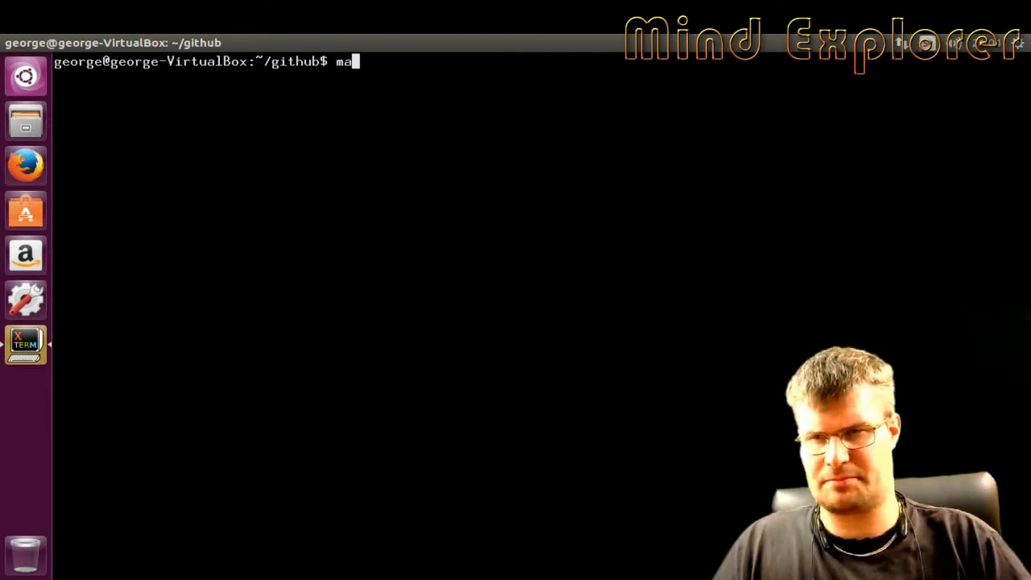
type("vn")
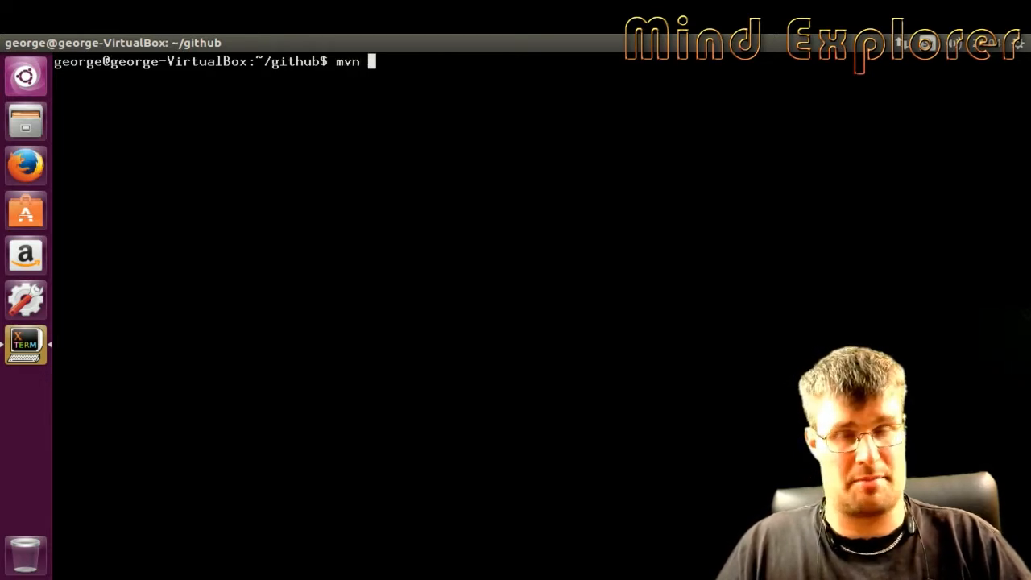
type("arc")
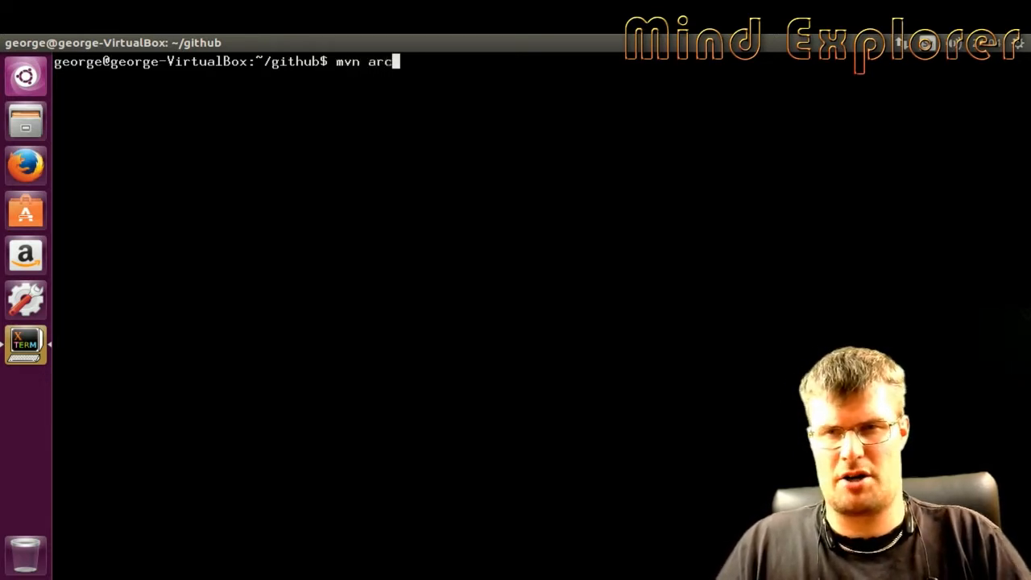
type("he")
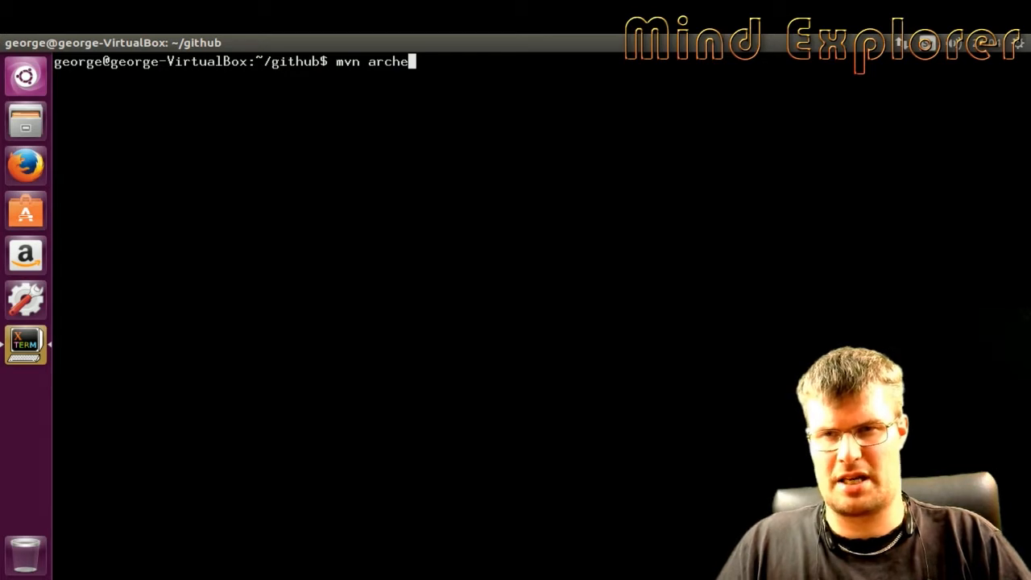
type("type:_")
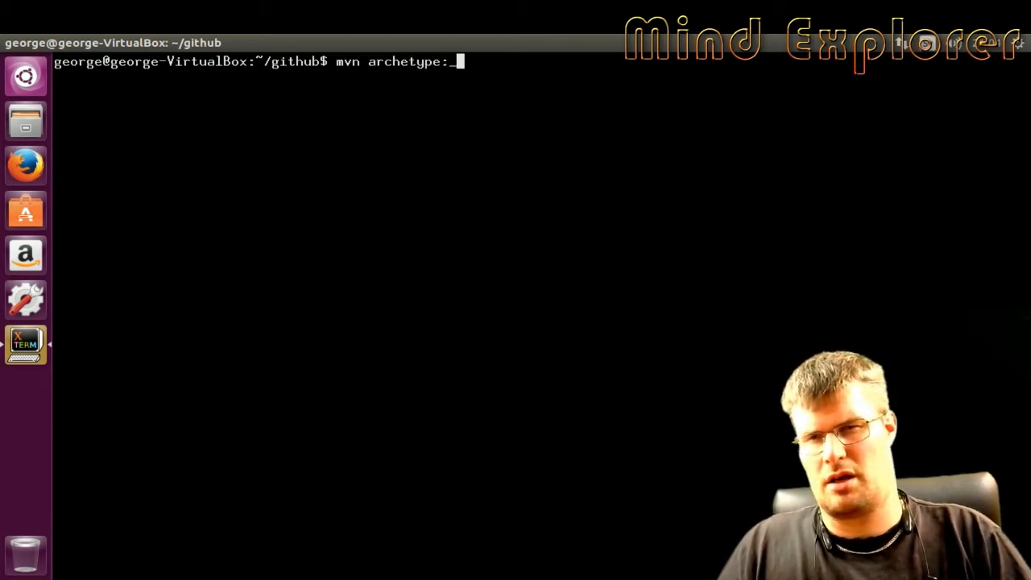
type("generat")
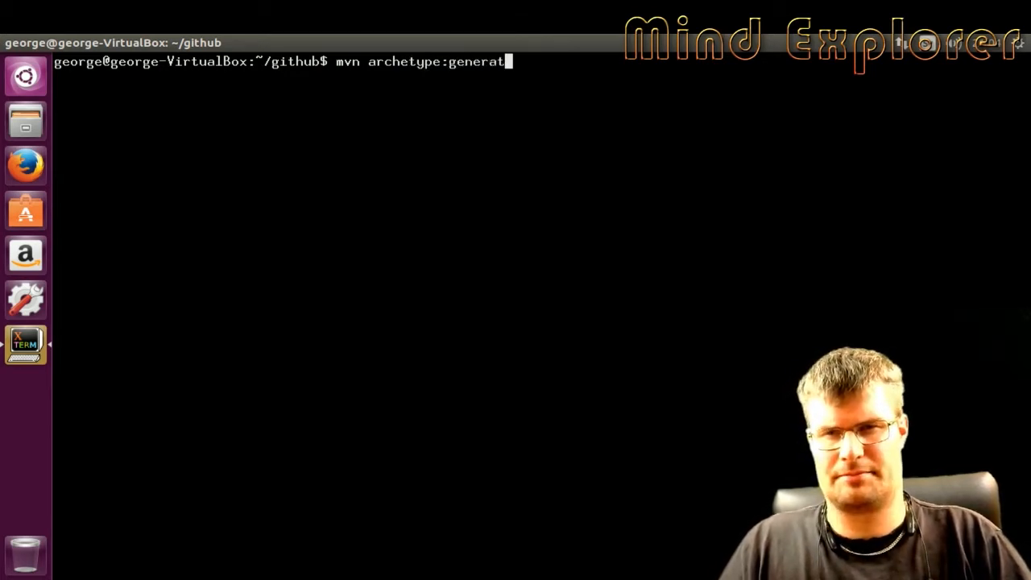
key("Return")
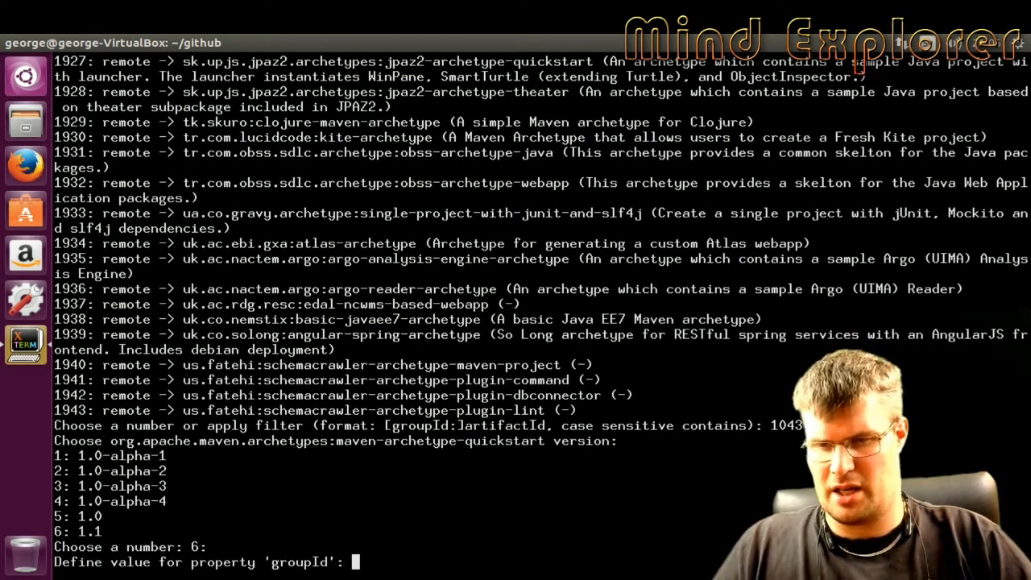
Step: Answer groupId org.ea, artifactId docker-service, package org.ea.service, then cd into docker-service/
type("org.ea")
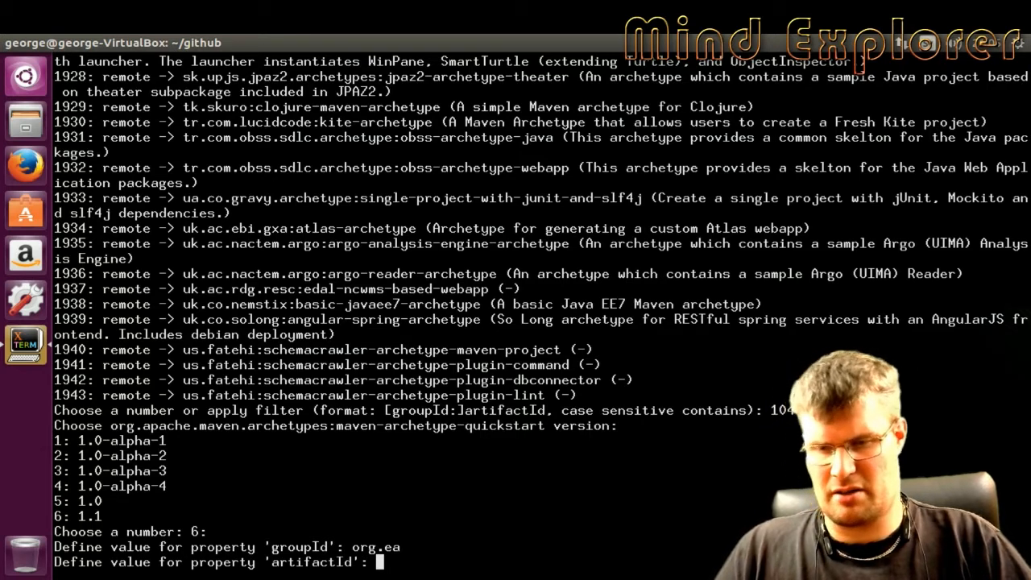
type("service")
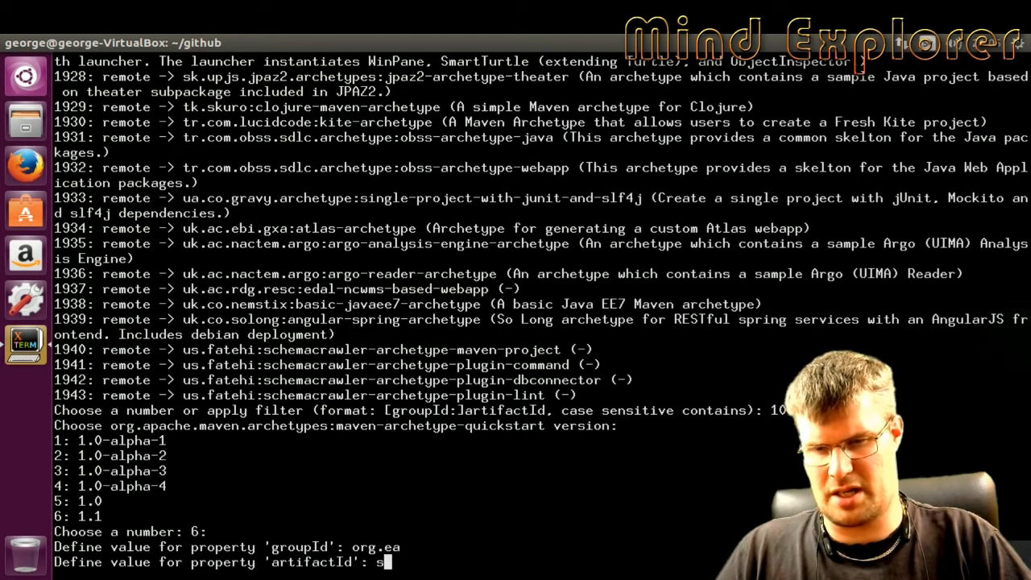
type("docker-service")
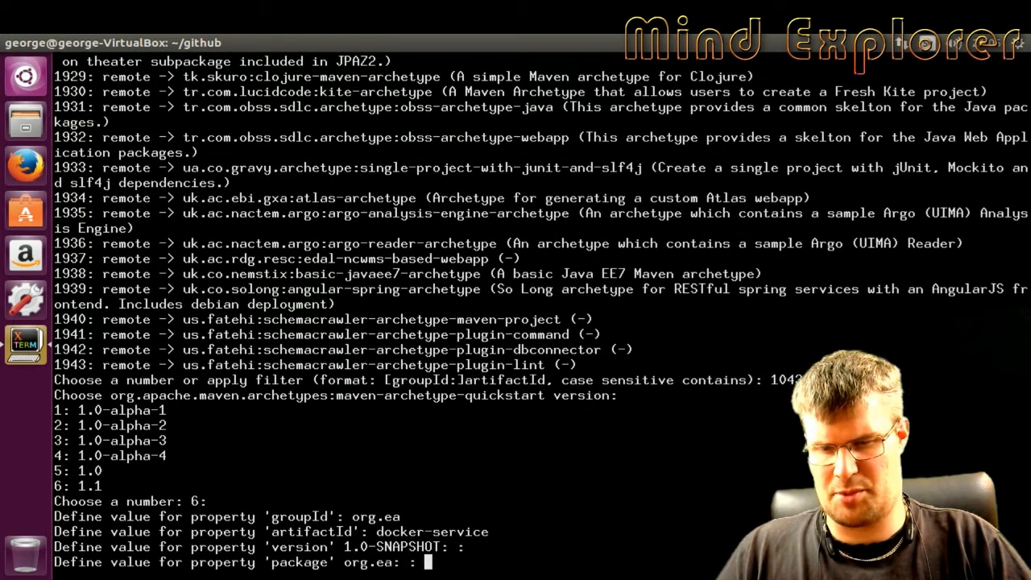
type("org.ea.sercvui")
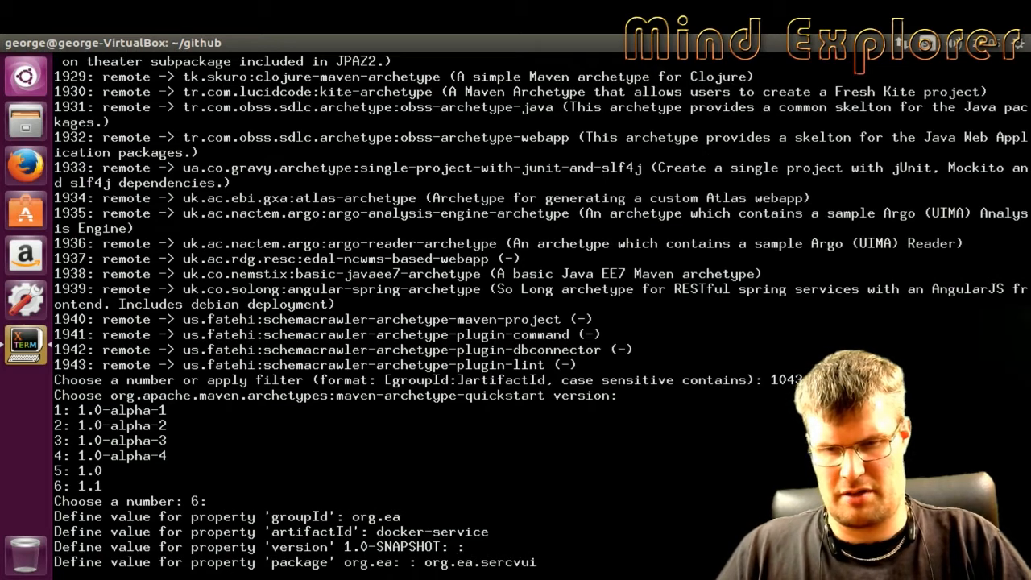
key("Return")
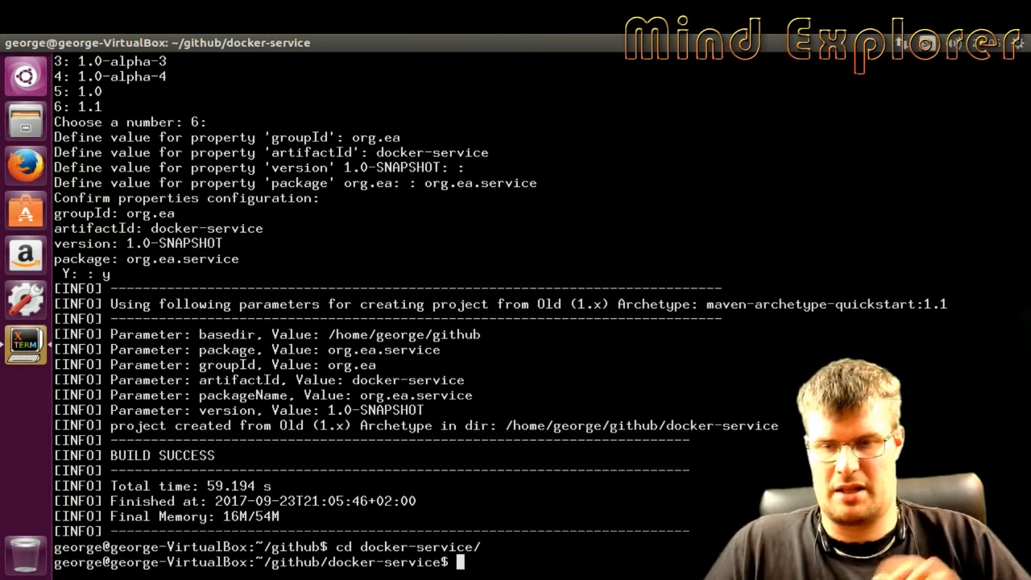
Step: Run mvn package, hit the unsupported Java 1.5 source/target error, and edit pom.xml in vi
type("ls")
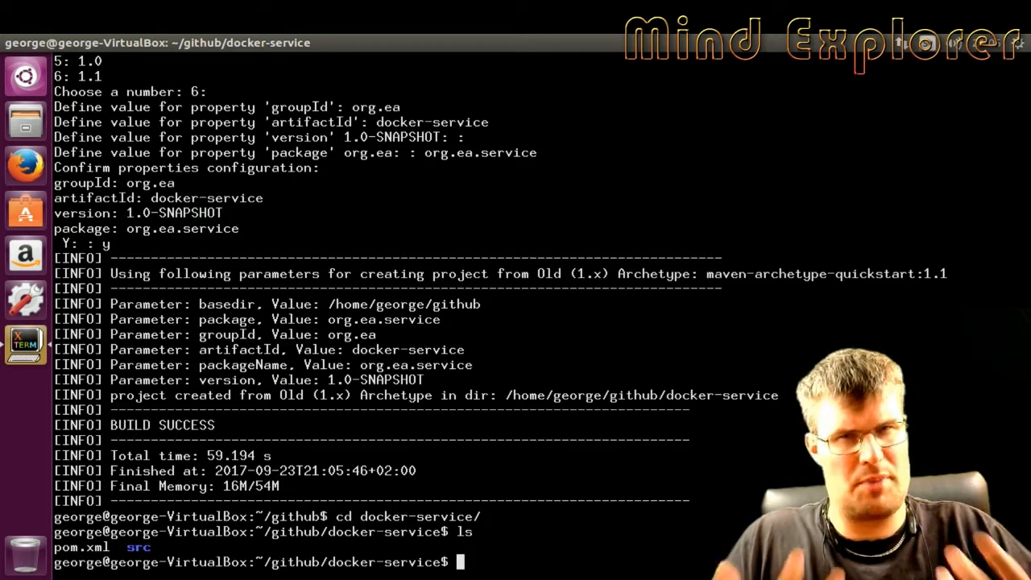
type("mvn")
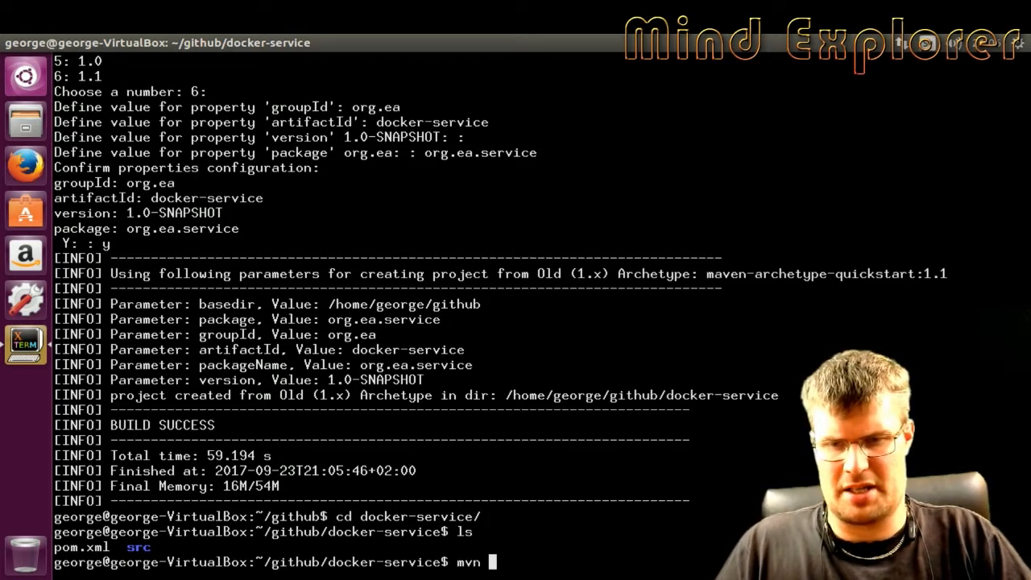
type("packia")
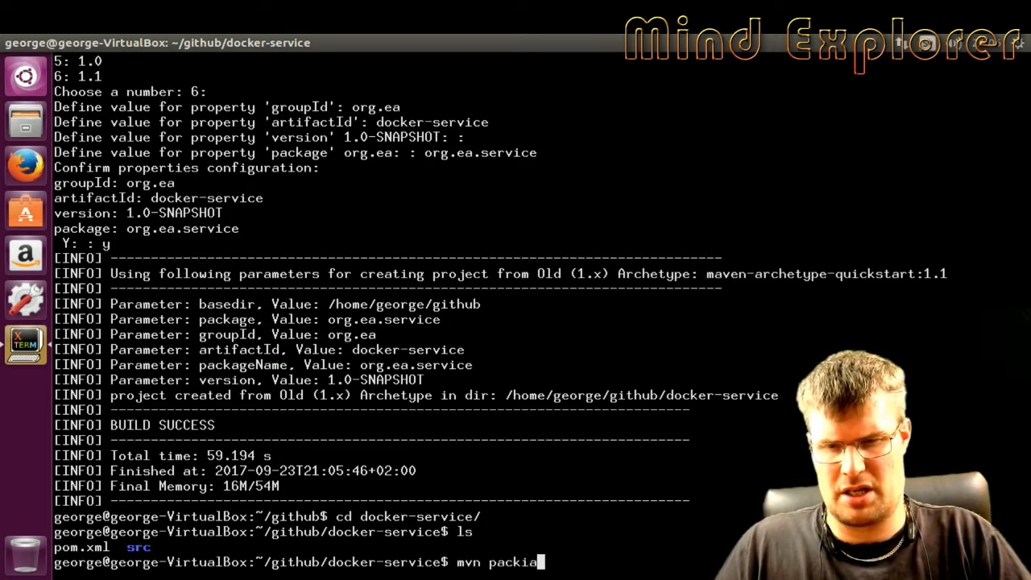
type("ge")
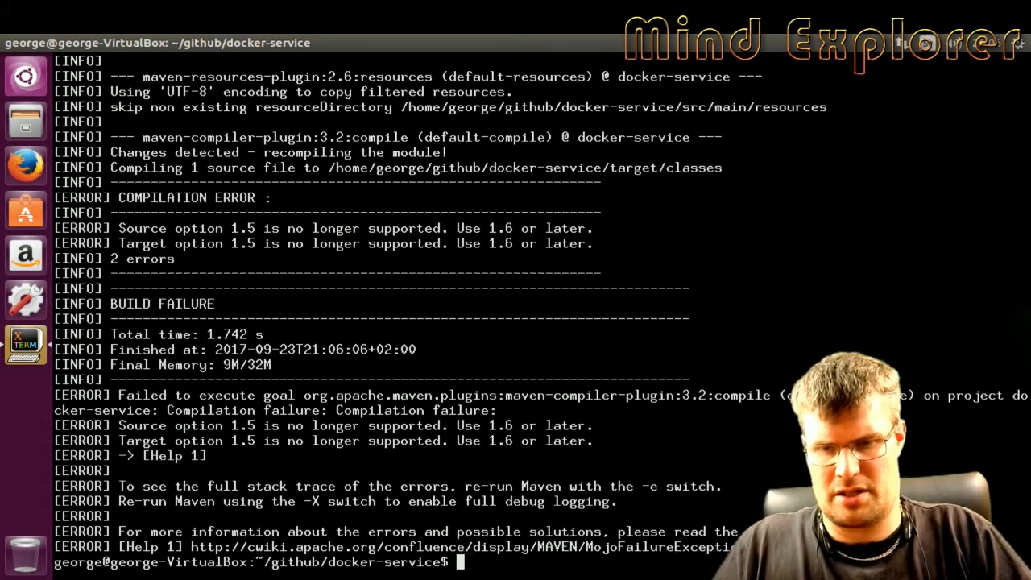
type("vi pom.xml")
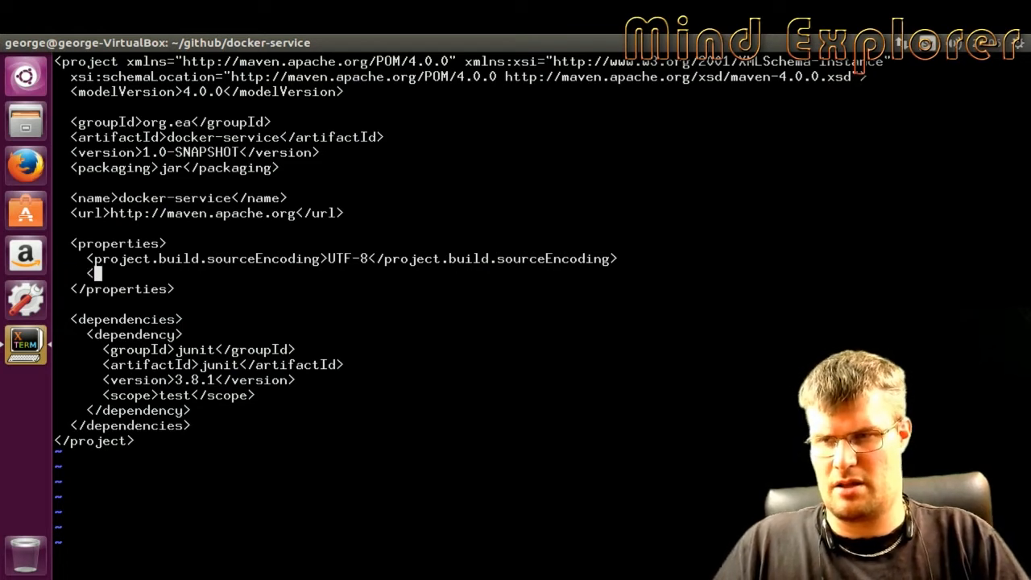
Step: Add maven.compiler.source and maven.compiler.target properties set to 1.8 inside <properties>
type("<maven.com")
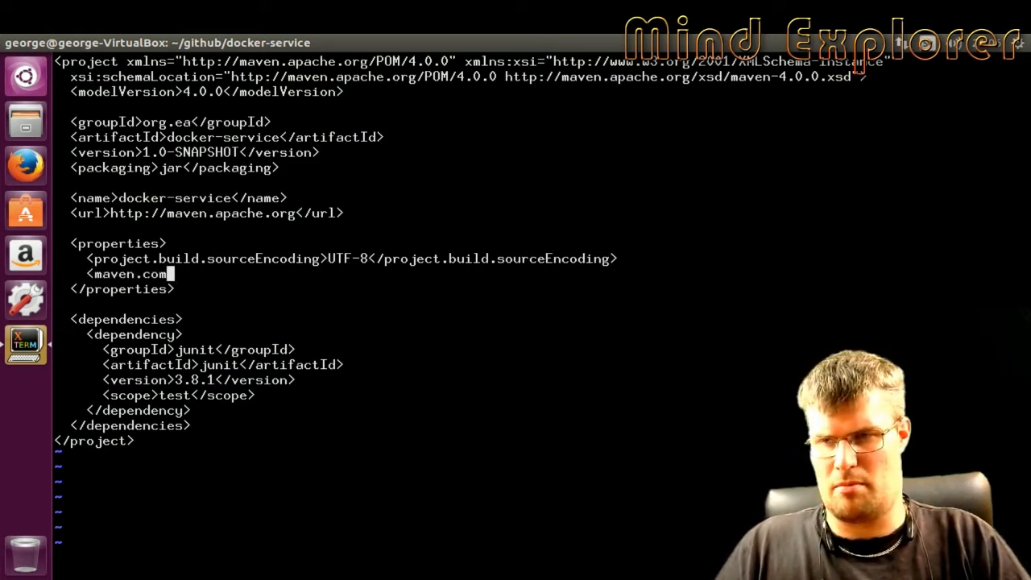
type("piler.sou")
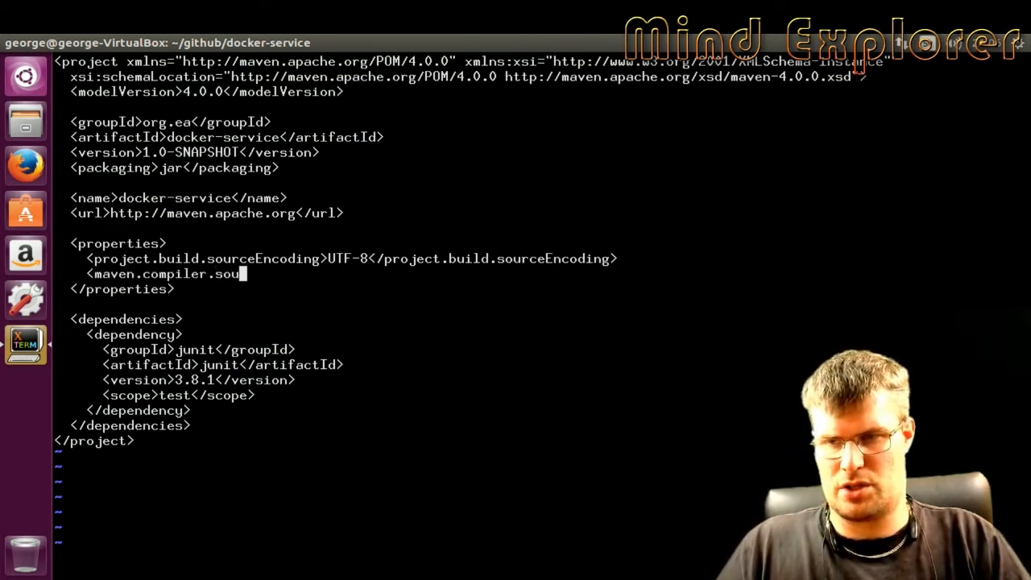
type("rce>1.8</")
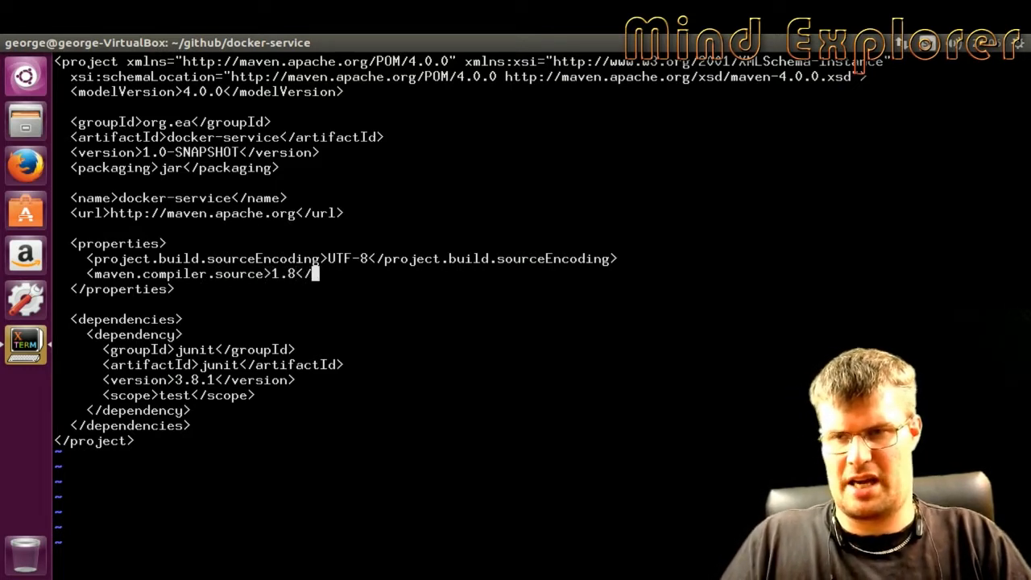
type("MAV")
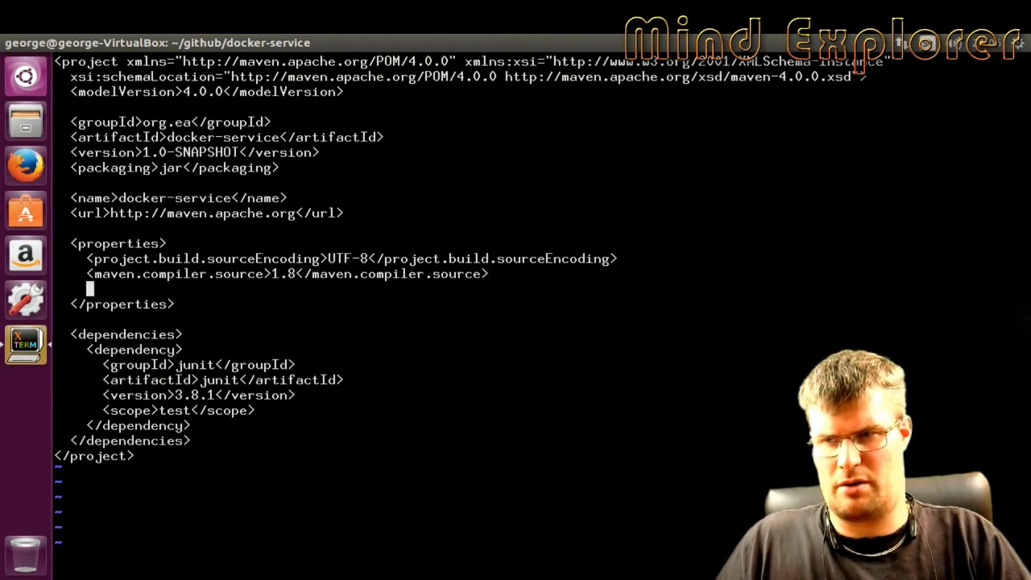
type("<mave")
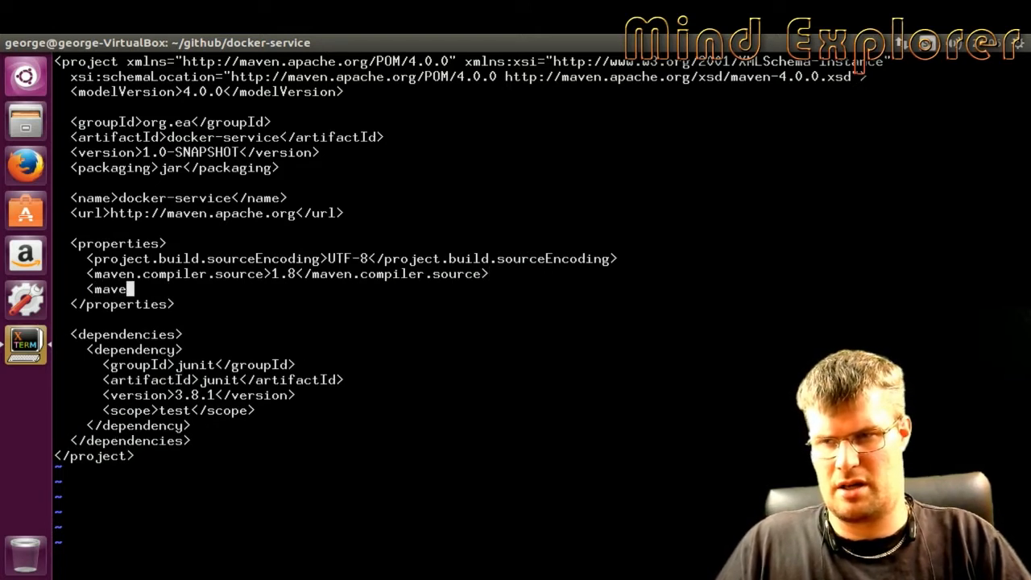
type("n.compil")
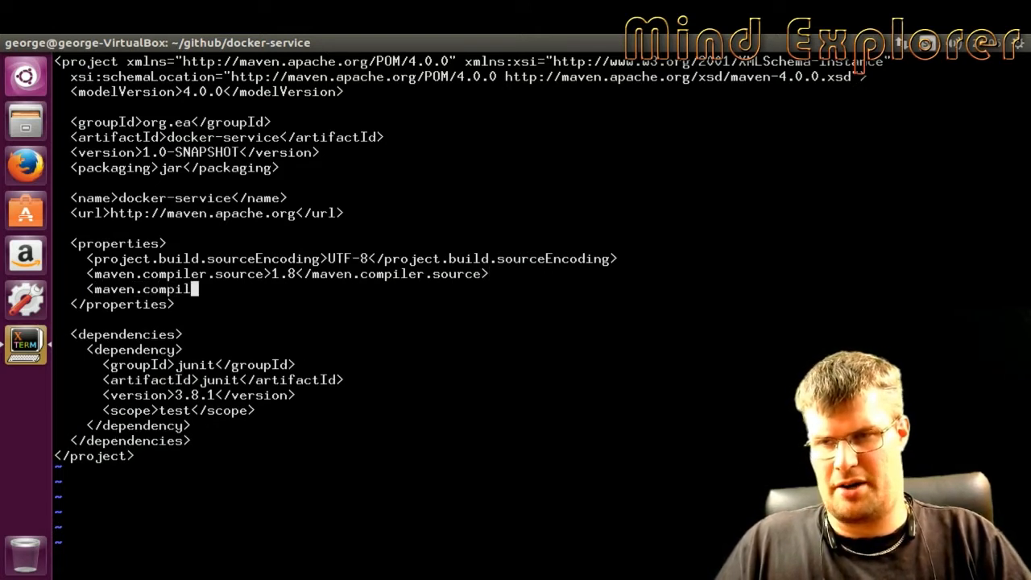
type("er.target>")
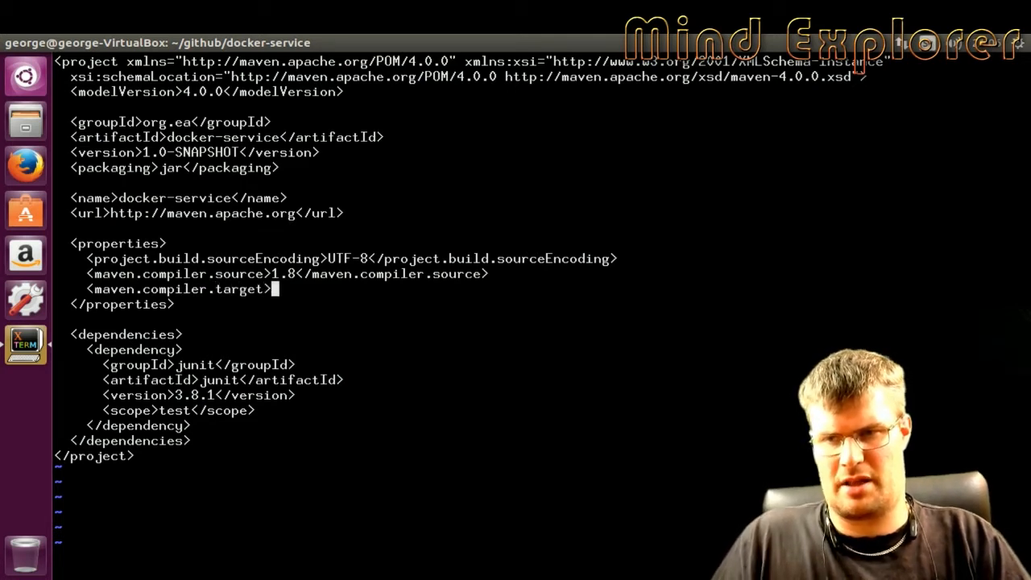
type("1.8</")
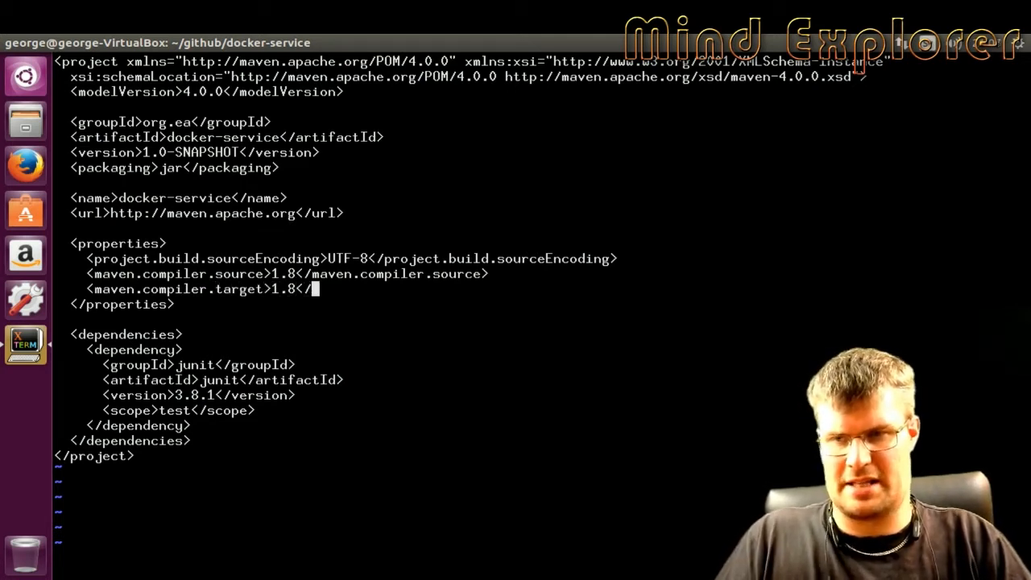
type("mae")
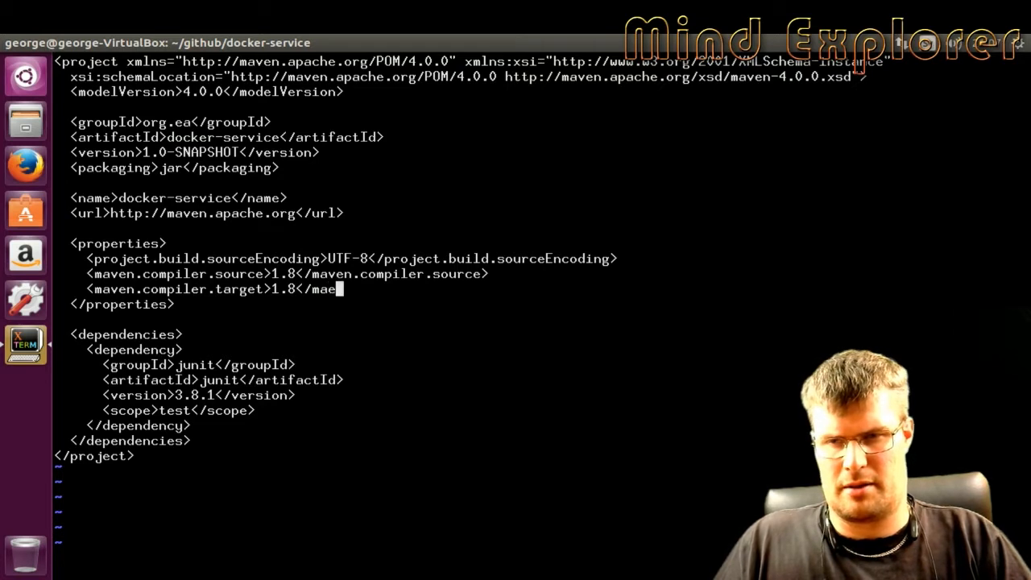
type("ven.compiler.")
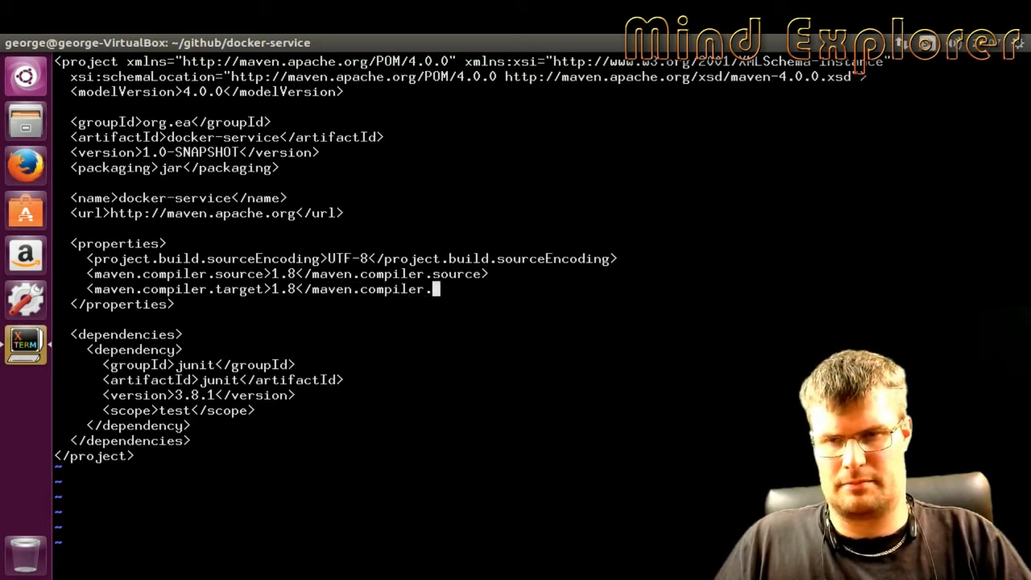
type("target")
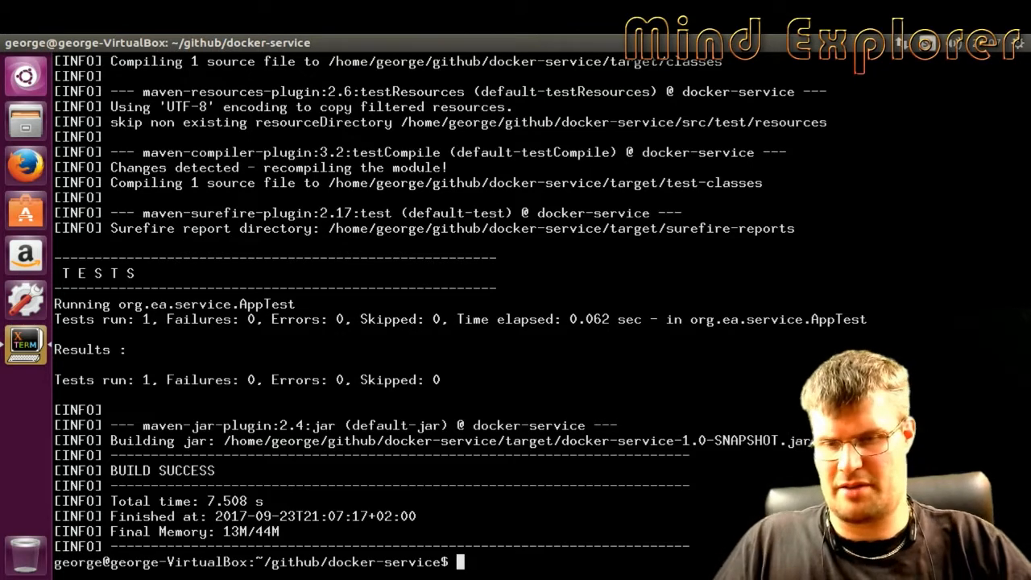
Step: Launch Atom on src/main/java/org/ea/service/App.java from the terminal
type("atom src/")
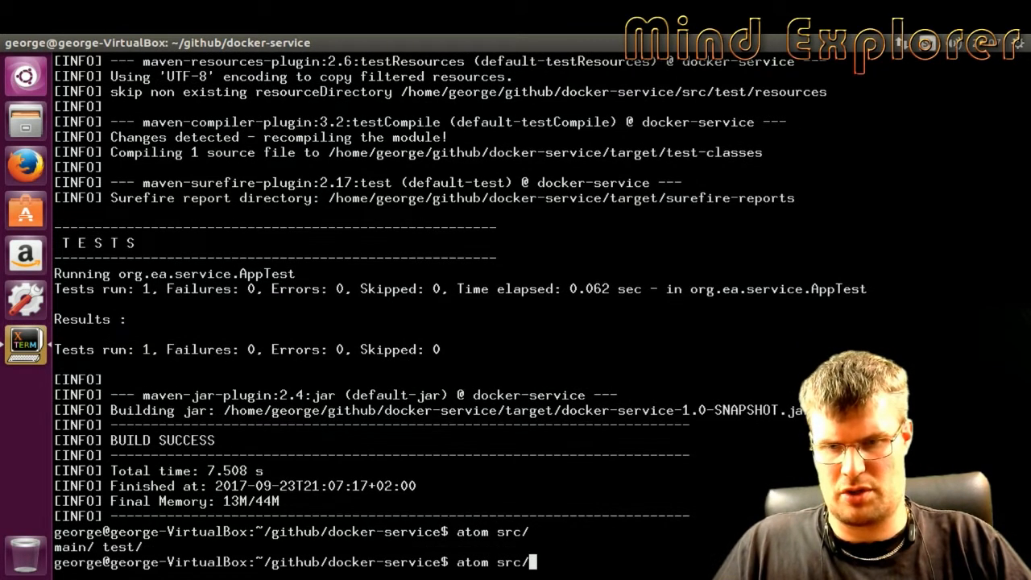
type("main/java/org/ea/service")
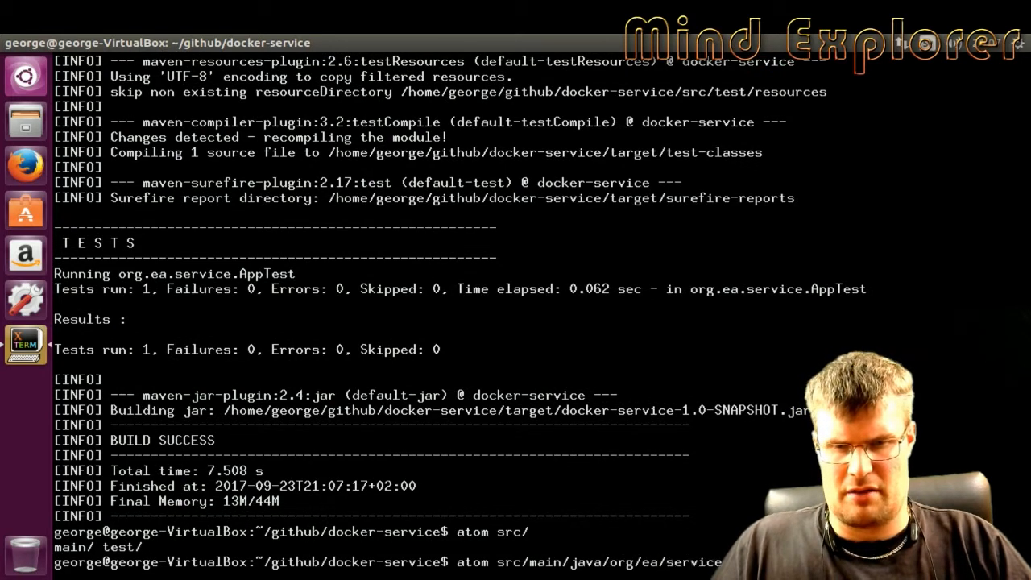
key("Return")
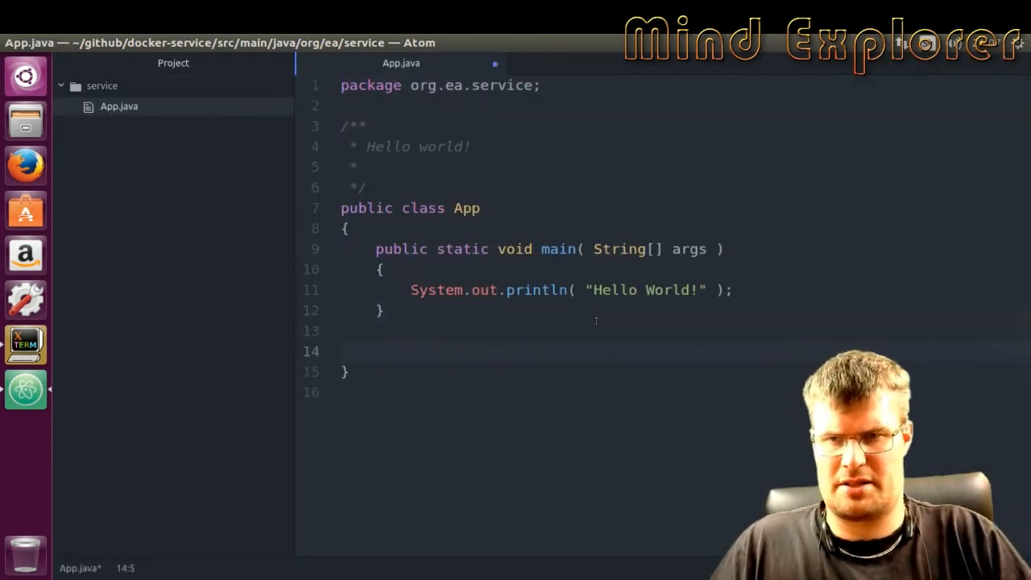
Step: Write static sleep(int nanos) wrapping Thread.sleep(nanos) in try/catch with e.printStackTrace()
type("public stag")
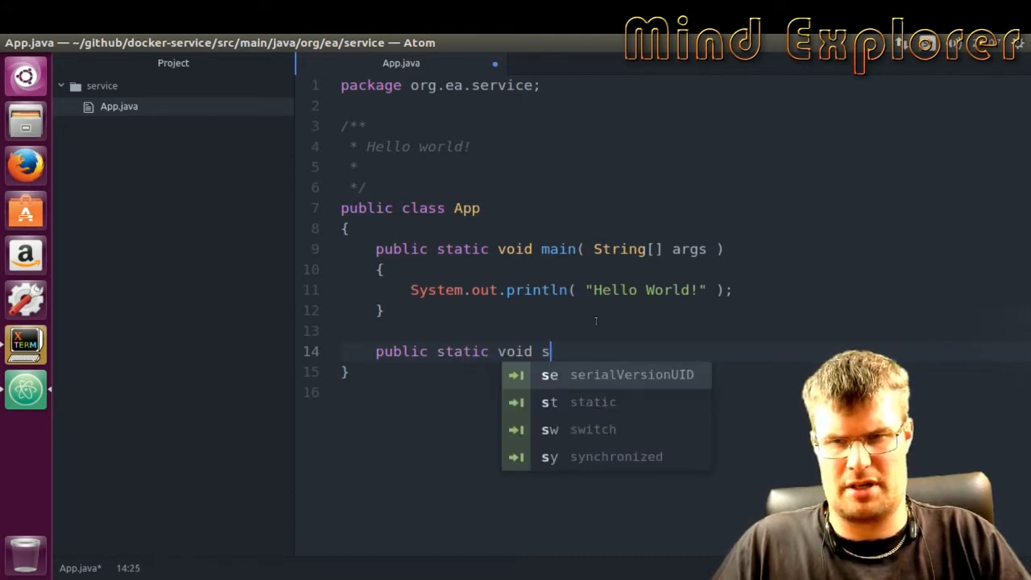
type("leep()")
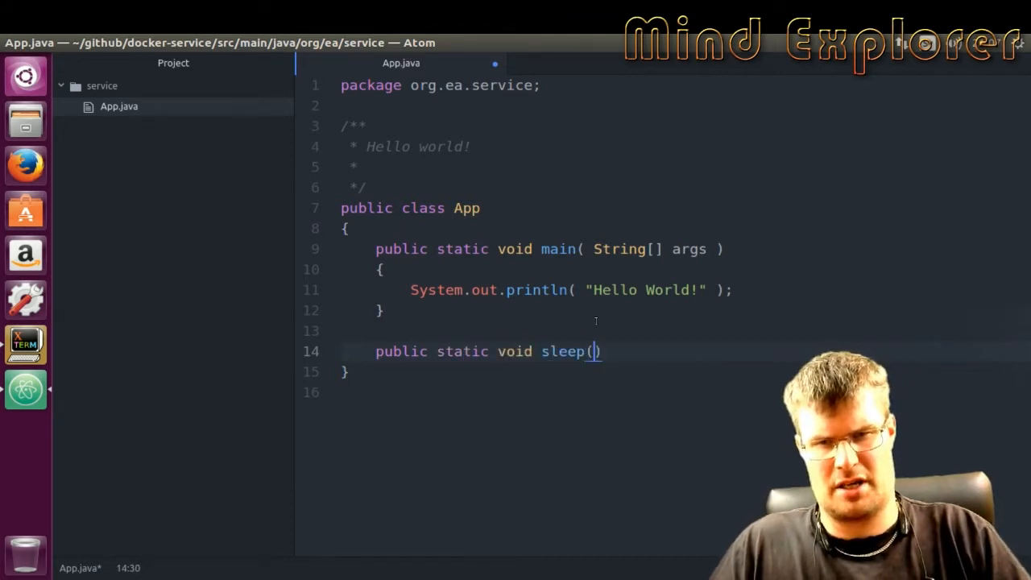
type("int nan")
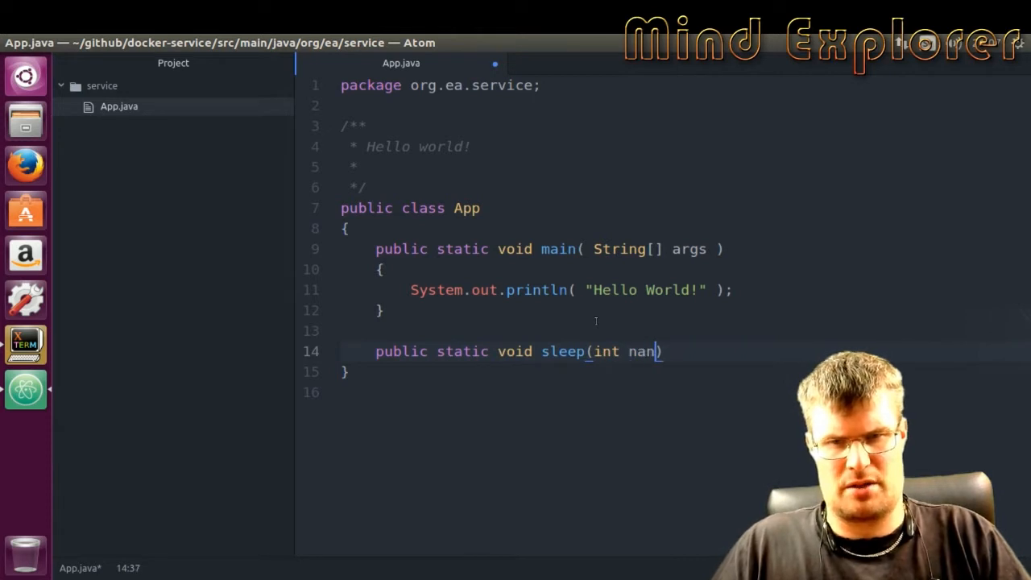
type("os) {")
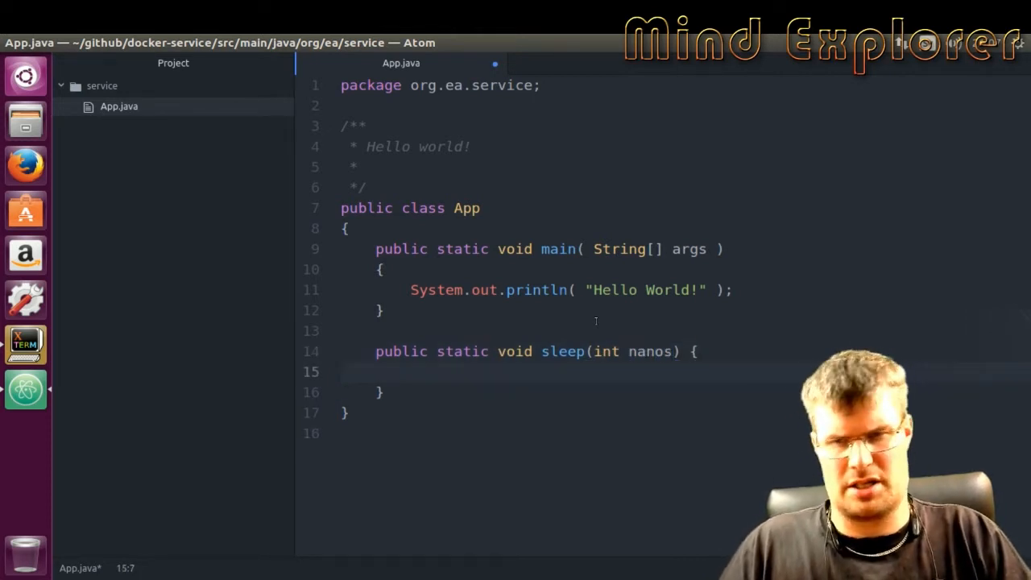
type("try {")
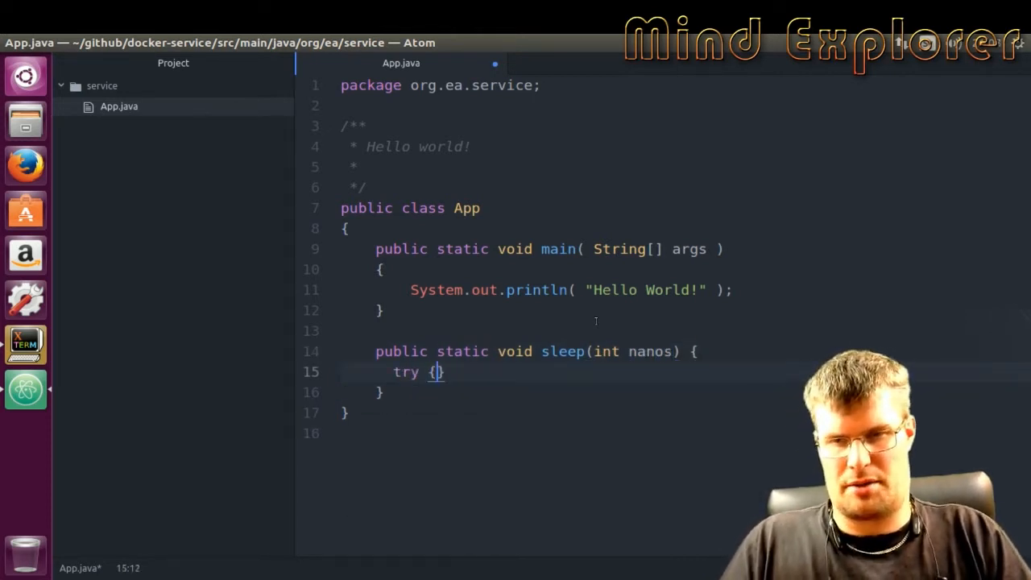
type("T")
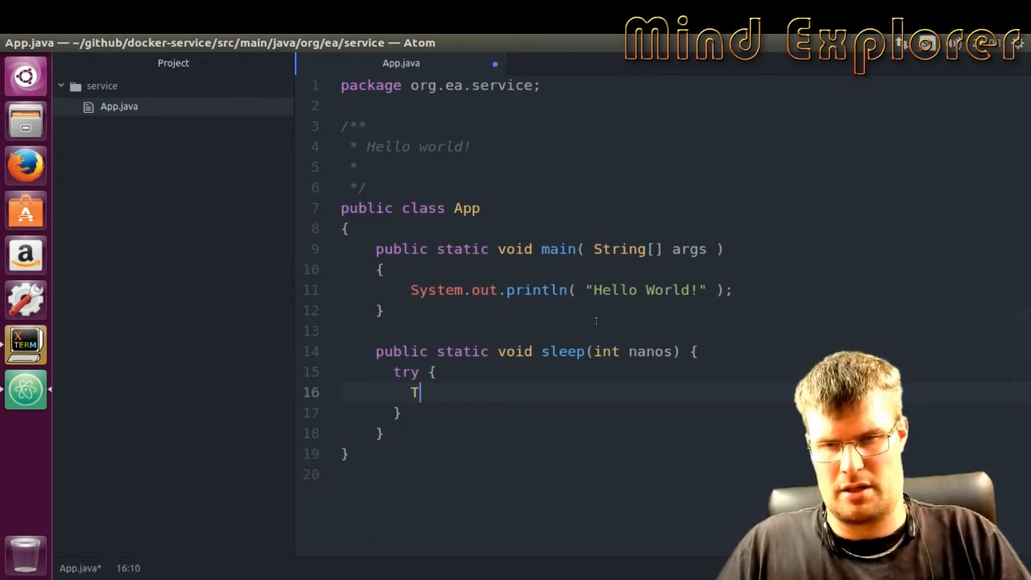
type("hread.s")
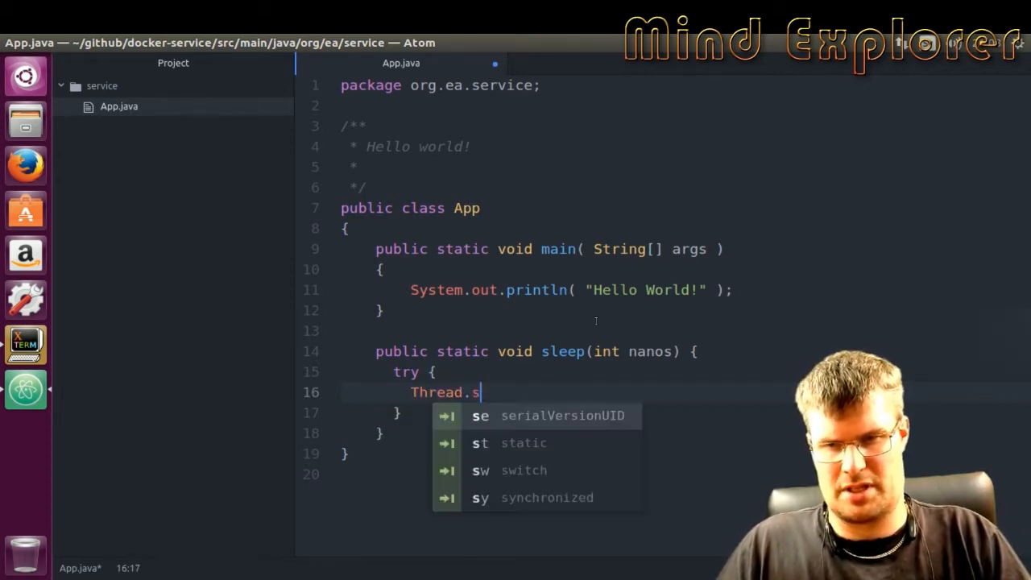
type("leep()")
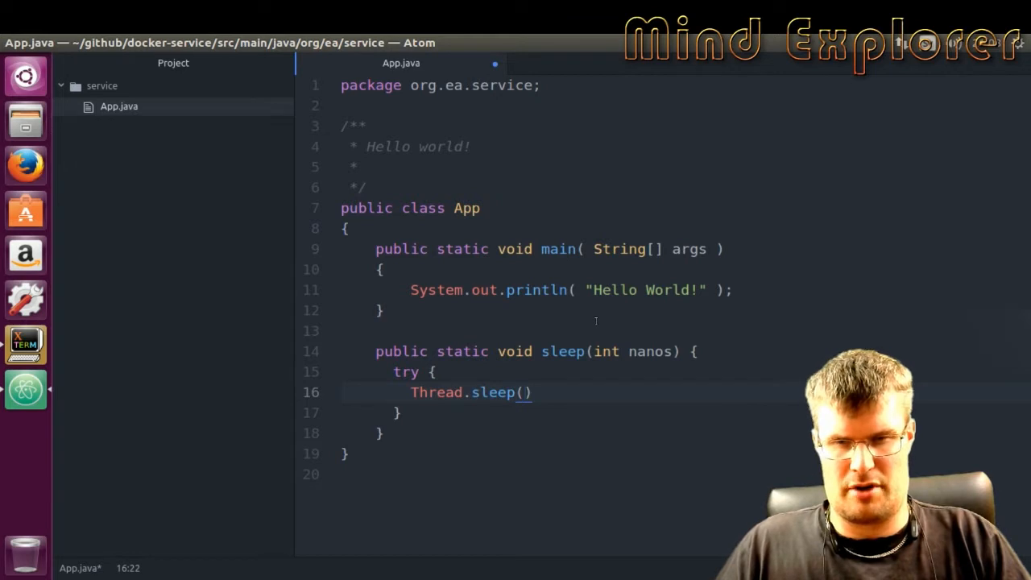
type("nanos")
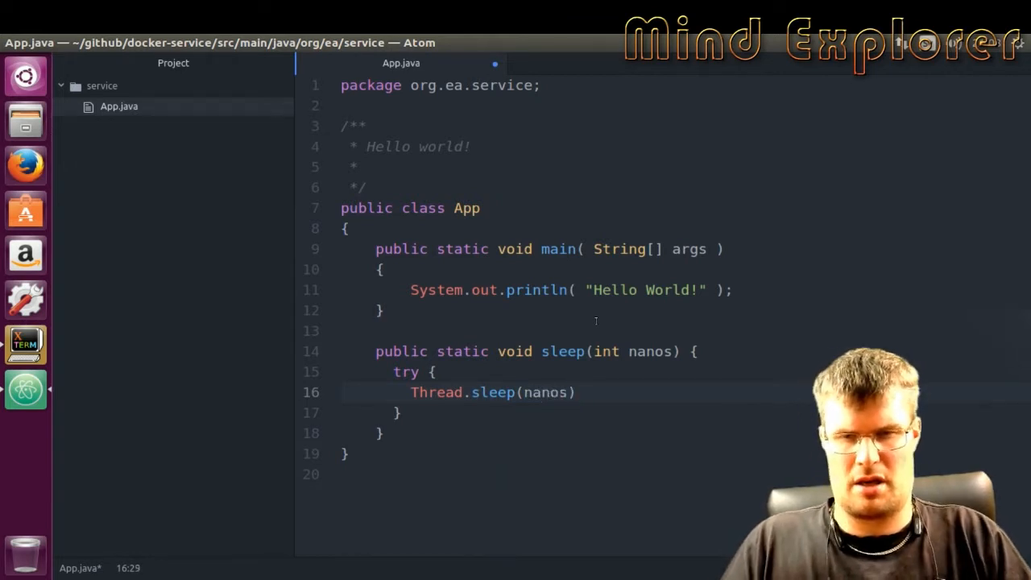
type(";")
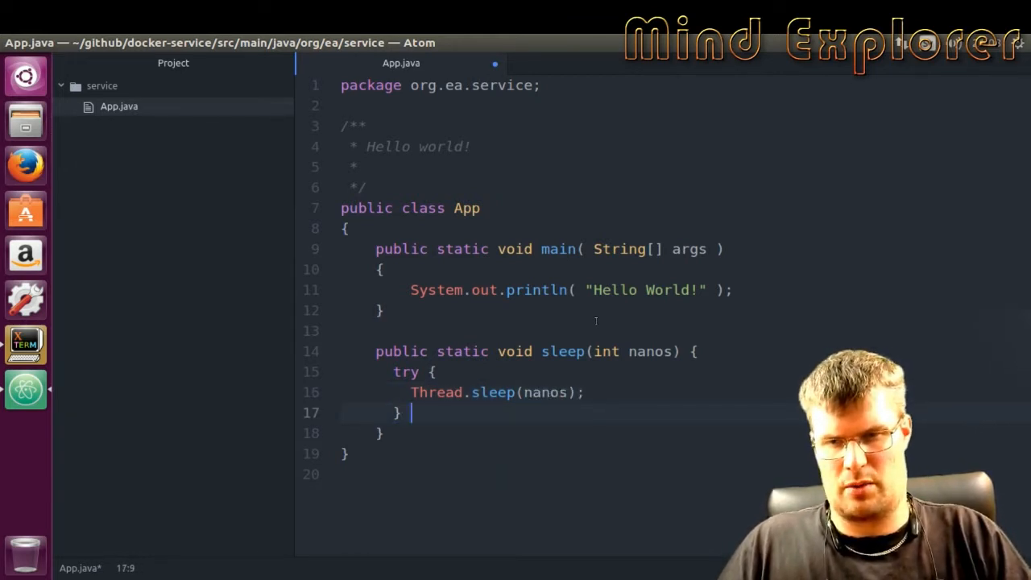
type("catch (Exc)")
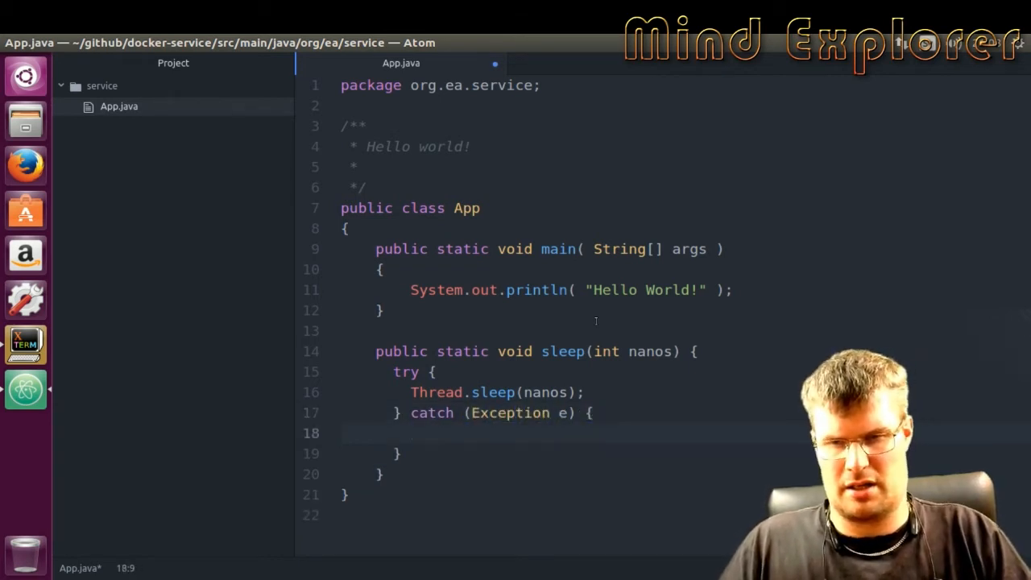
type("e.printSta")
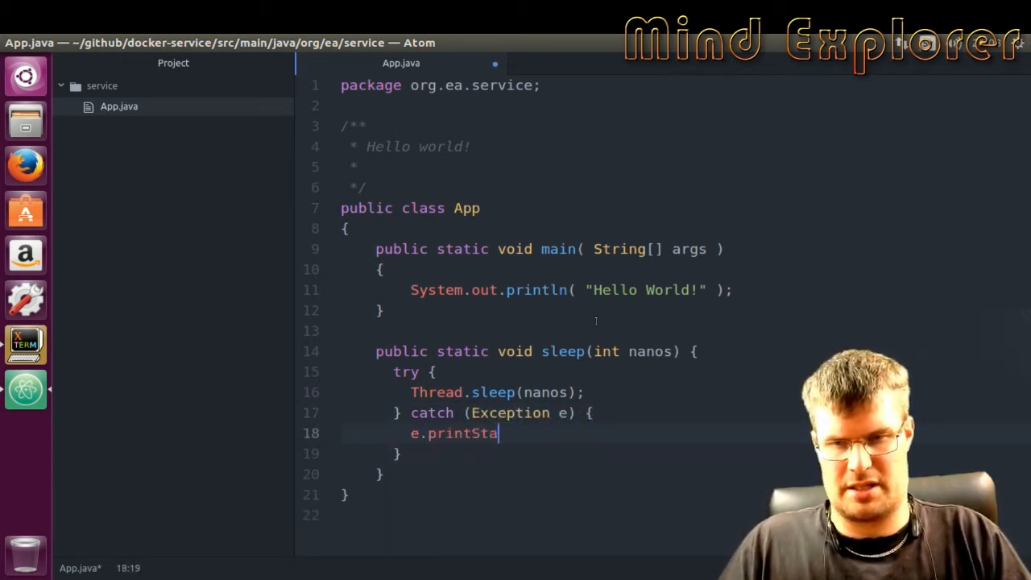
type("ckTrace();")
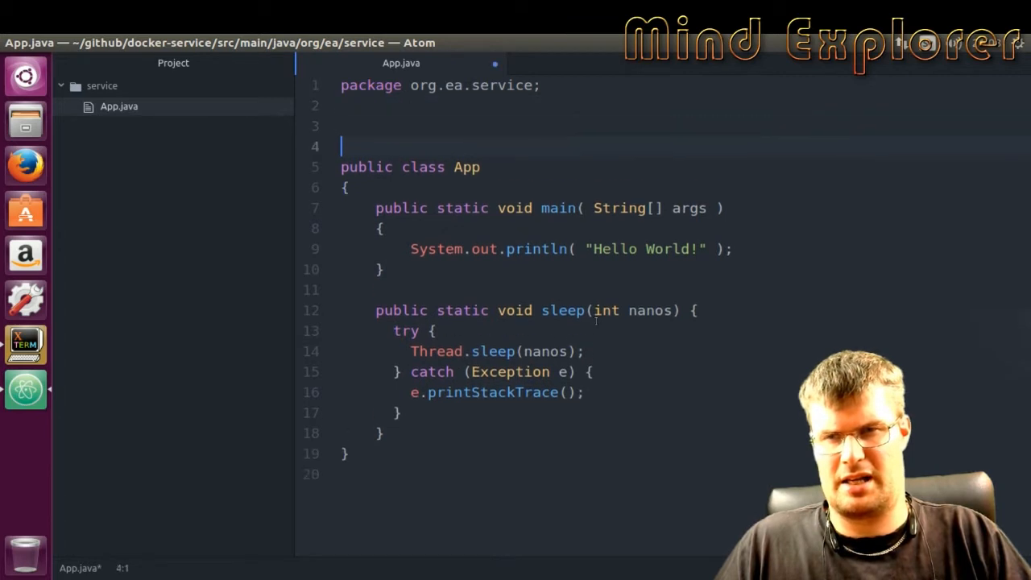
Step: Add import java.lang.Exception at the top of App.java
type("import jkav")
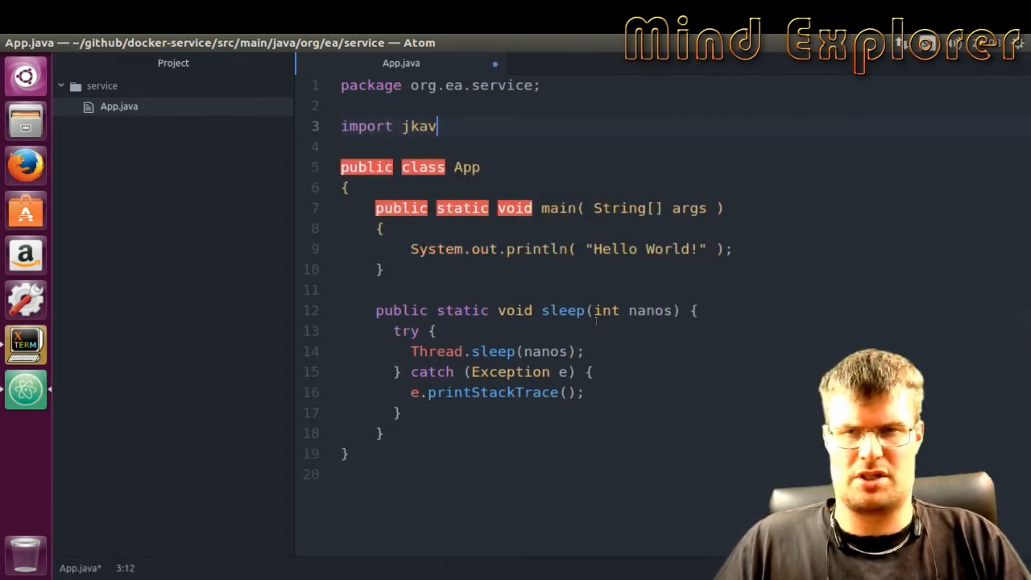
type("java.la")
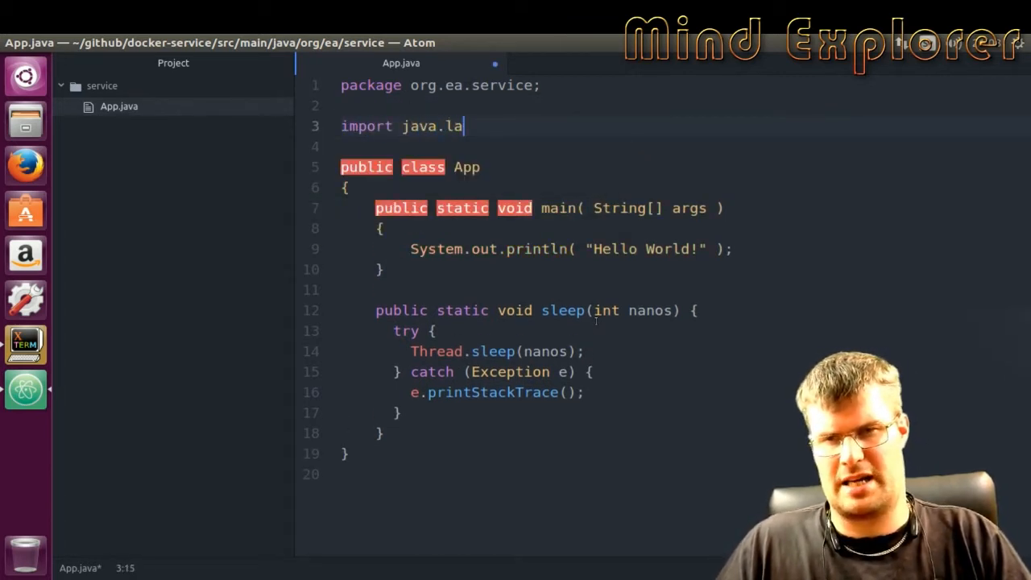
type("ng.Exe")
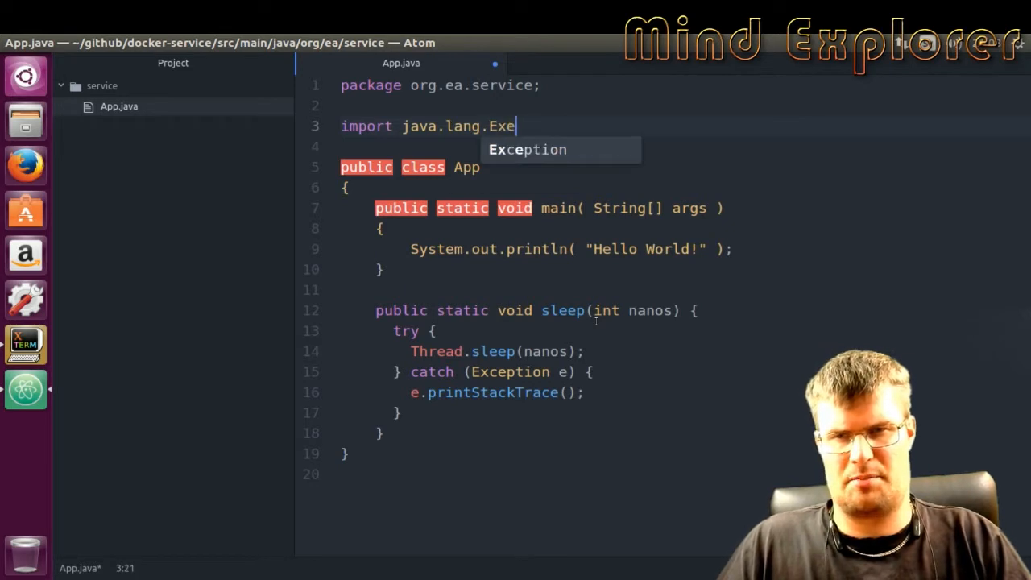
key("Tab")
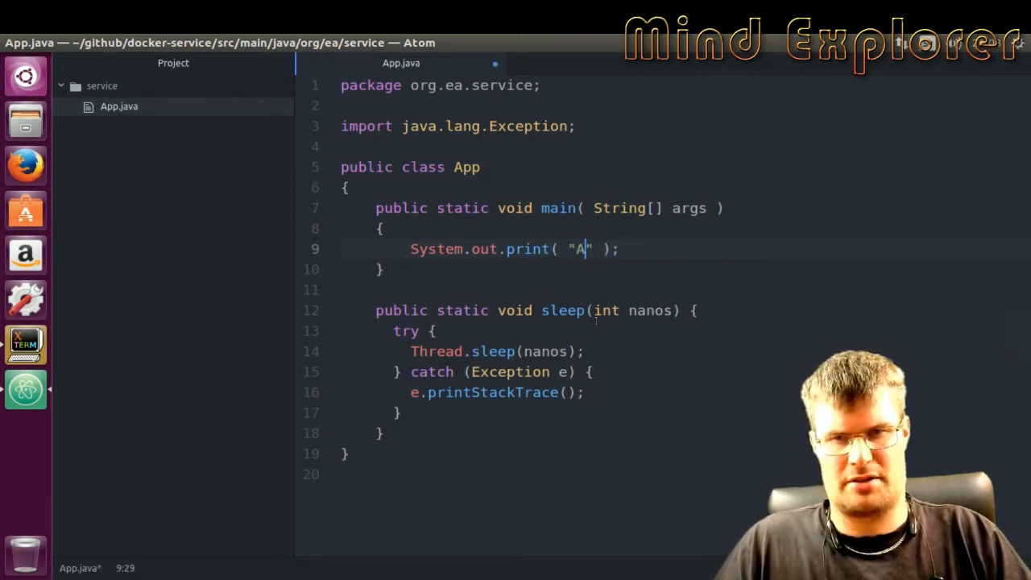
Step: Make main print "Ahh " followed by a sleep call on the next line
type("hh")
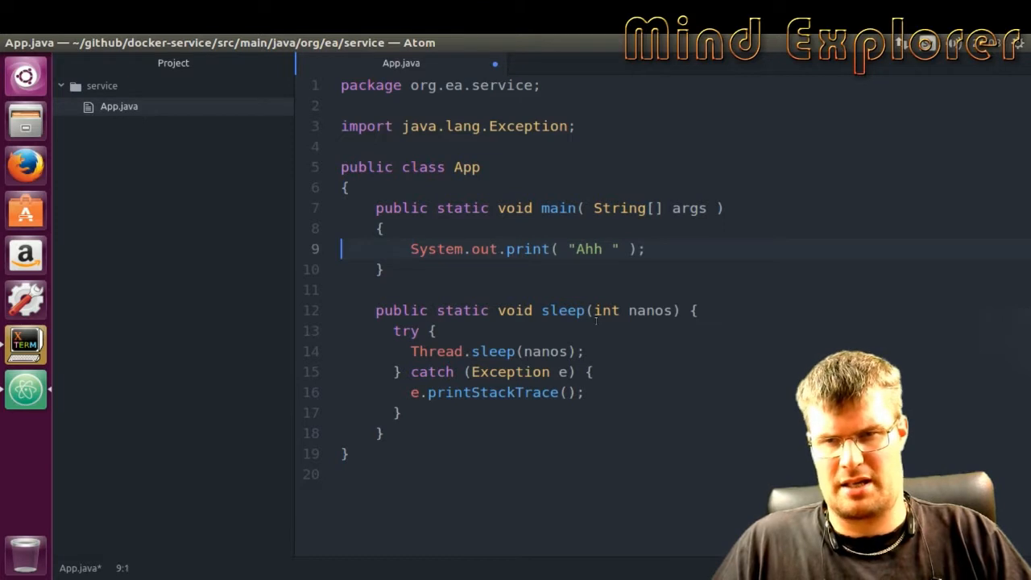
key("Enter")
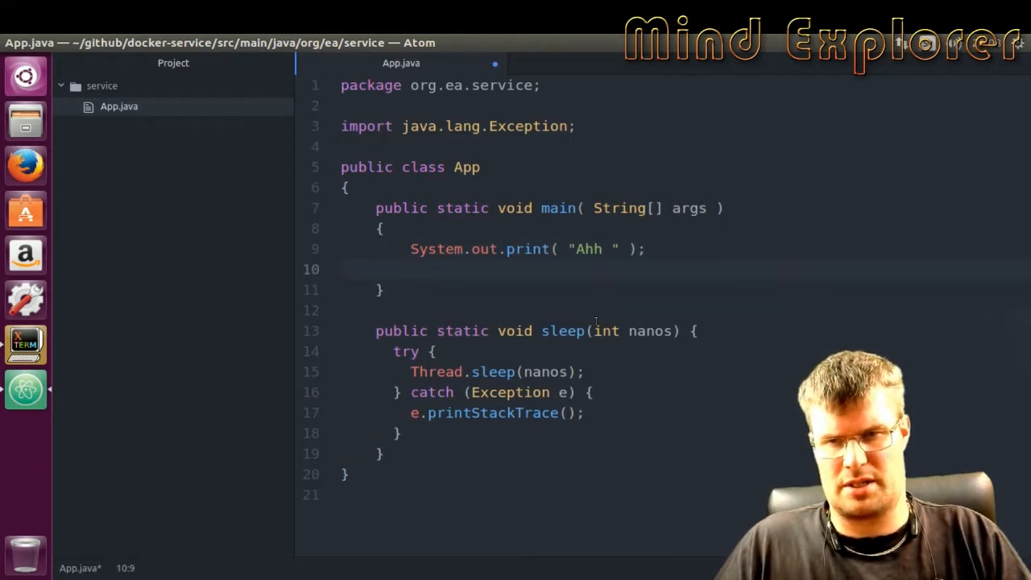
type("sleep(50)")
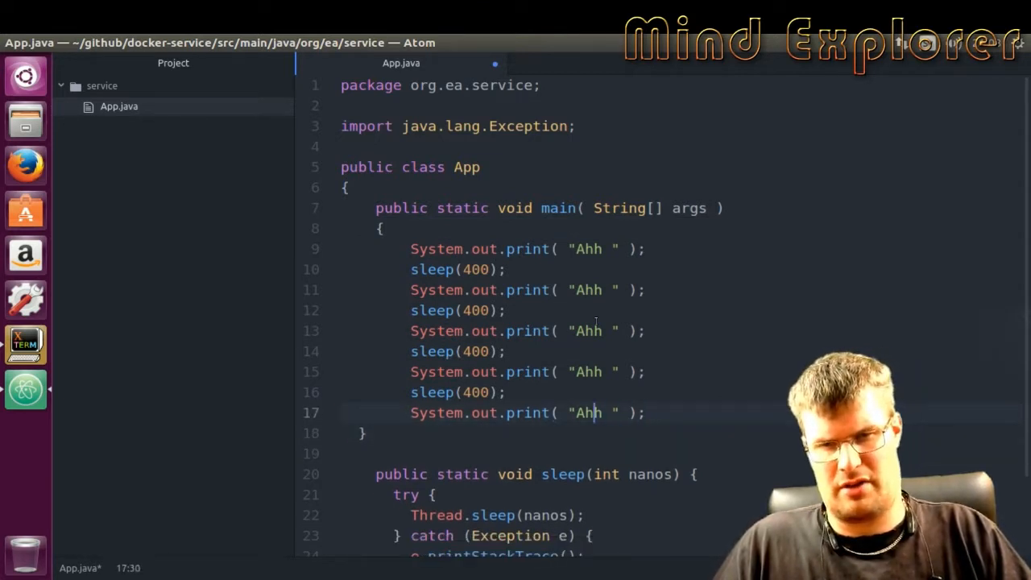
Step: Add println("Staying alive!"), several empty System.out.println() lines, and sleep(400) pauses
type("Skl")
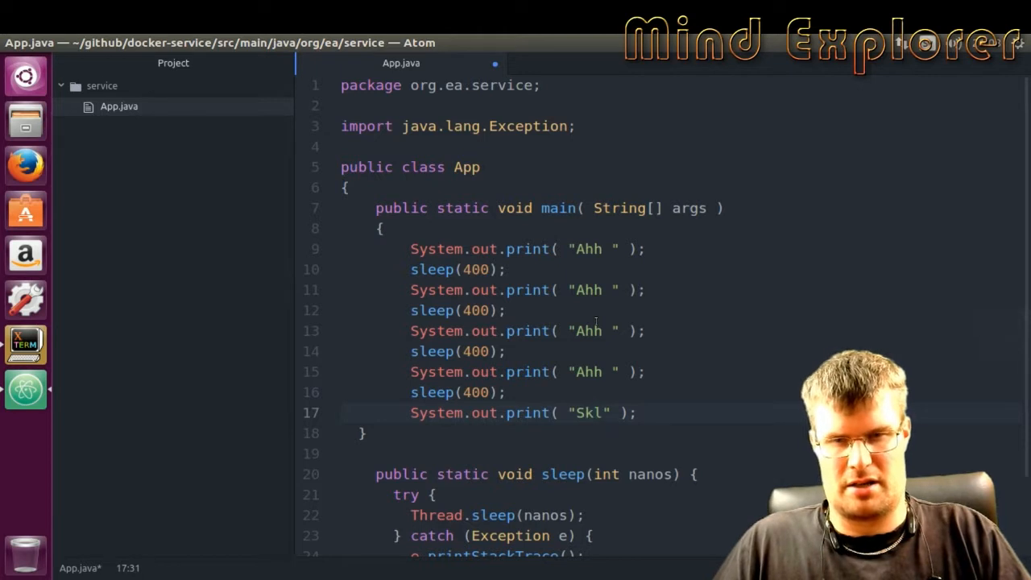
type("Staying a")
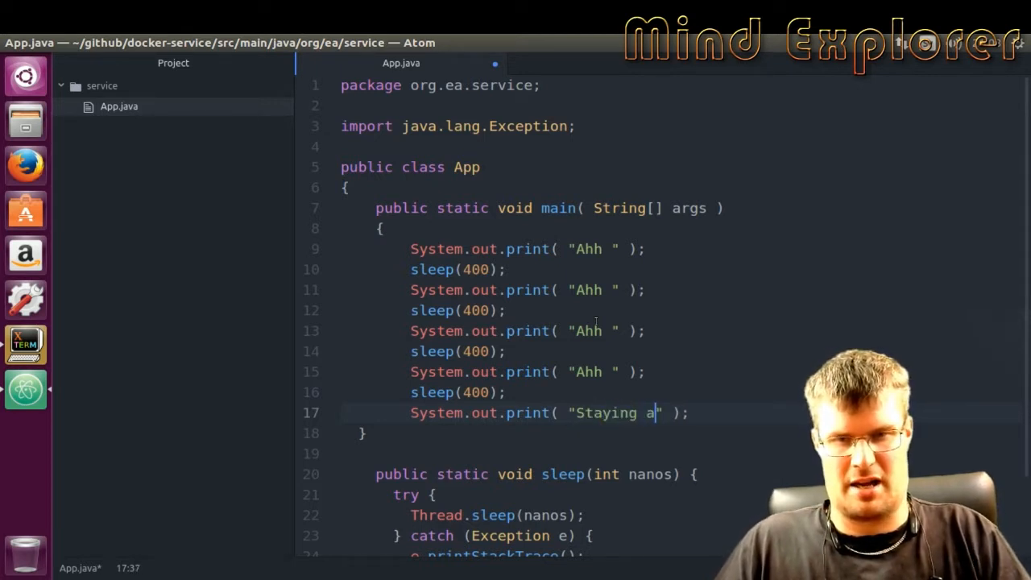
type("live!")
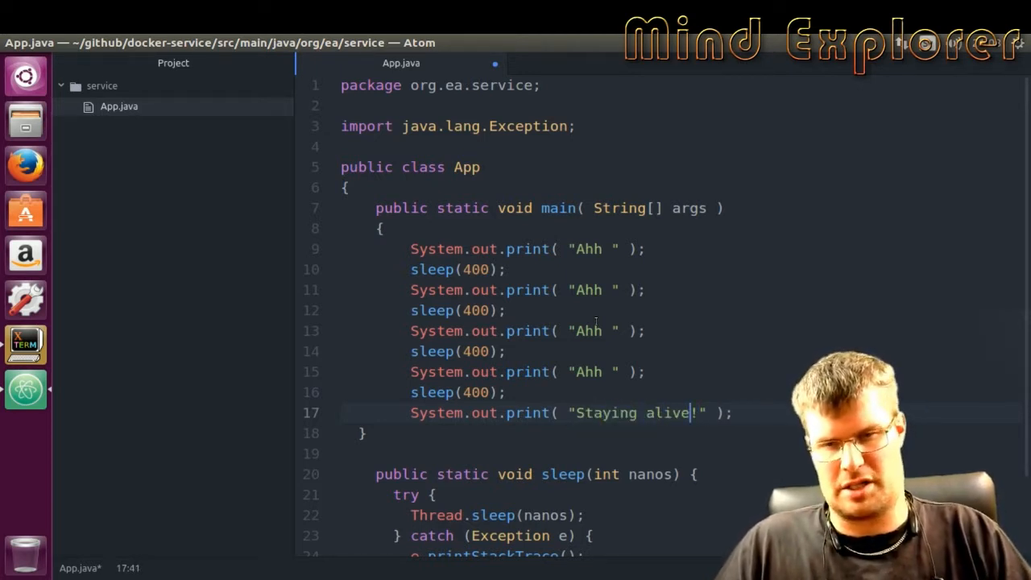
type("ln")
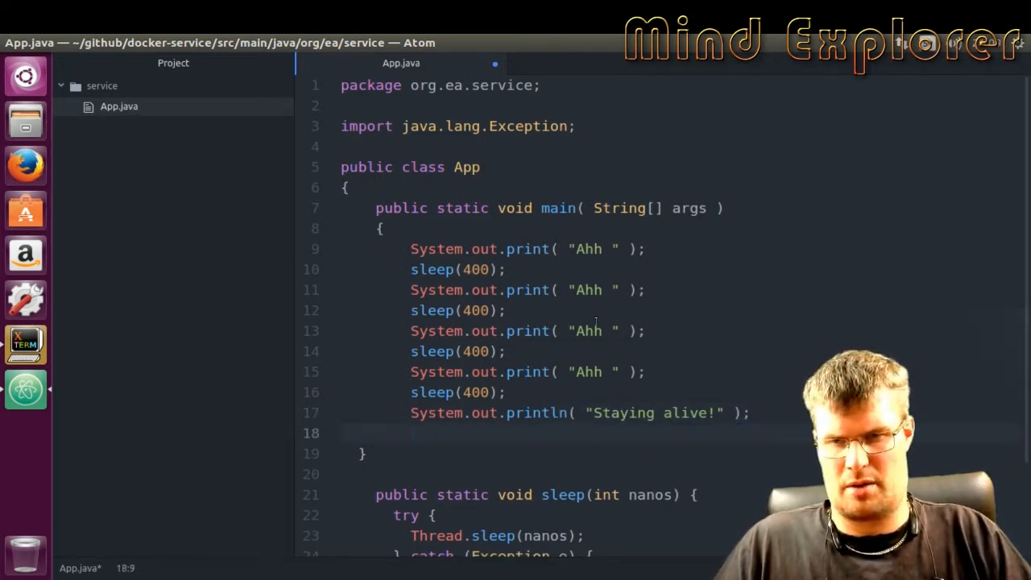
type("System.out.println(")
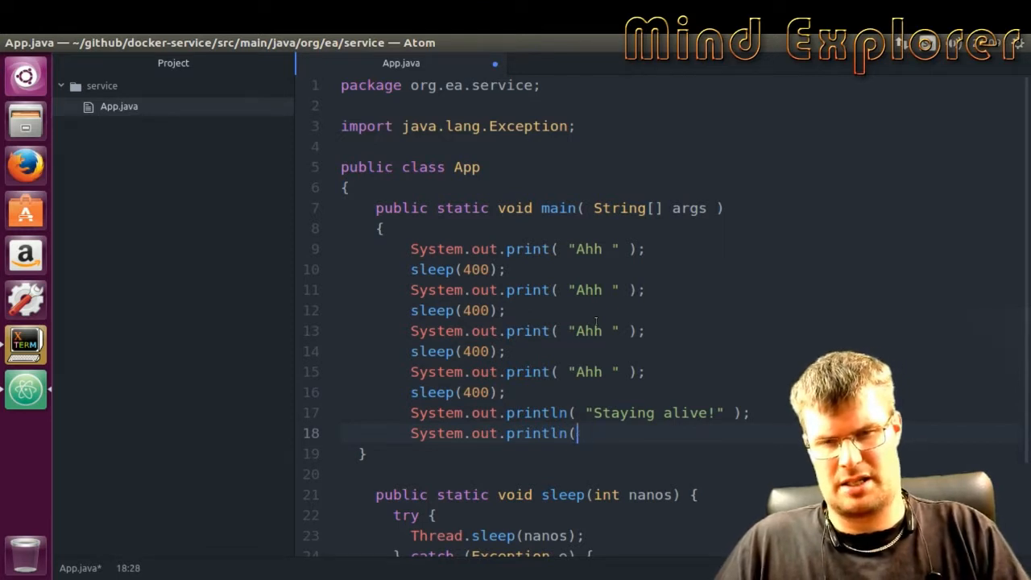
type(");")
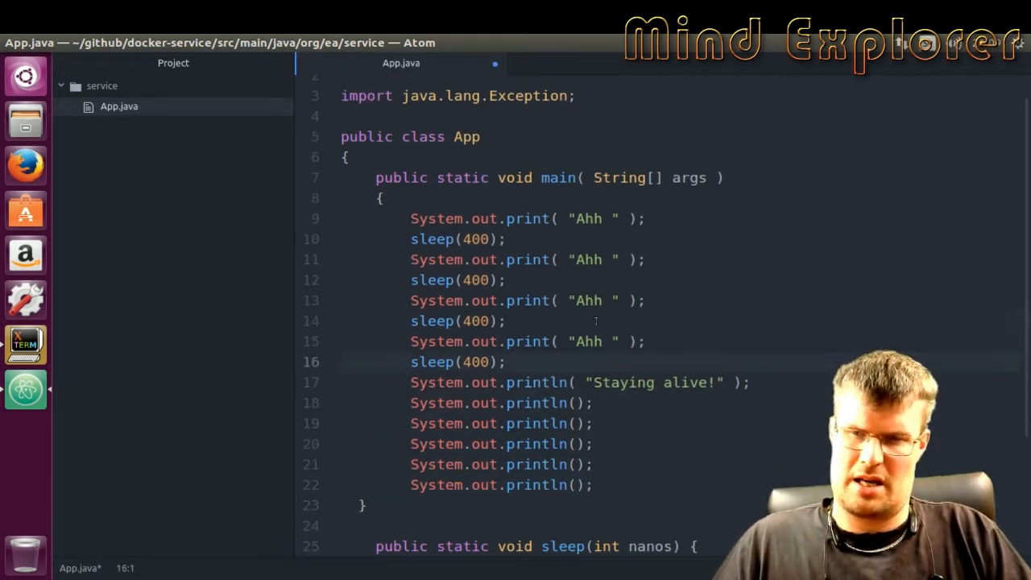
type("sleep(400);")
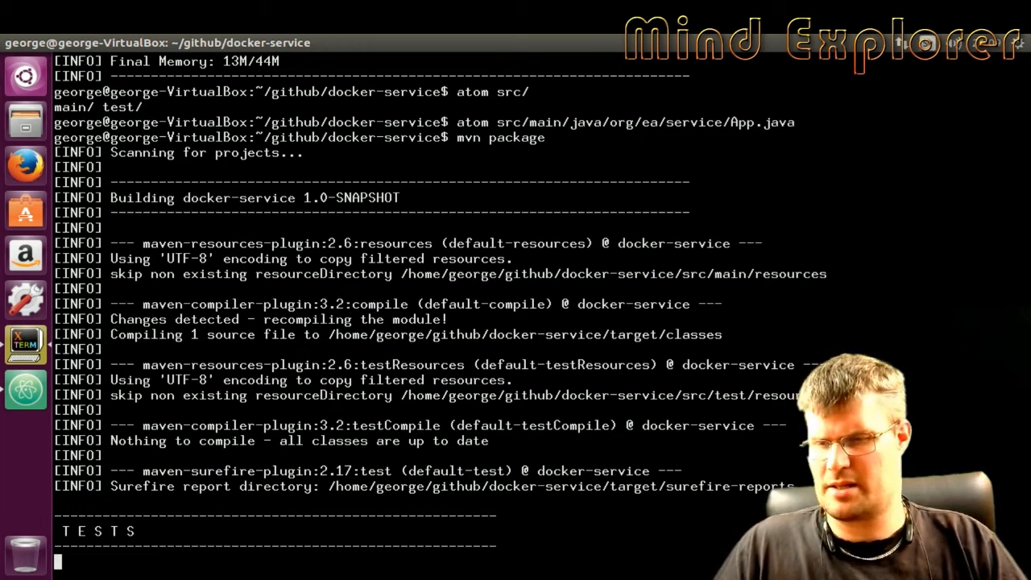
Step: Run org.ea.service.App from target/docker-service-1.0-SNAPSHOT.jar, then rerun mvn package and reopen App.java
type("jaj")
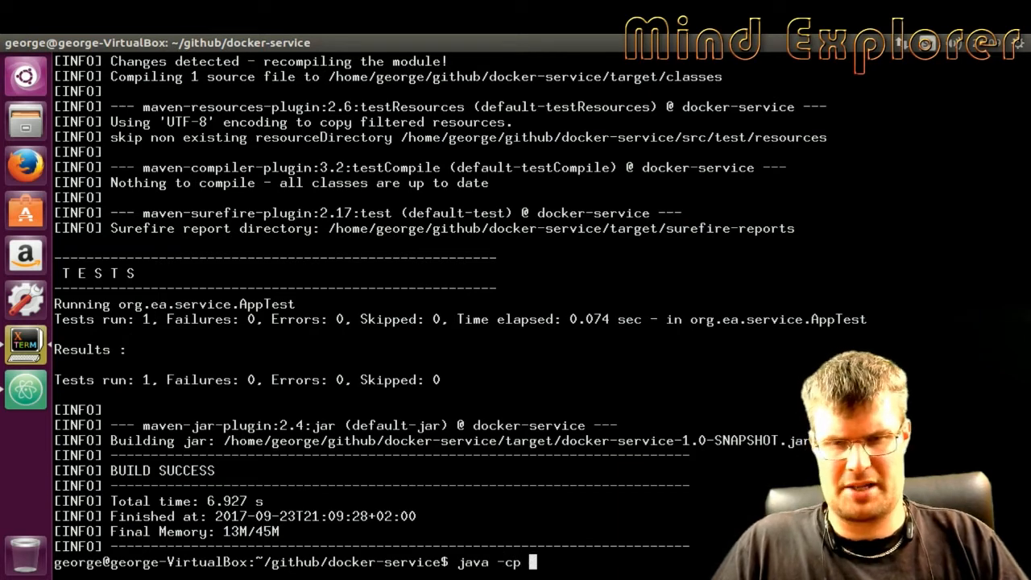
type("target/s")
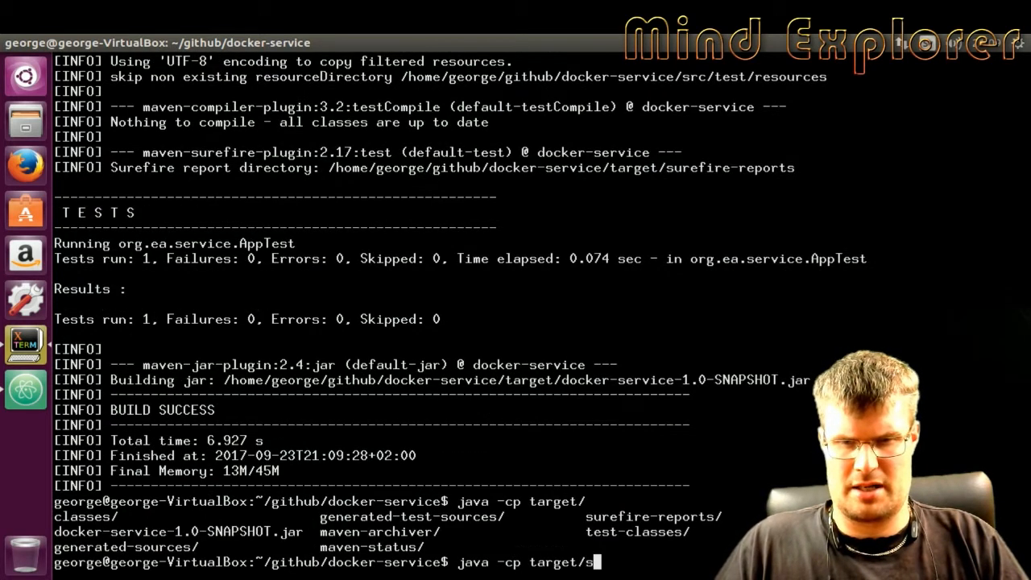
key("BackSpace")
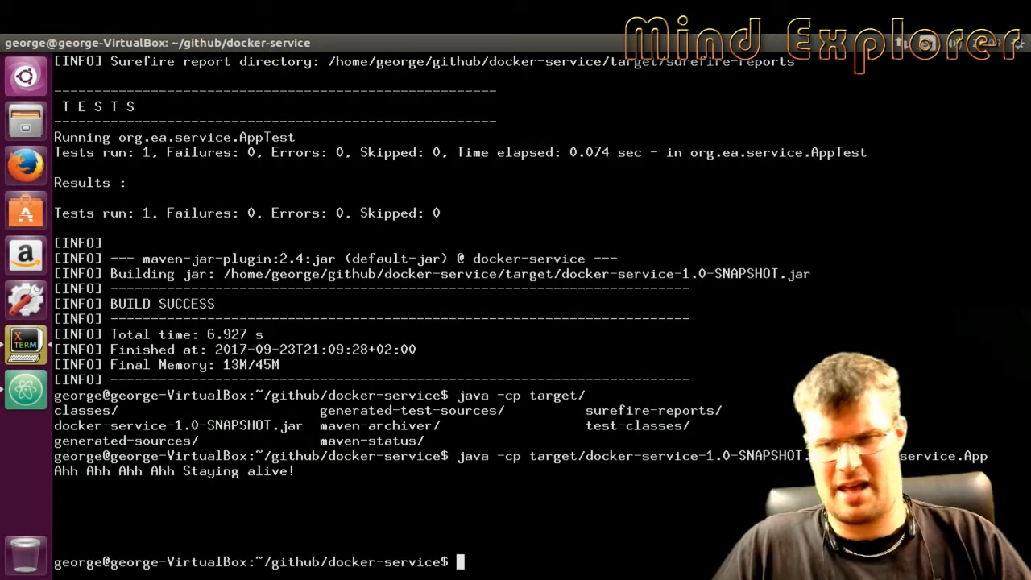
type("mvn package")
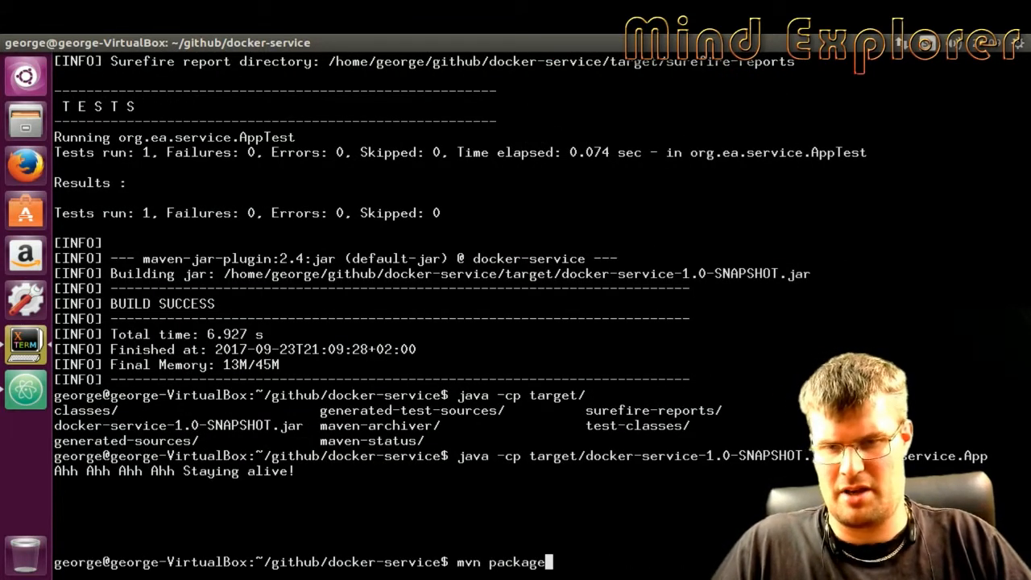
type("atom src/main/java/org/ea/service")
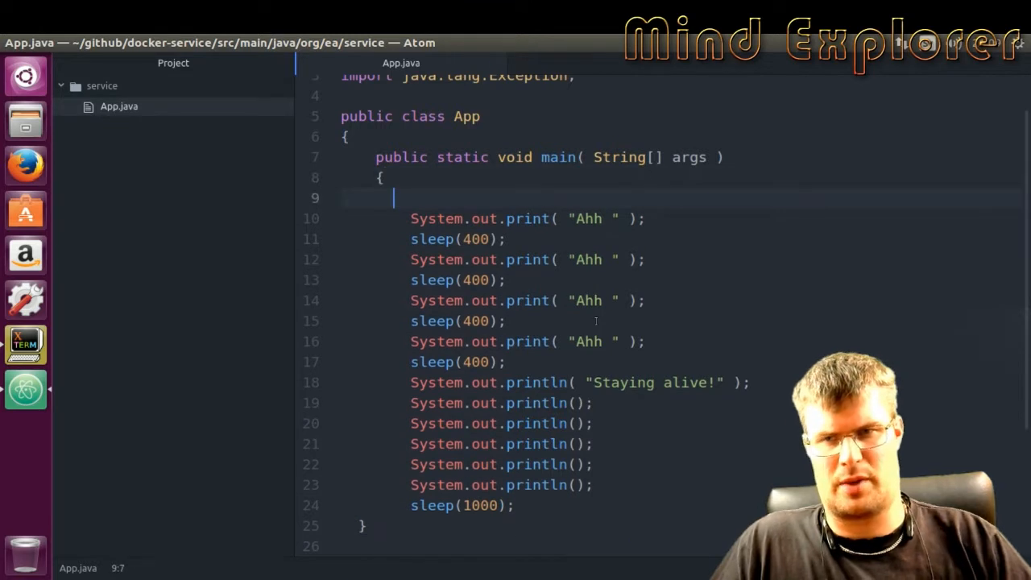
Step: Wrap main's print and sleep statements in a while(true) { ... } loop
type("while()")
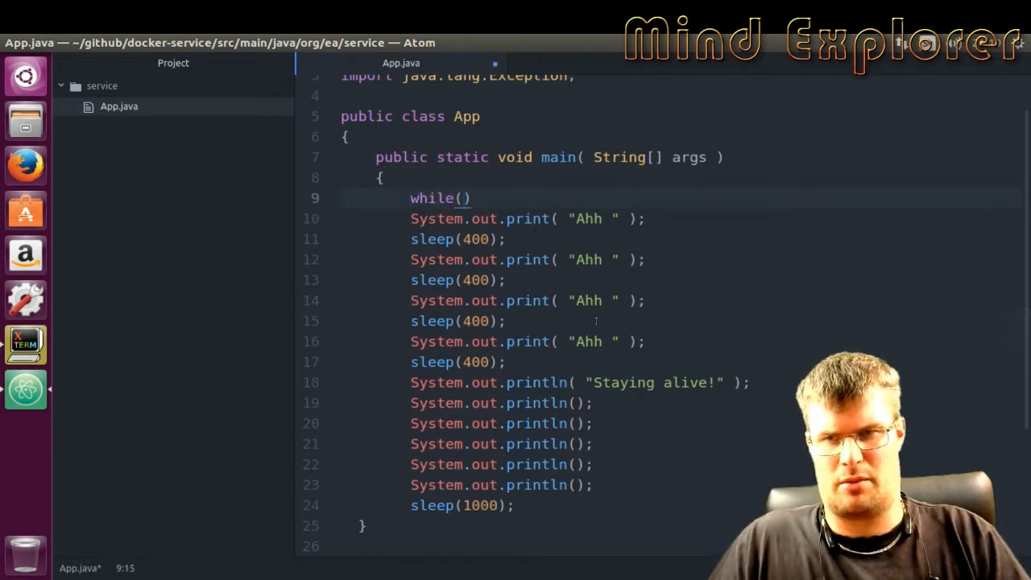
type("true")
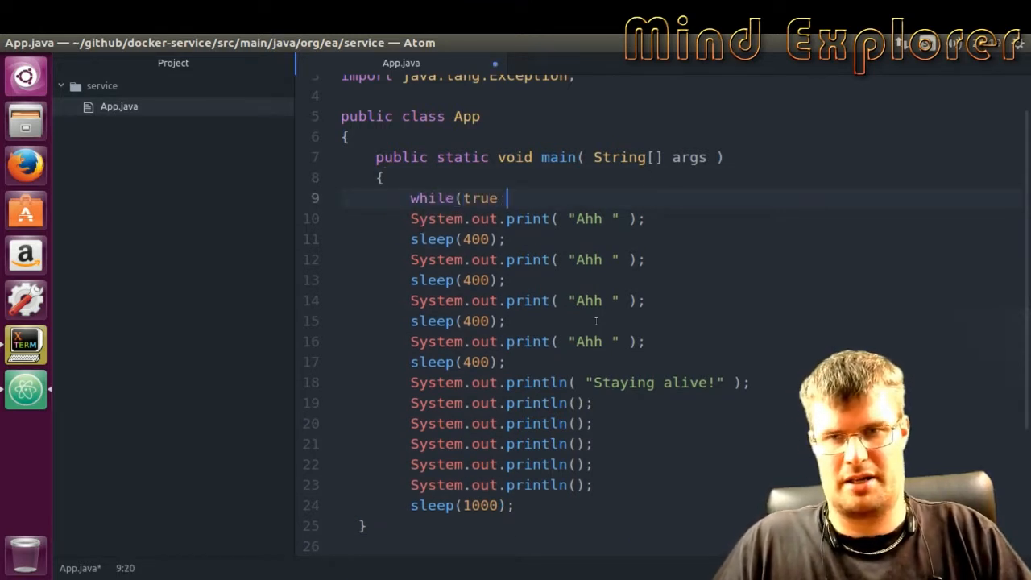
type("=")
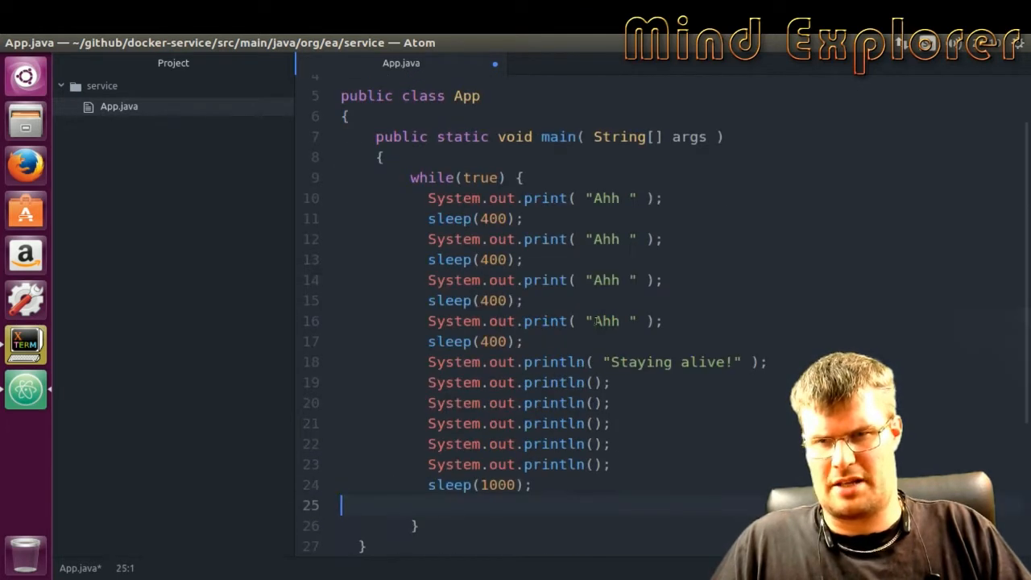
scroll("down", 3)
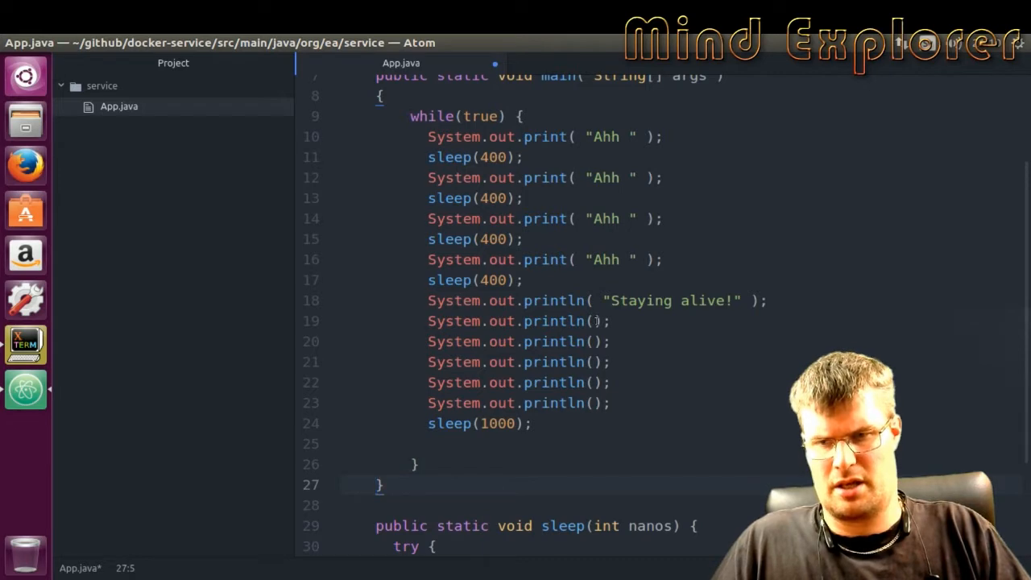
left_click(25, 345)
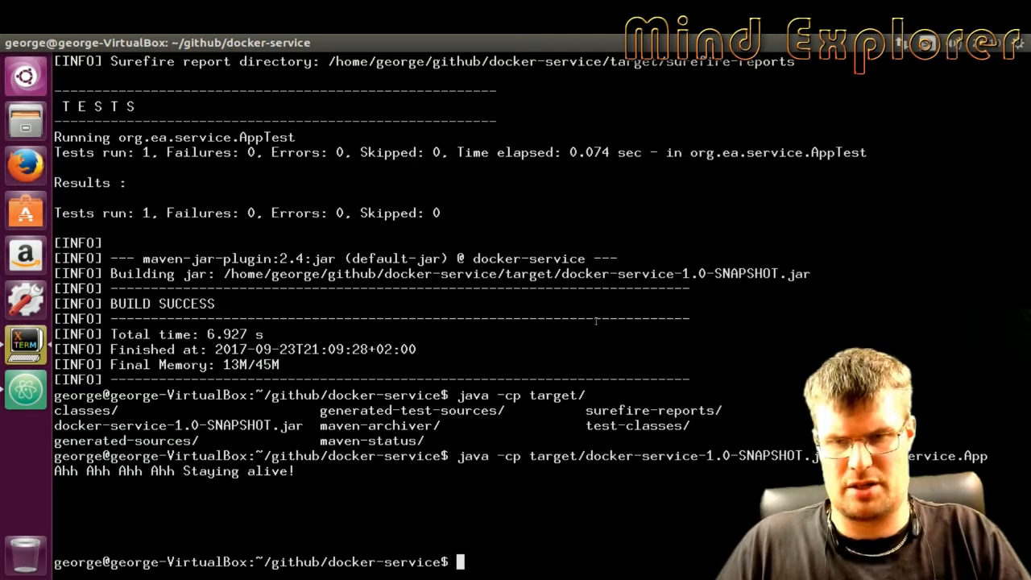
Step: Create a new Dockerfile at the project root with atom Dockerfile
type("a")
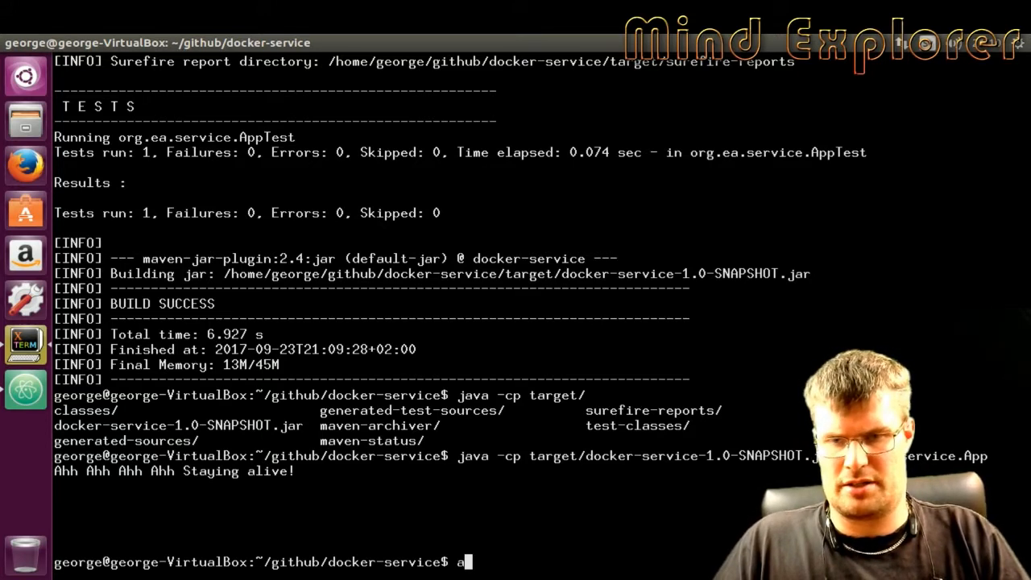
type("tom Dockerfile")
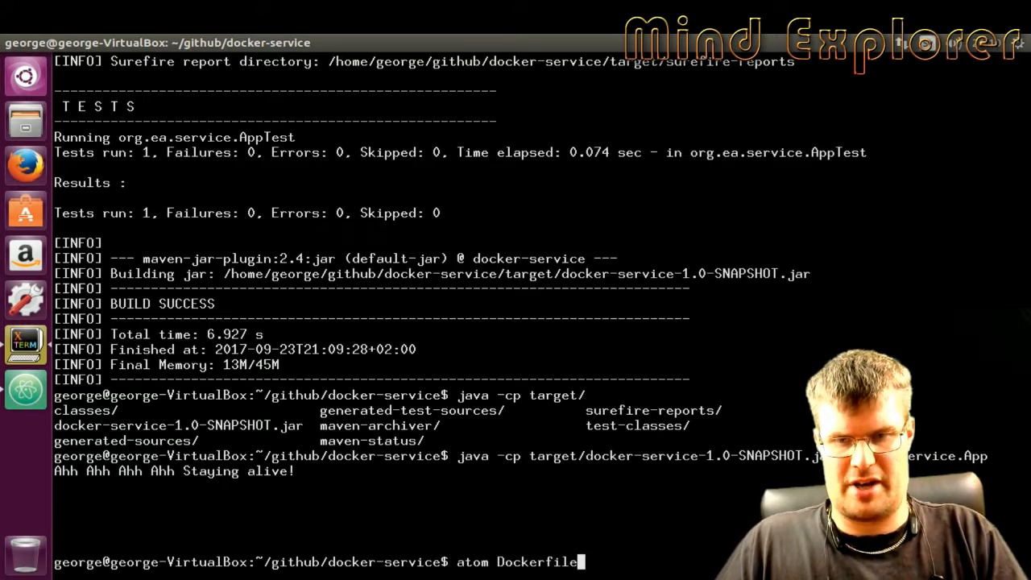
key("Return")
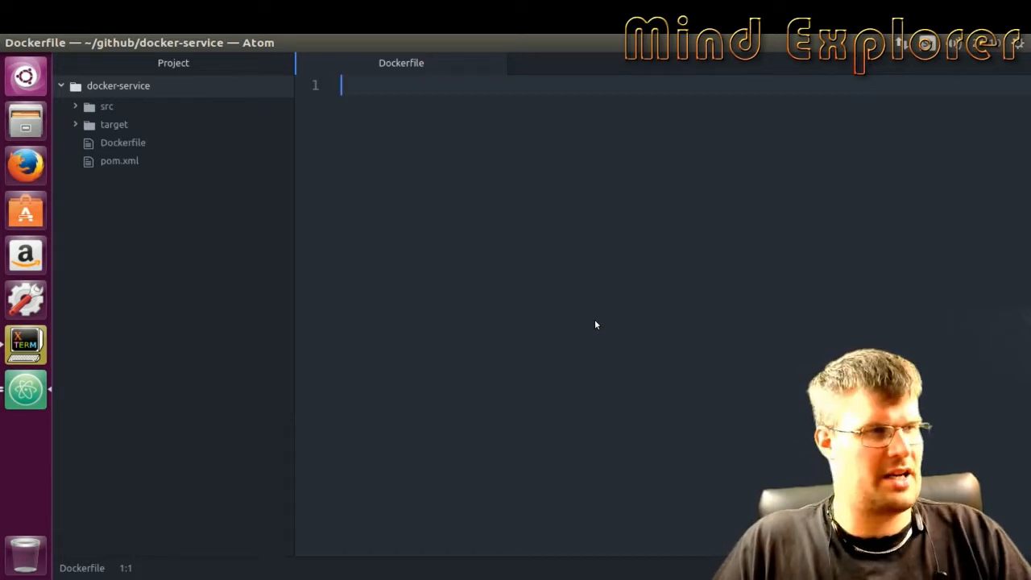
Step: Begin the Dockerfile with the base image line FROM sgrio/java-oracle
type("FOM")
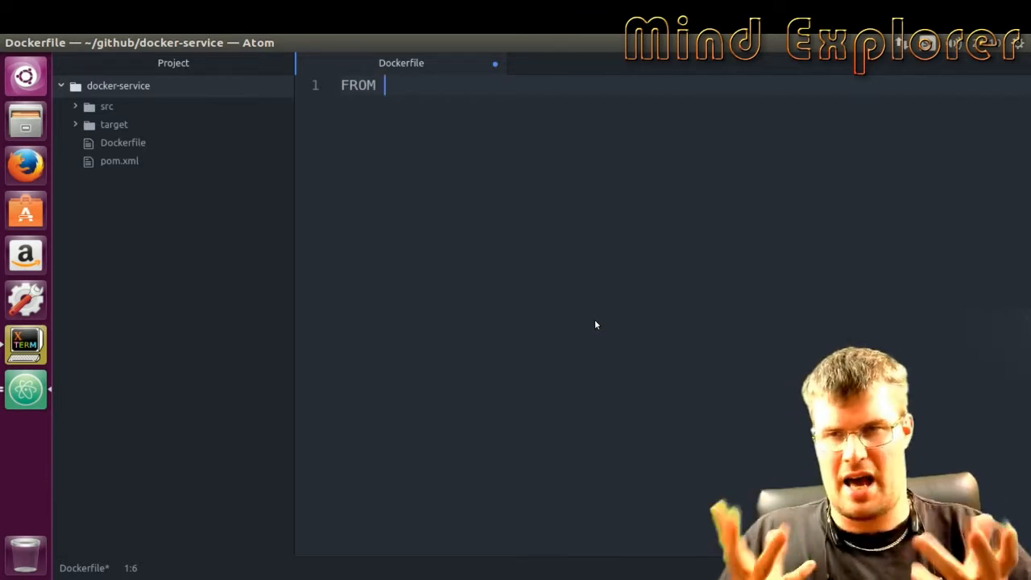
type("s")
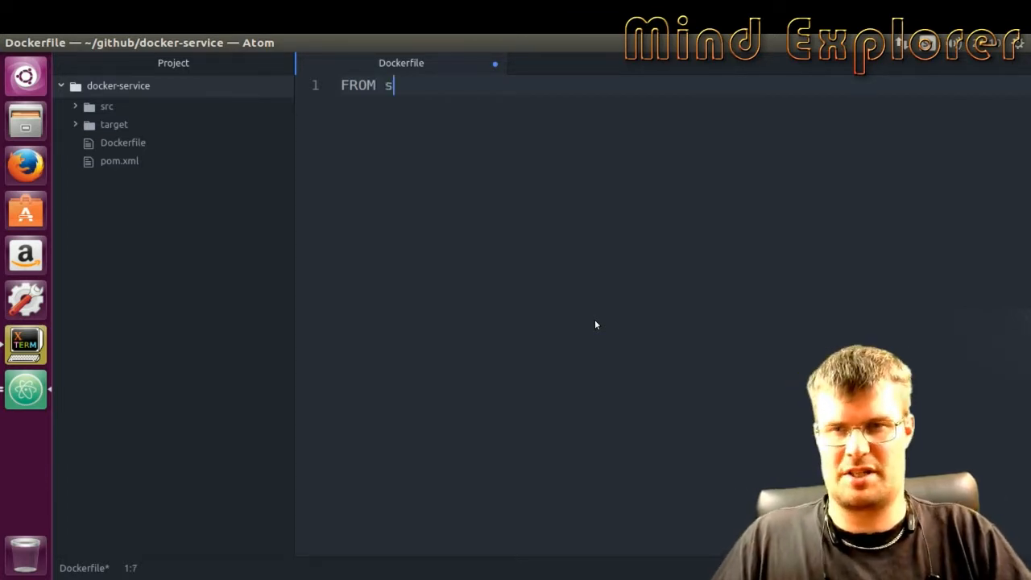
type("gr")
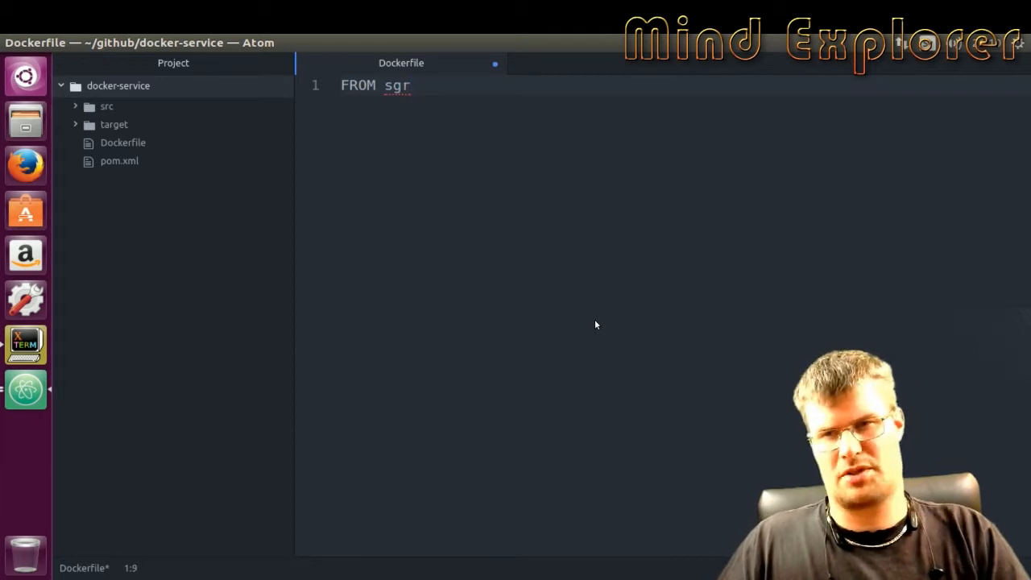
type("io")
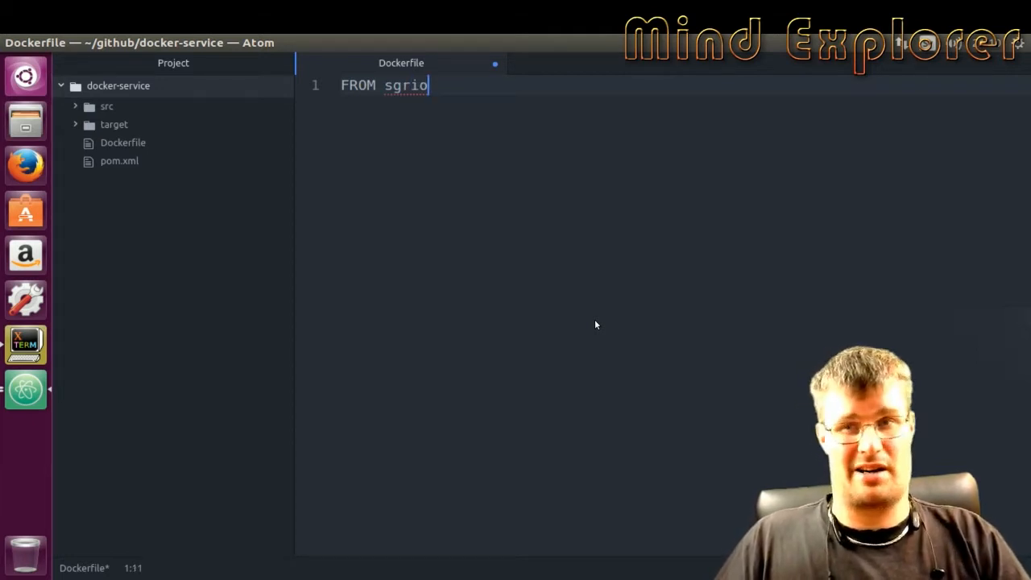
type("/")
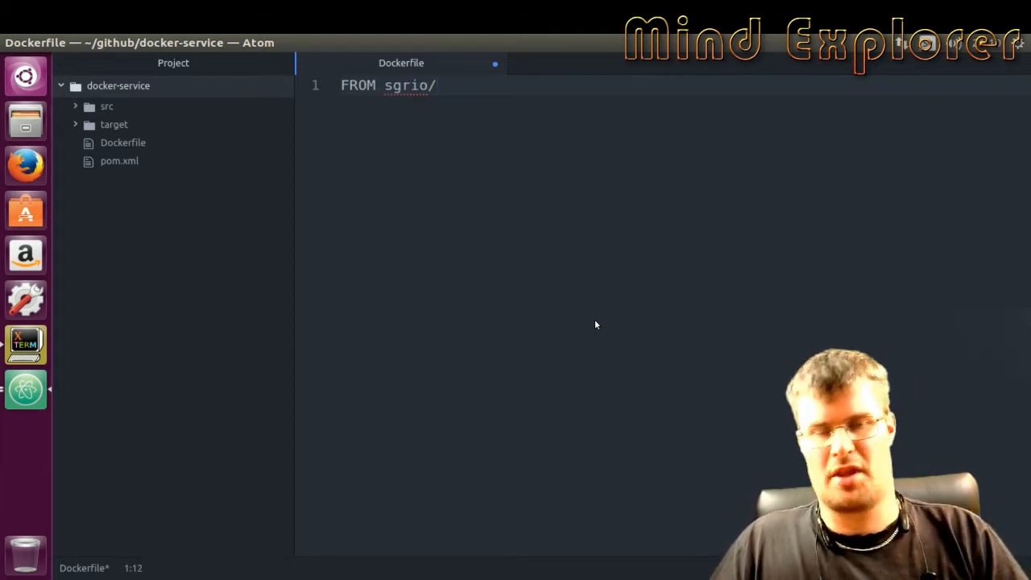
type("java-orc")
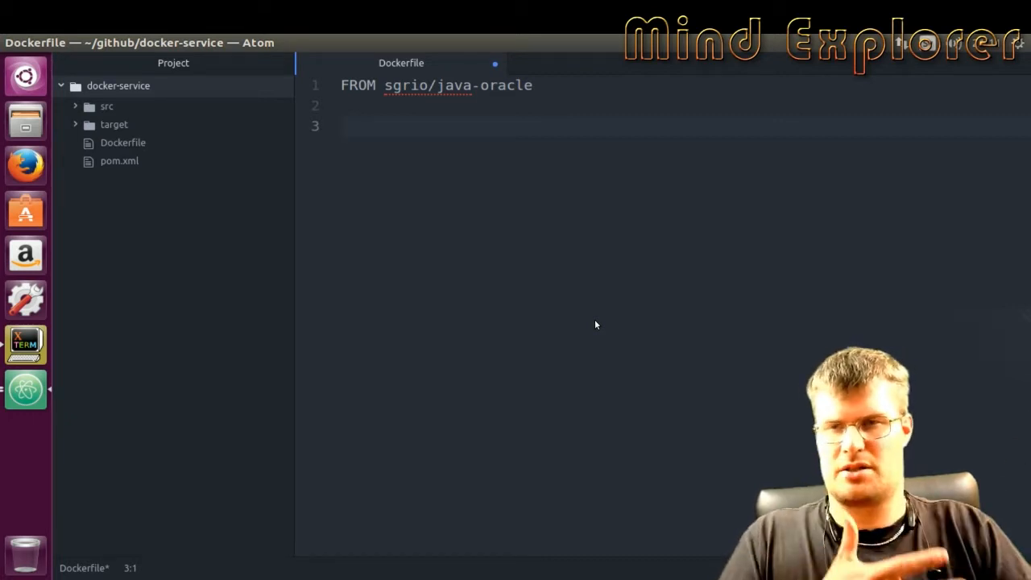
key("BackSpace")
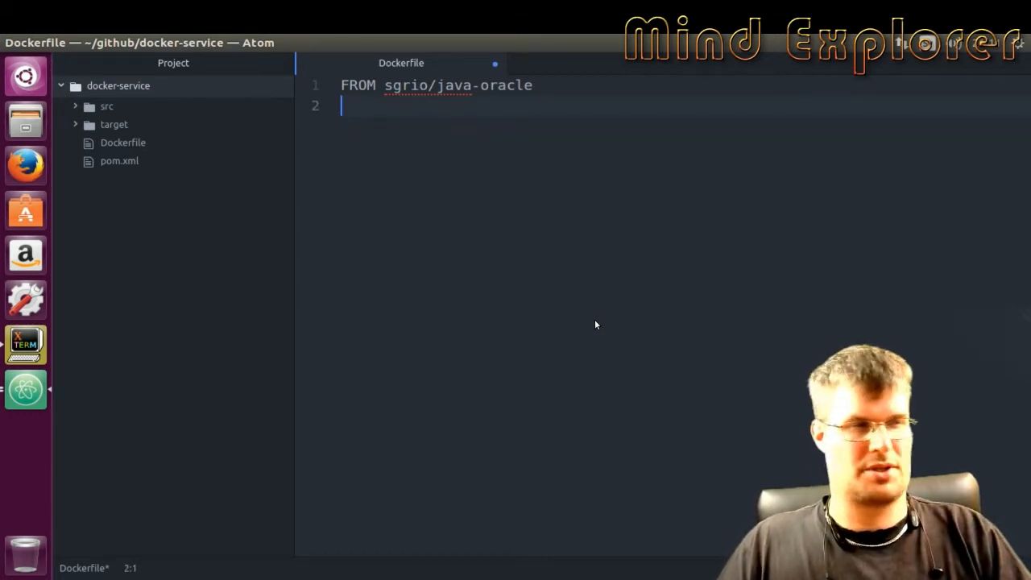
type("MAIN")
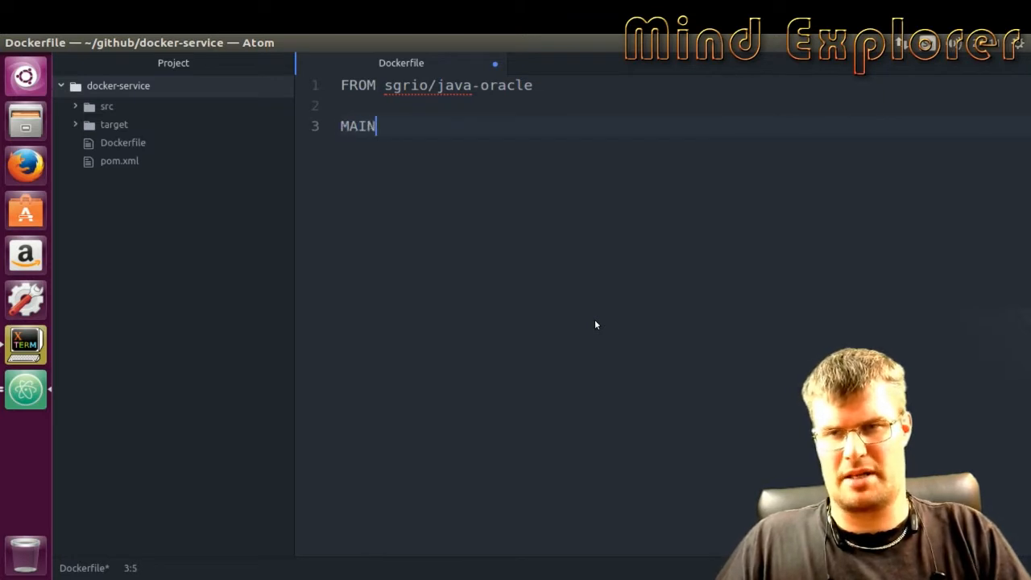
type("TAING")
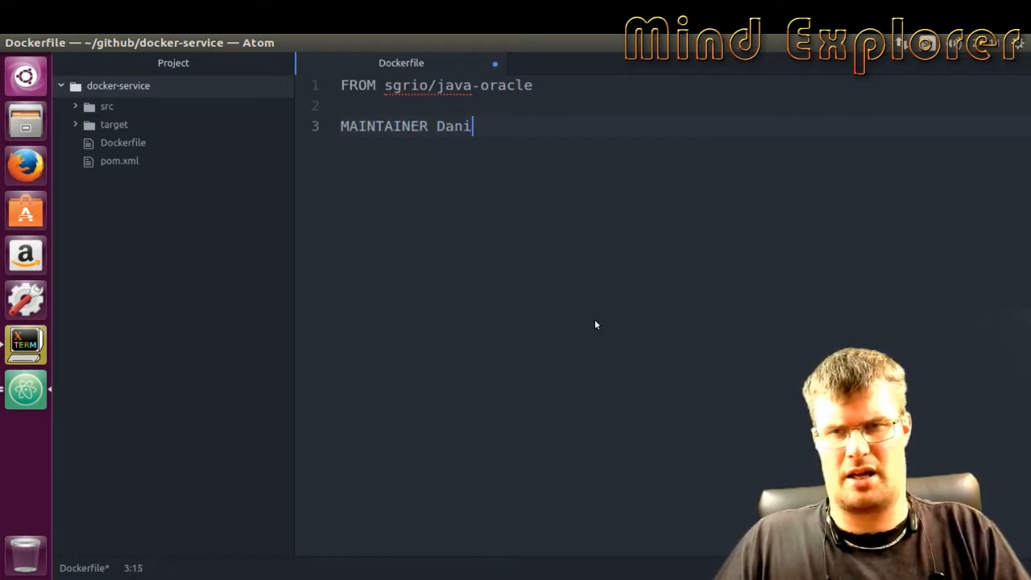
type("el Persos")
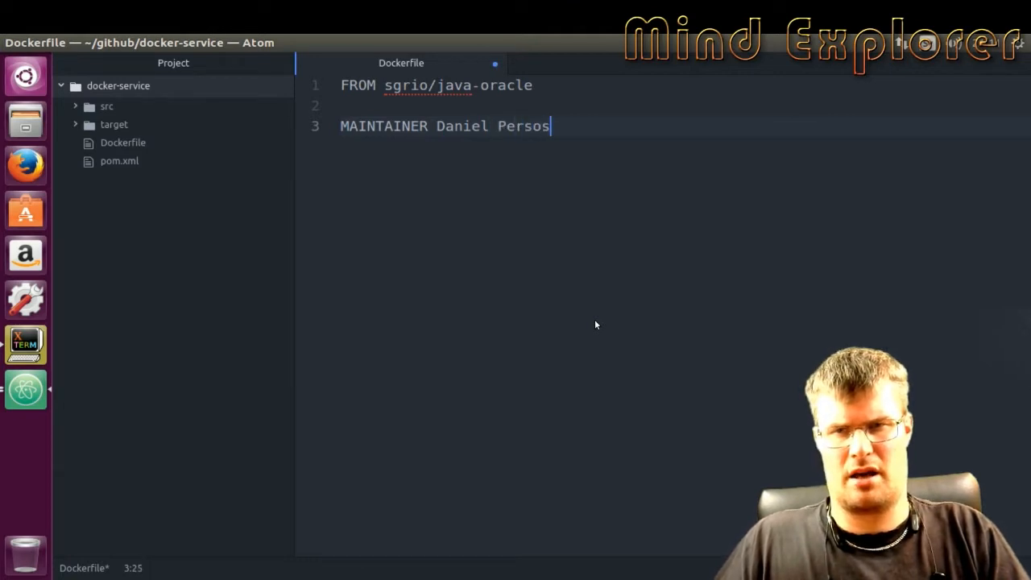
type("on ()")
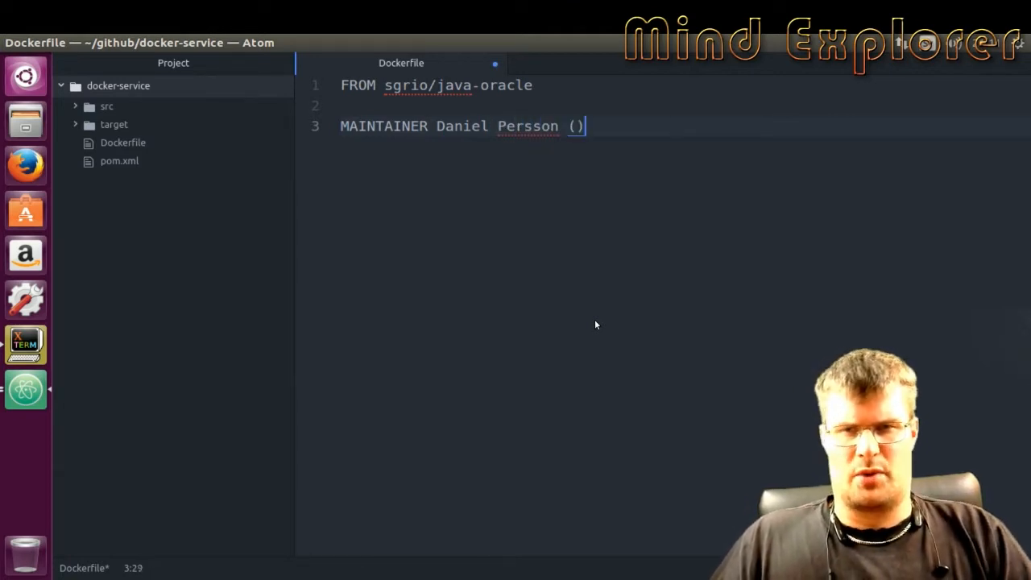
type("my")
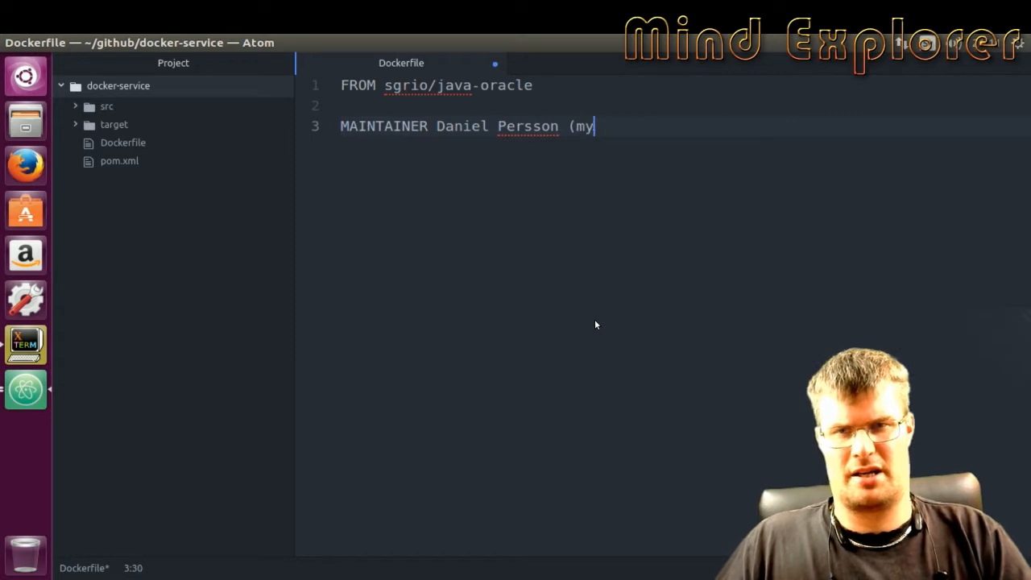
type("email@gmail")
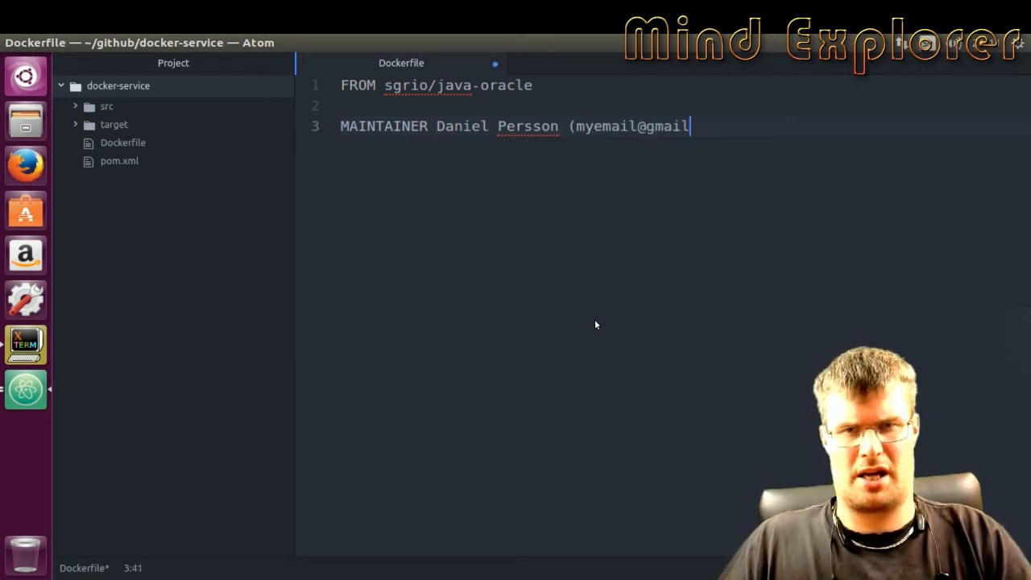
type(".com)")
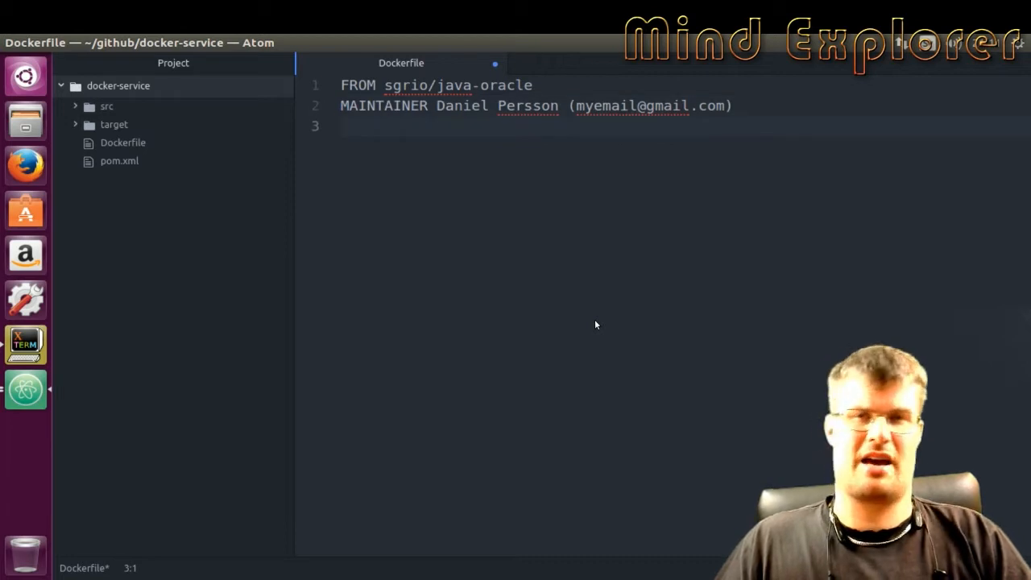
Step: Add RUN apt-get update and RUN apt-get install -y maven lines, ending on a fresh line
type("run")
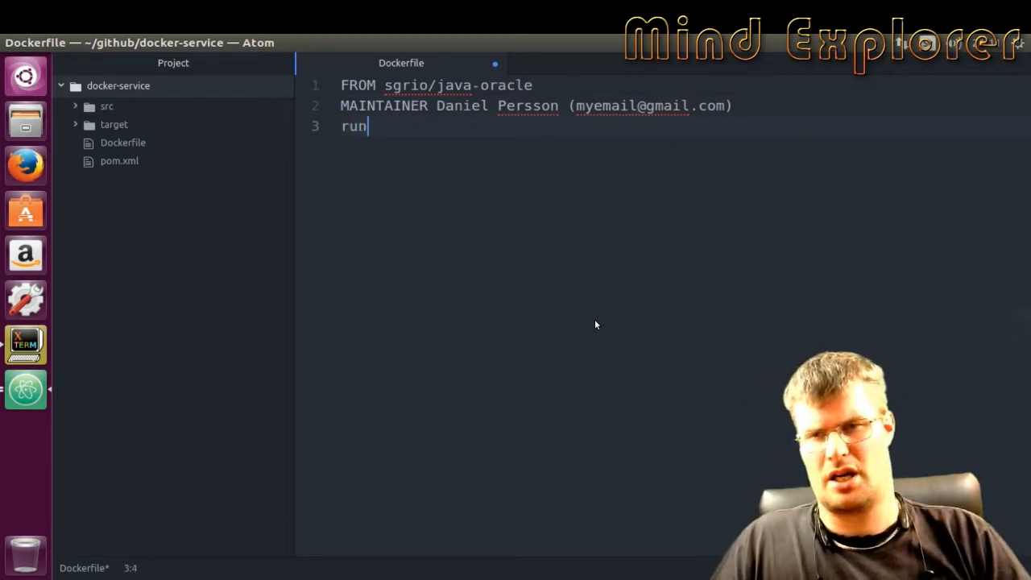
type("RUN apt-get update")
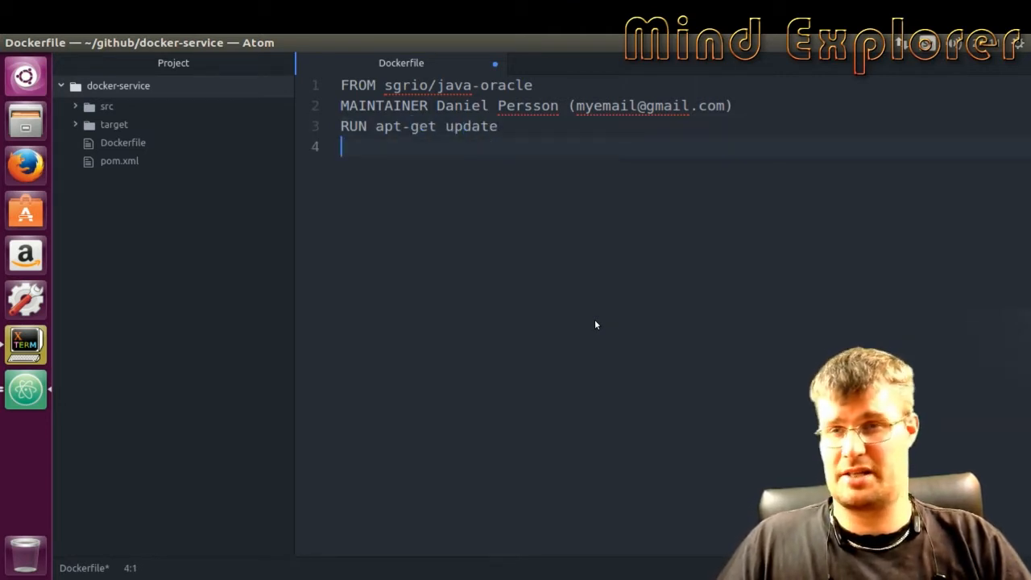
type("RUN ap")
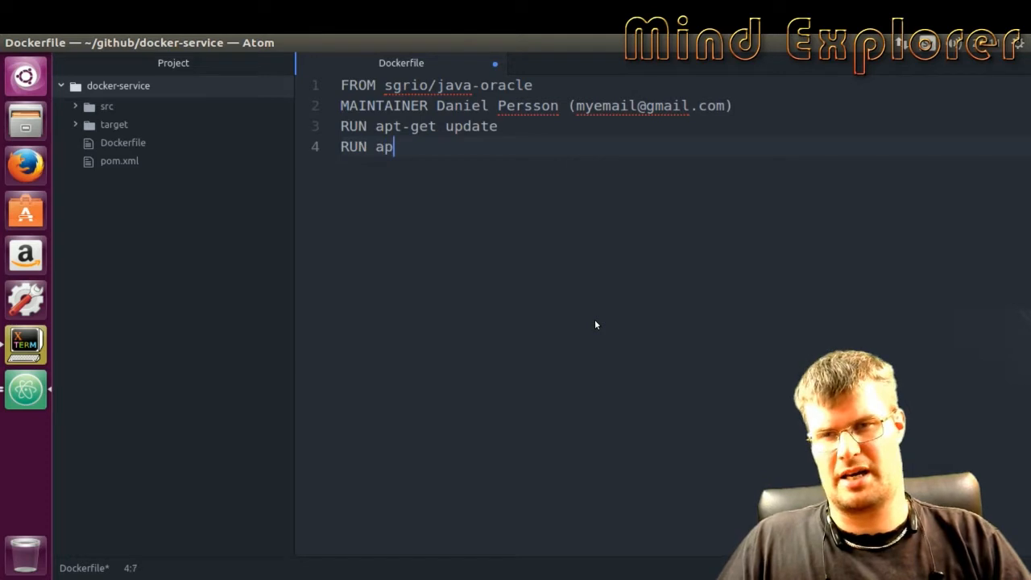
type("t-get install -")
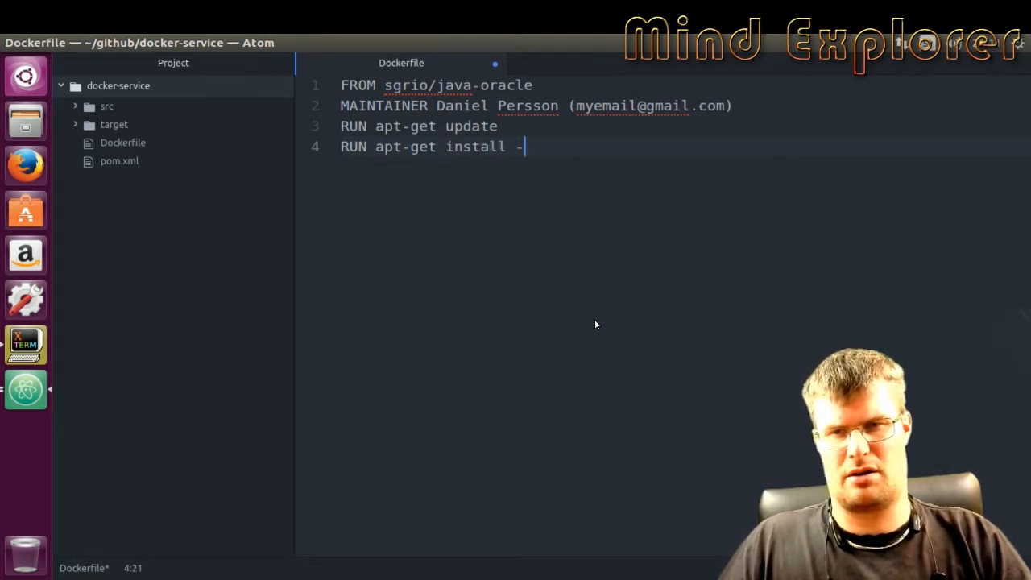
type("y")
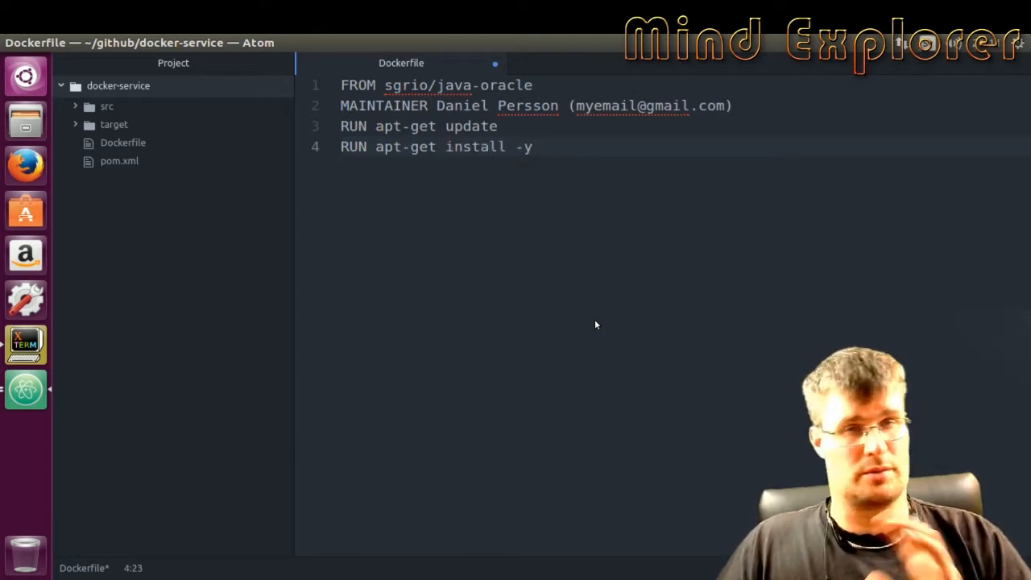
type("maven")
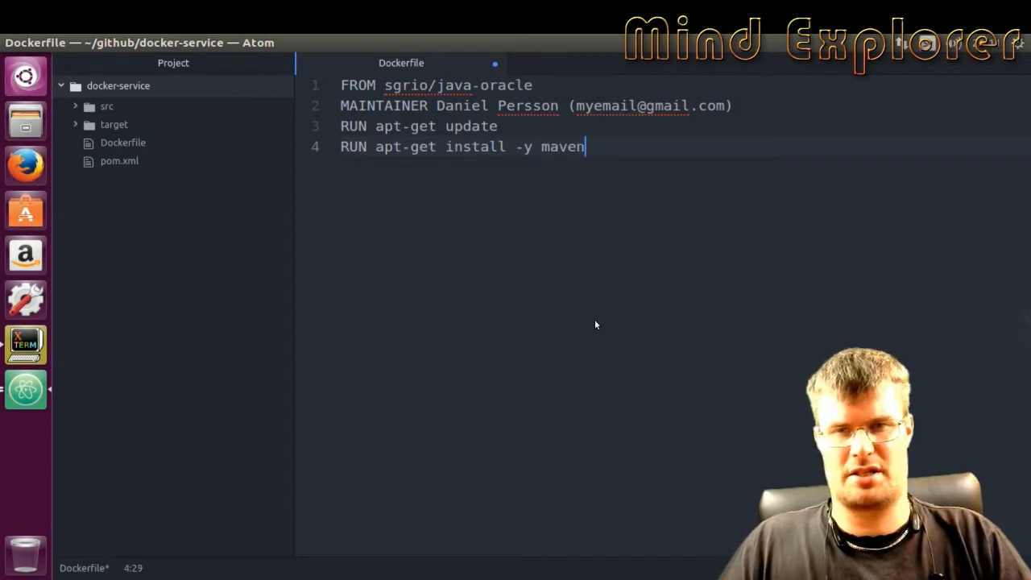
key("Enter")
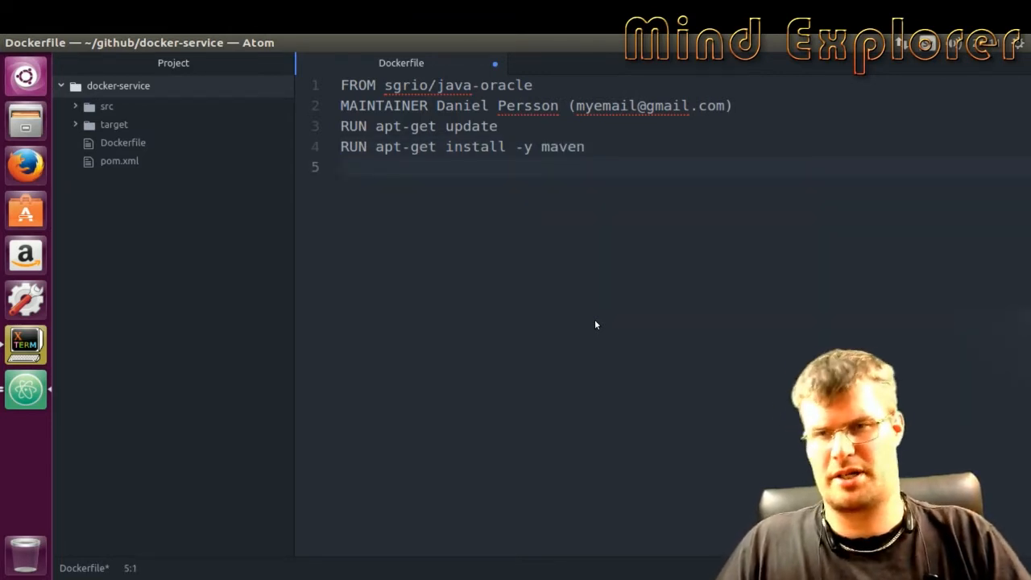
Step: Add COPY pom.xml /usr/local/service/pom.xml to the Dockerfile
type("COPY")
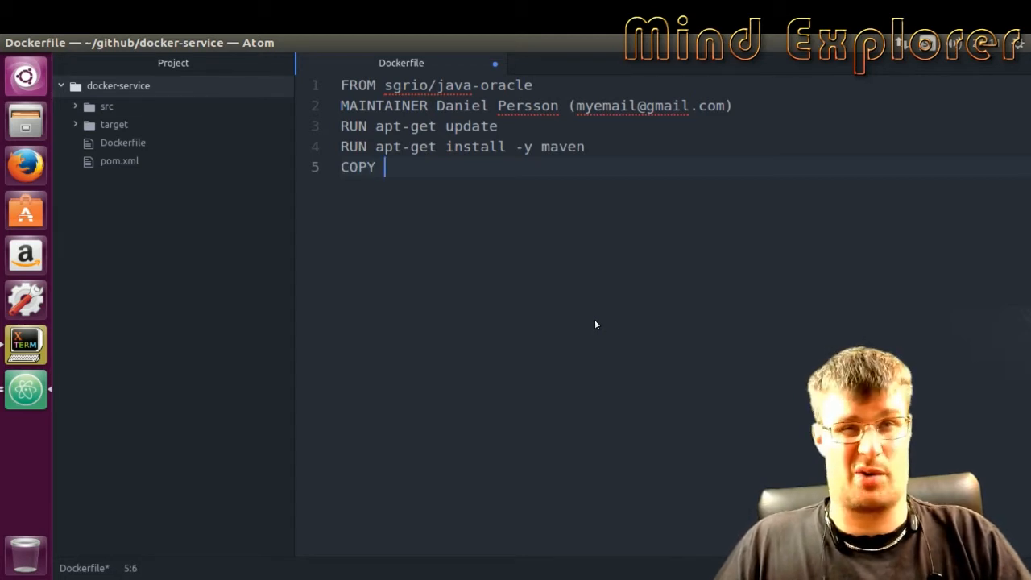
type("pom")
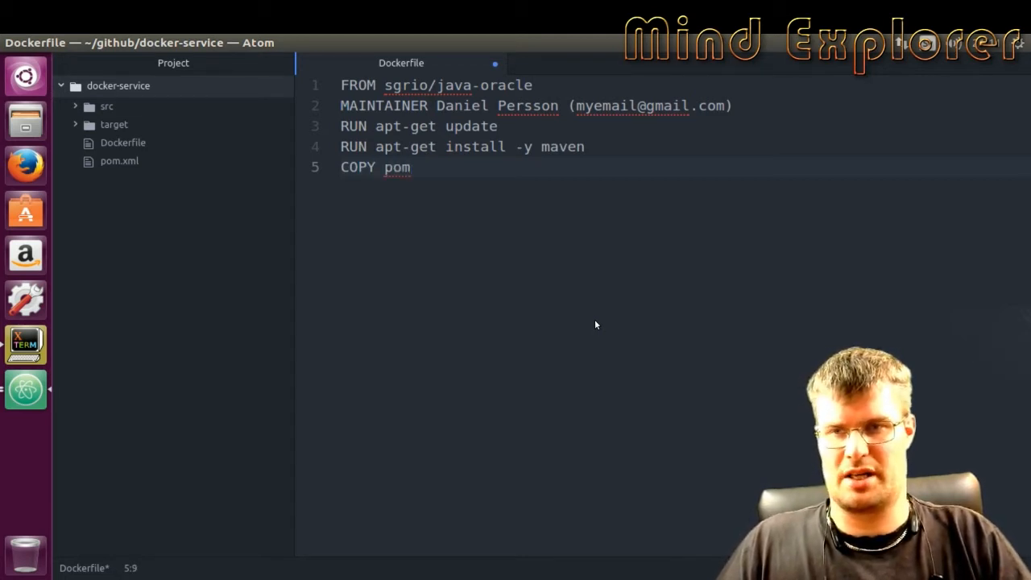
type(".xml /&")
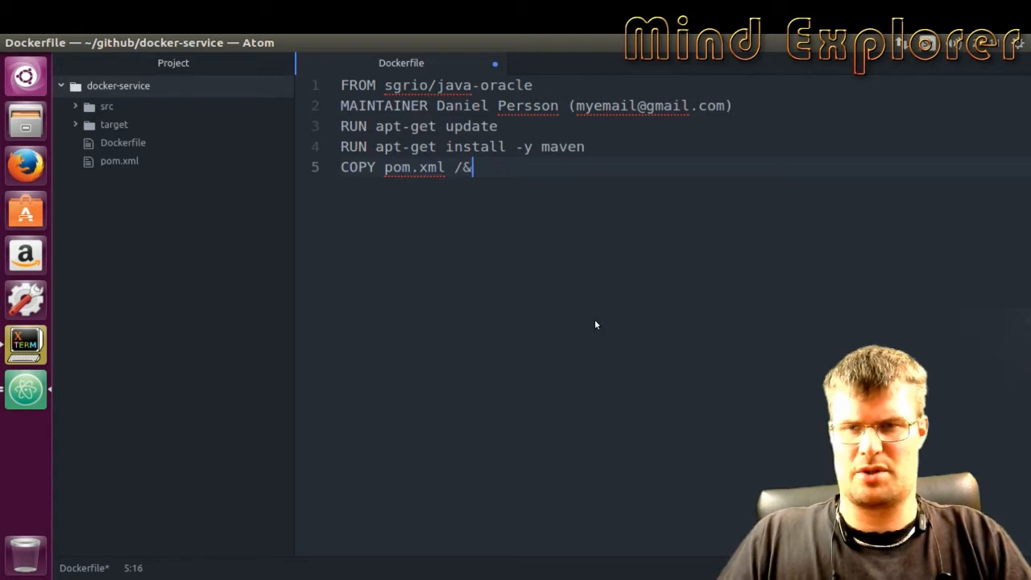
type("usr/loa")
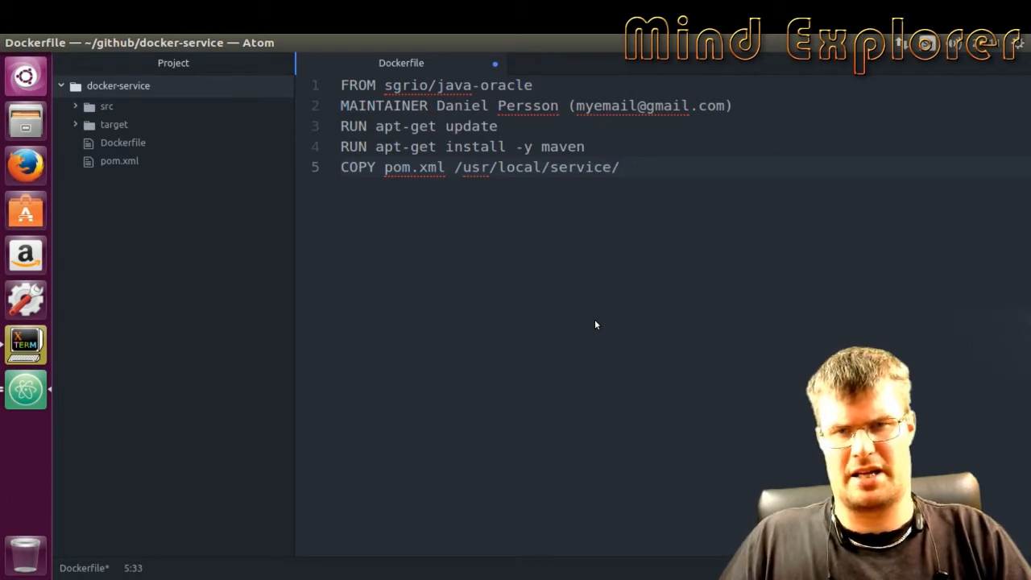
type("pom.xml")
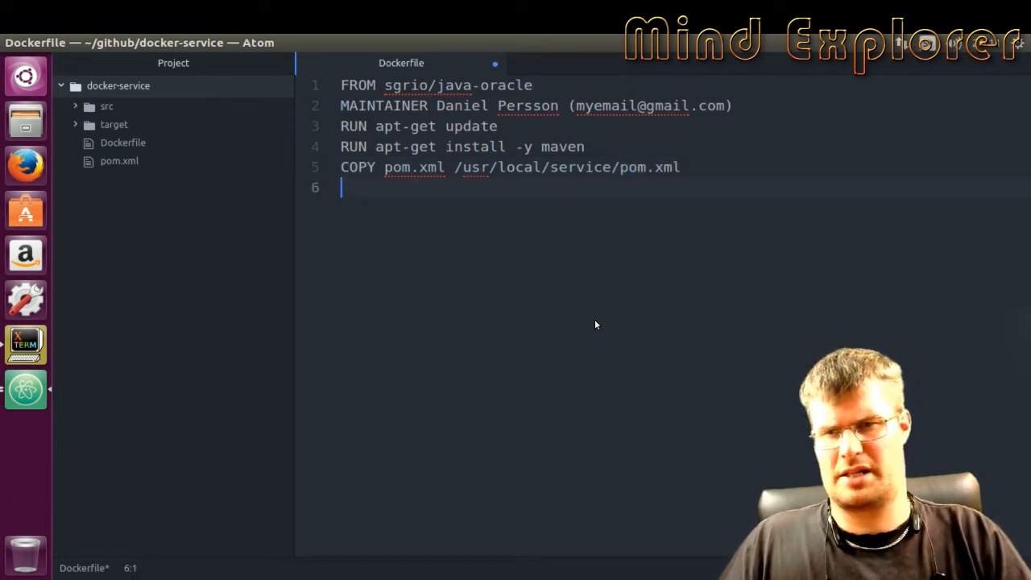
Step: Add COPY src /usr/local/service/src on the next line
type("COPY")
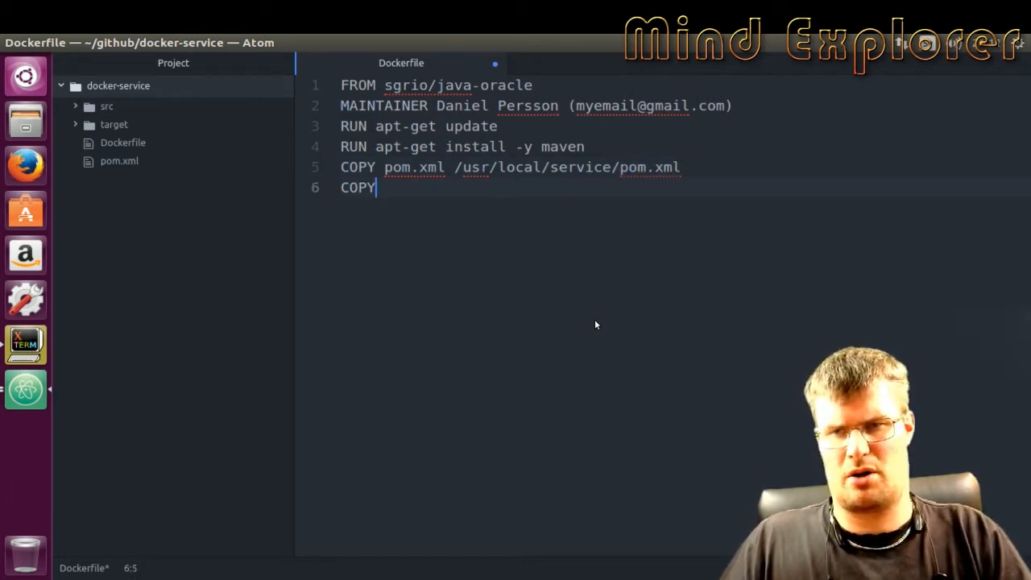
type("s")
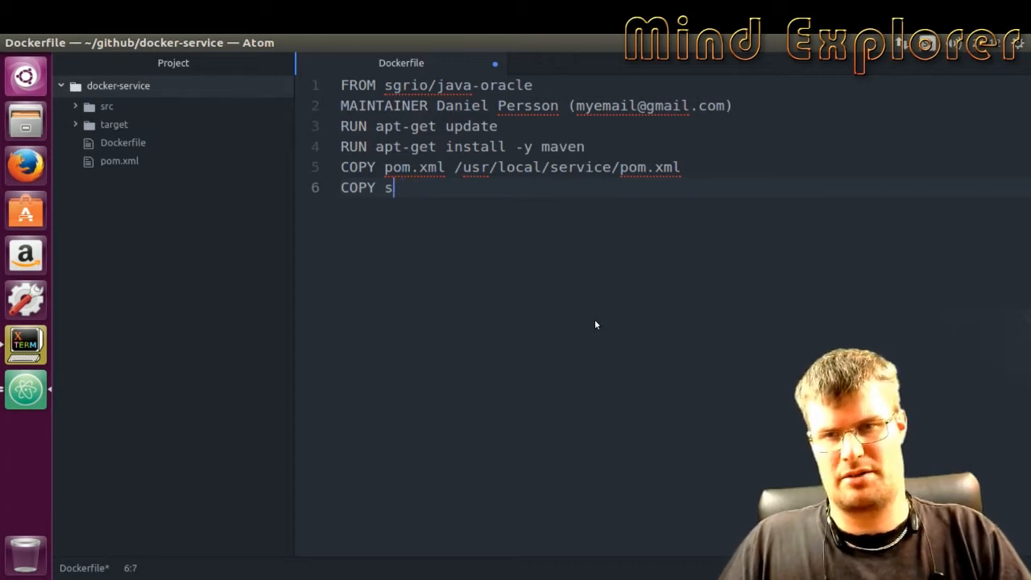
type("rc /usr")
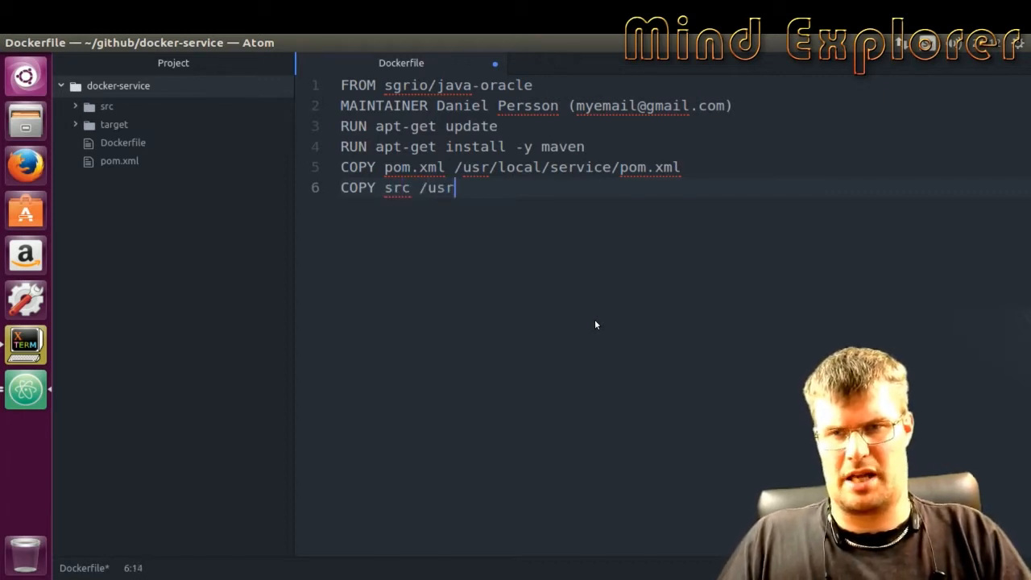
type("/local/(")
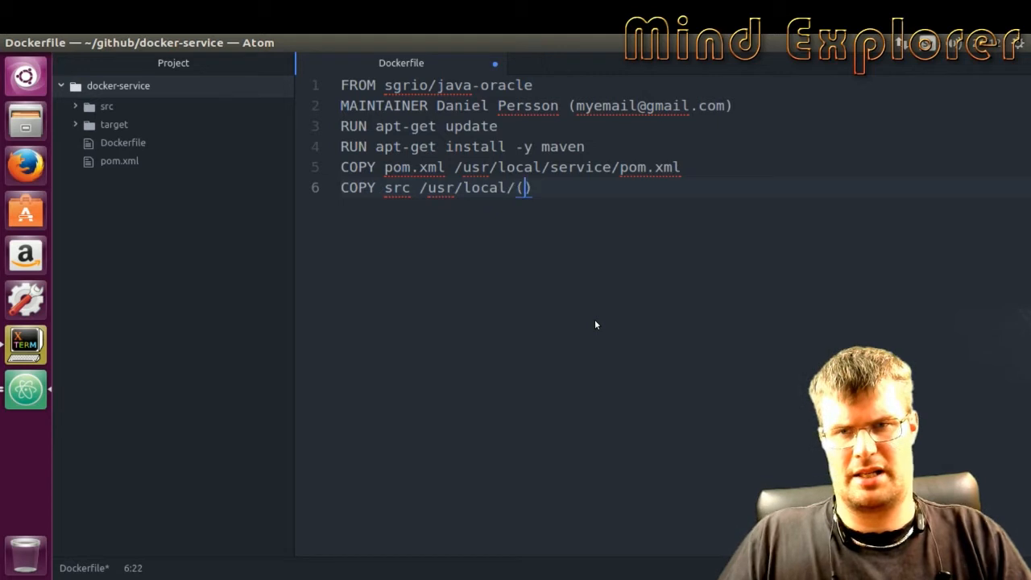
type("ser")
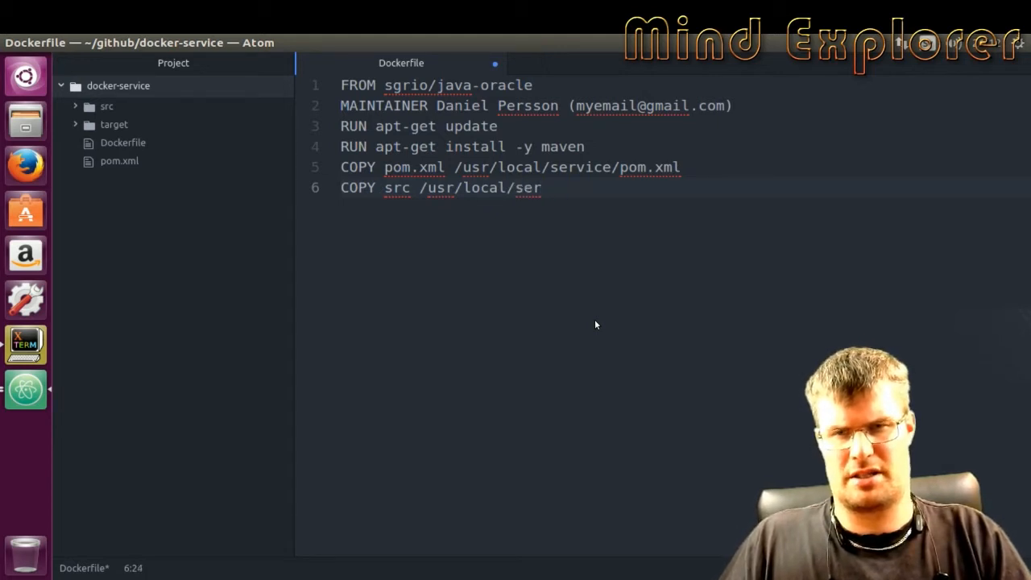
type("vir")
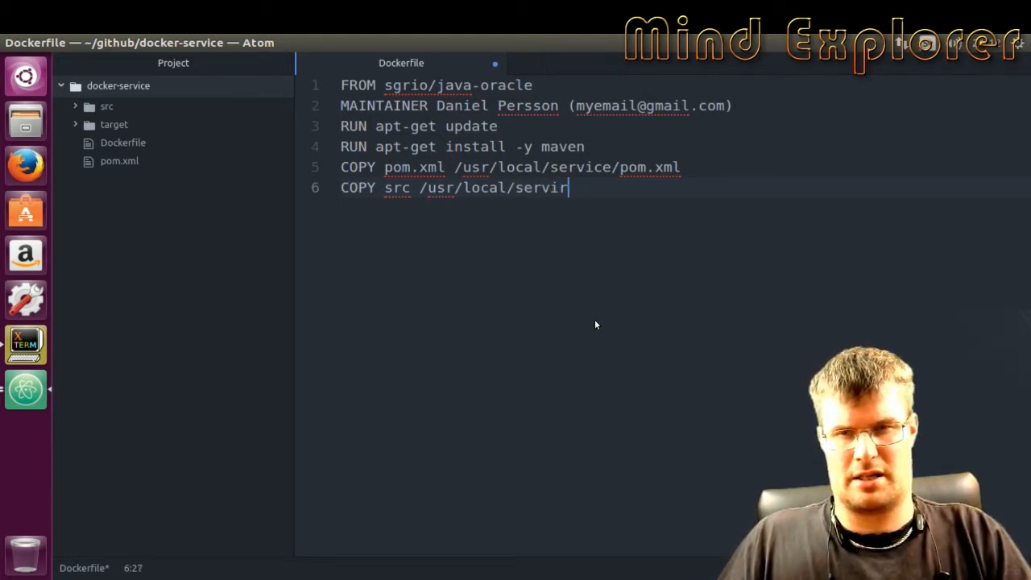
type("ce/src")
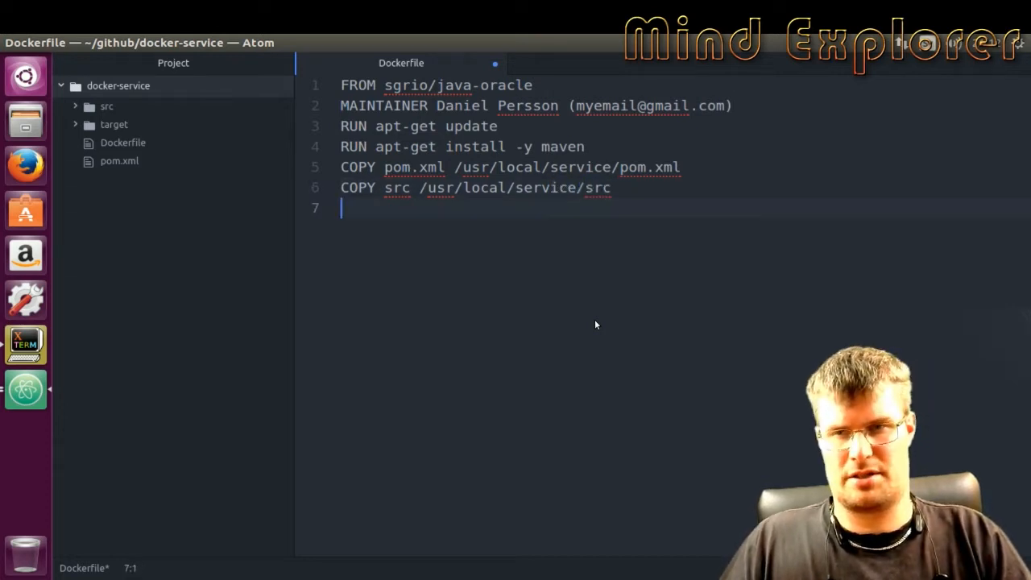
Step: Add WORKDIR /usr/local/service and RUN mvn package, then begin a CMD line
type("W")
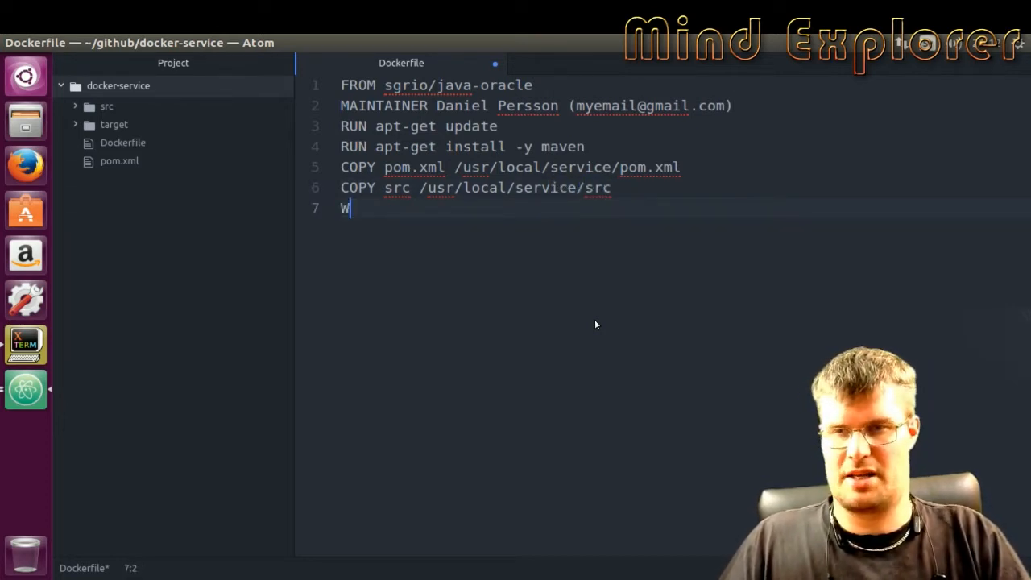
type("ORKDIR /")
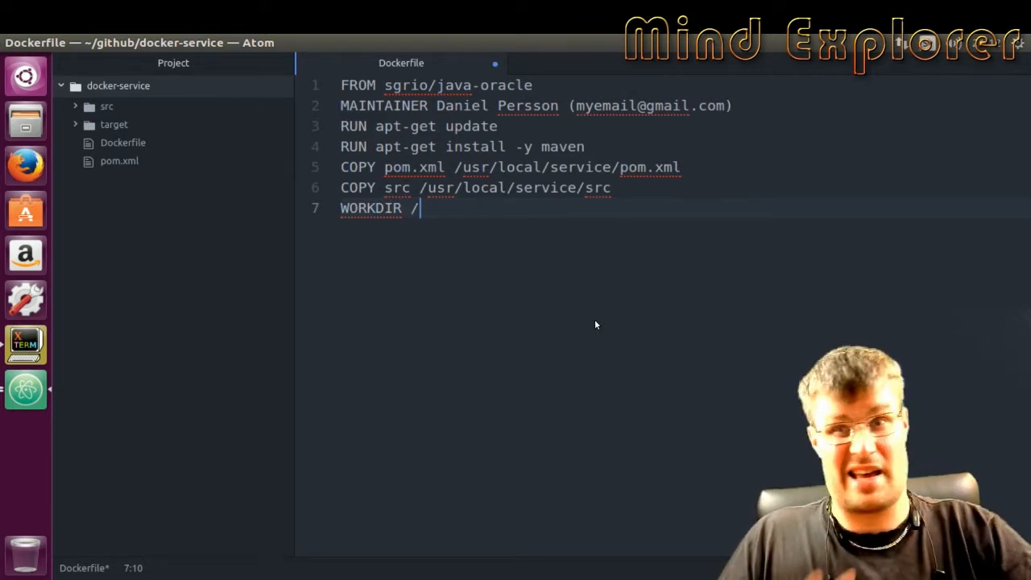
type("js")
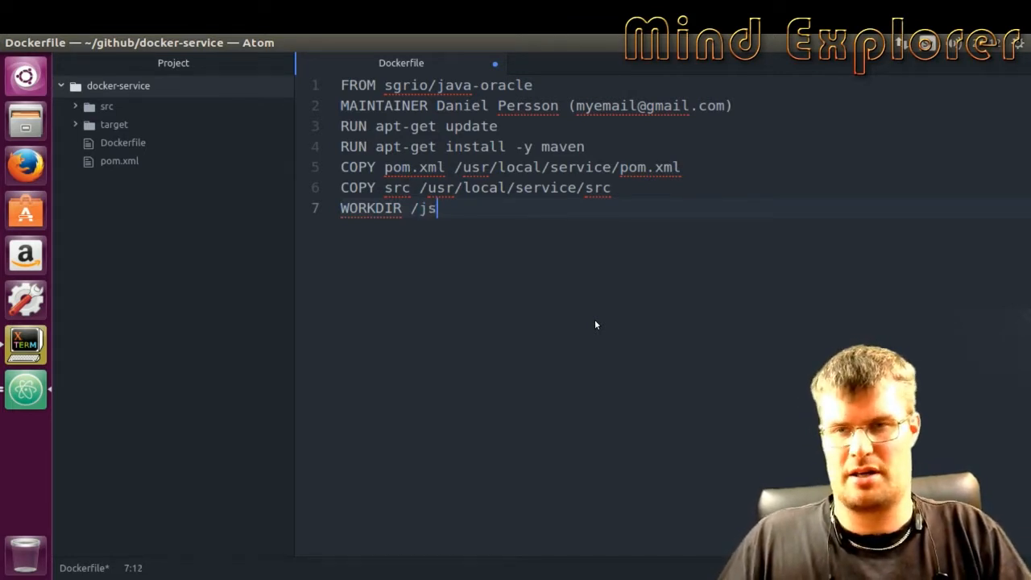
type("usr/local/")
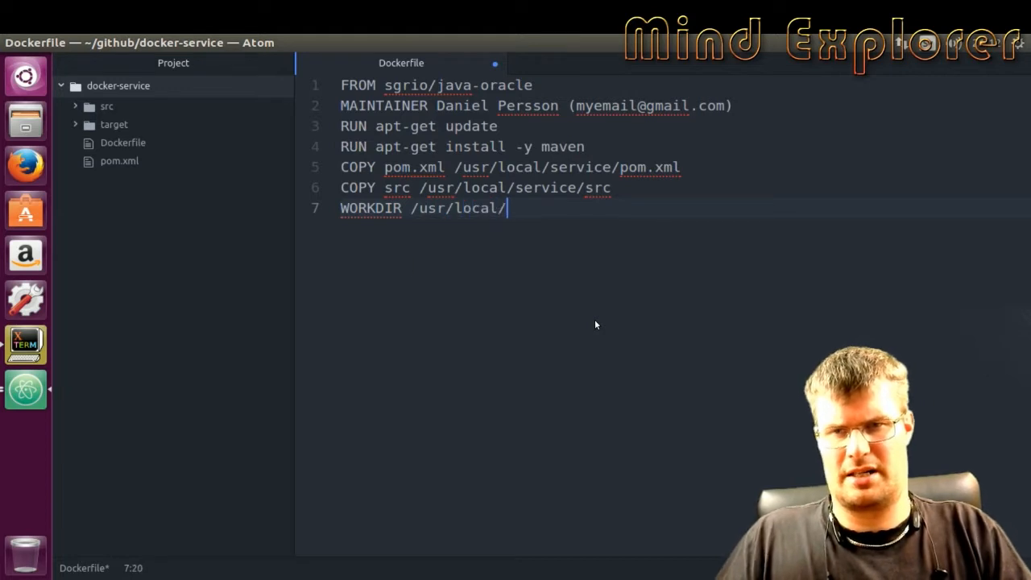
type("service")
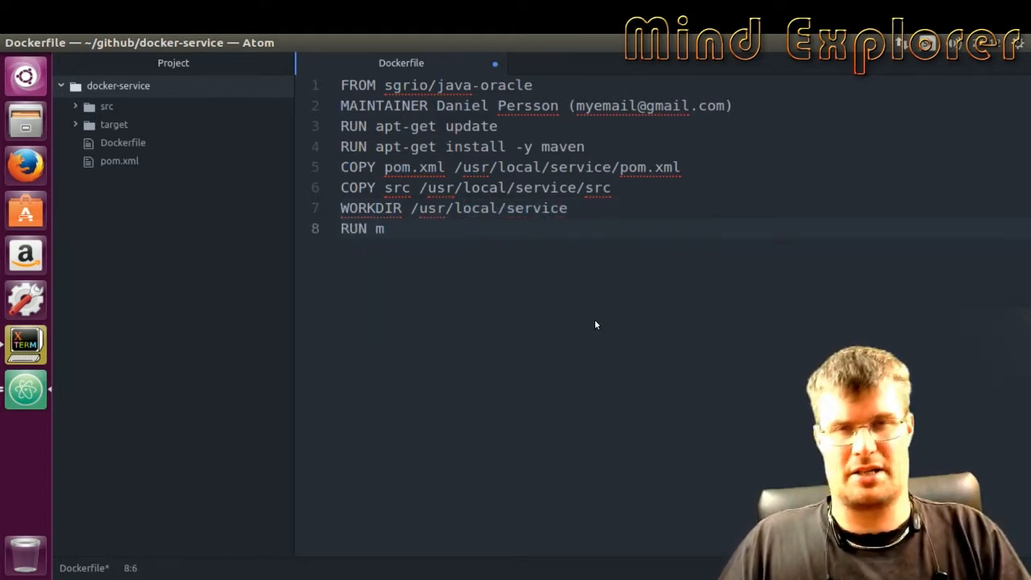
type("vn package")
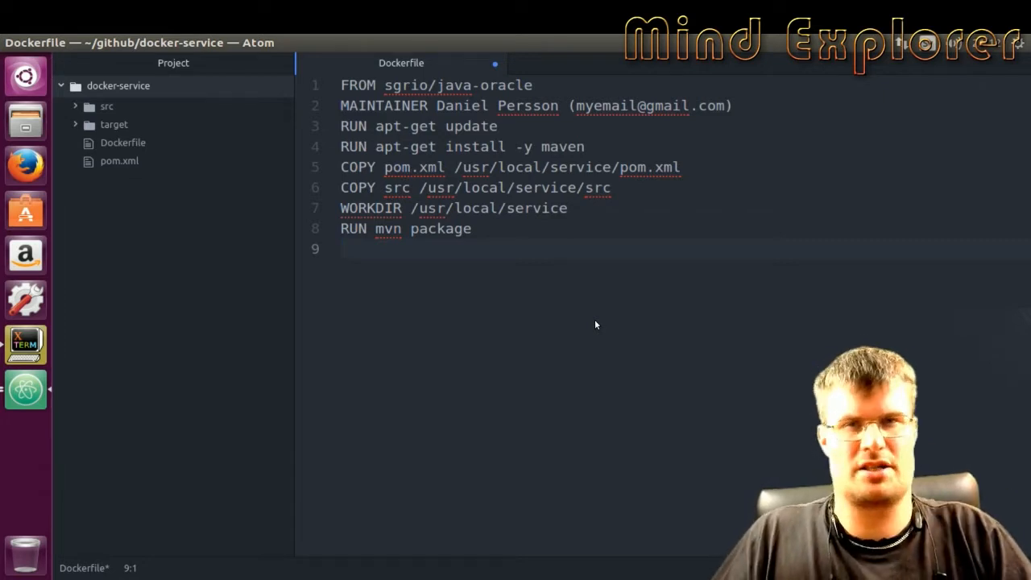
type("CMD")
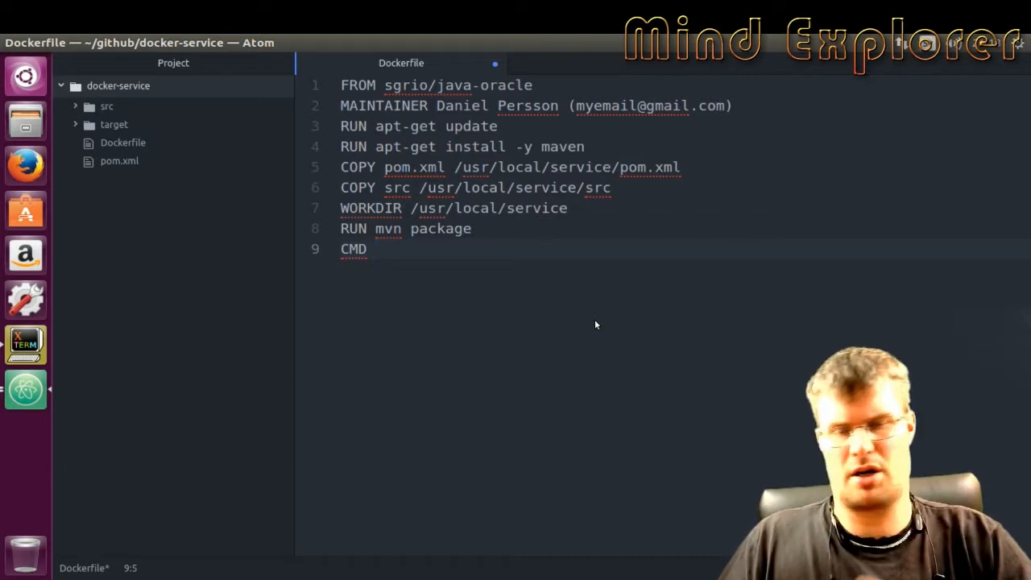
Step: Write the CMD exec array starting with "java" and the "-cp" option
type("[]")
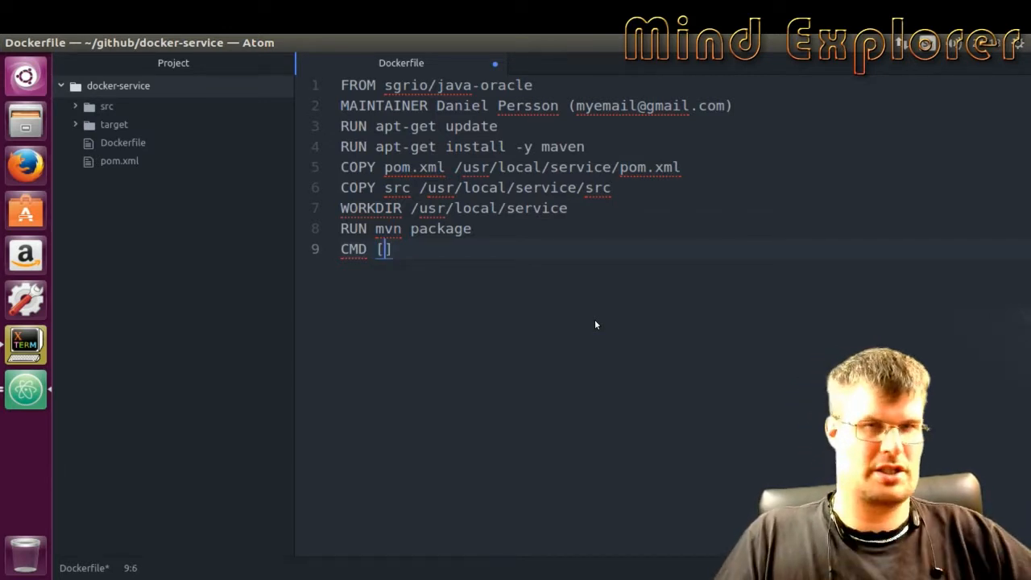
type("\"\"")
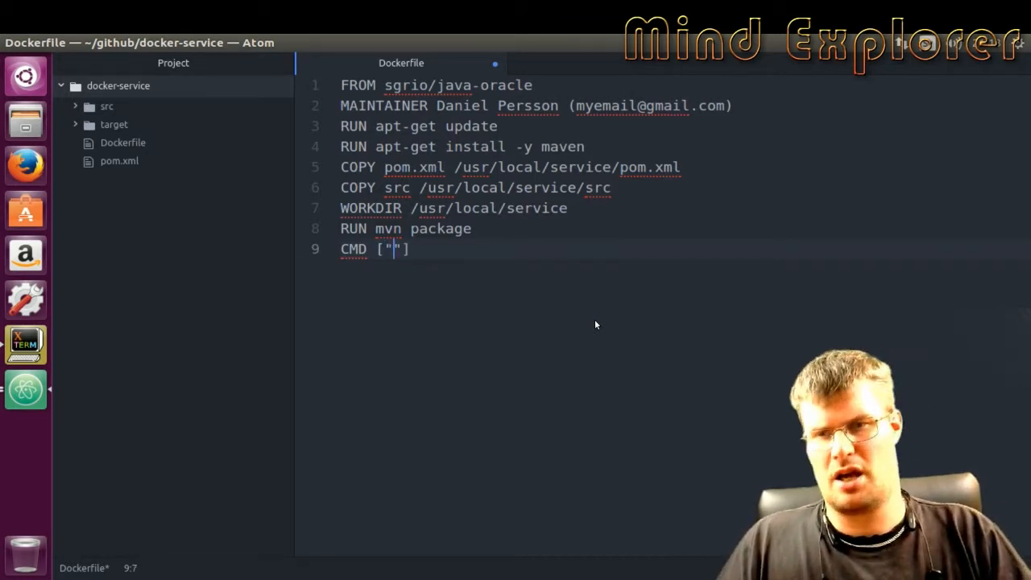
type("java\"")
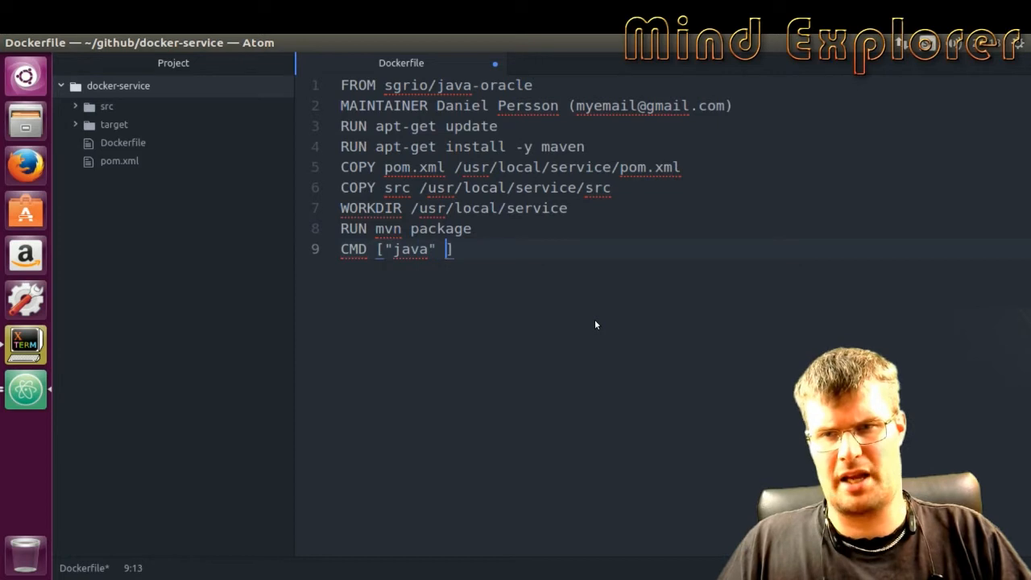
type(",\"\"")
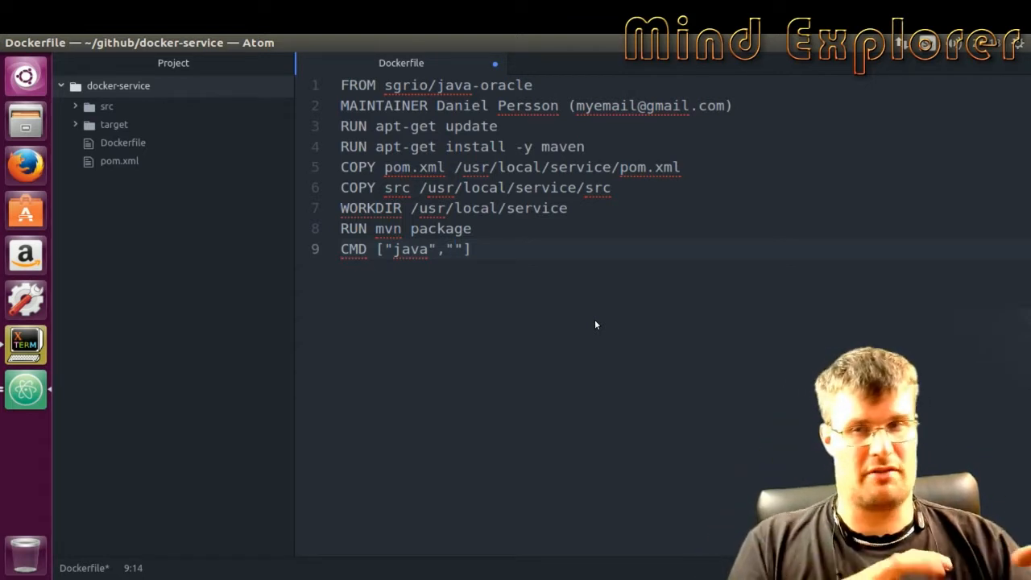
type("-cop")
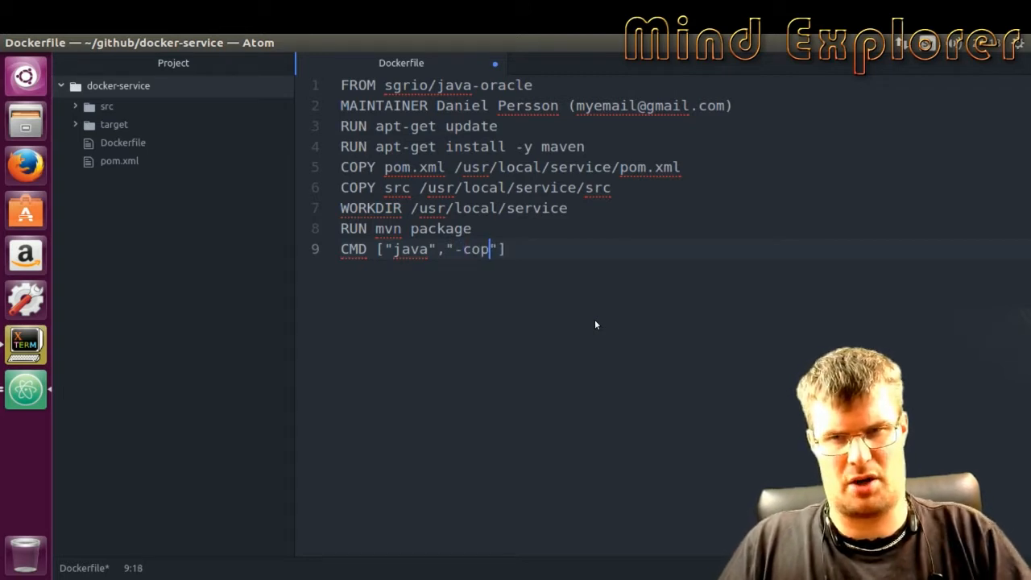
key("BackSpace")
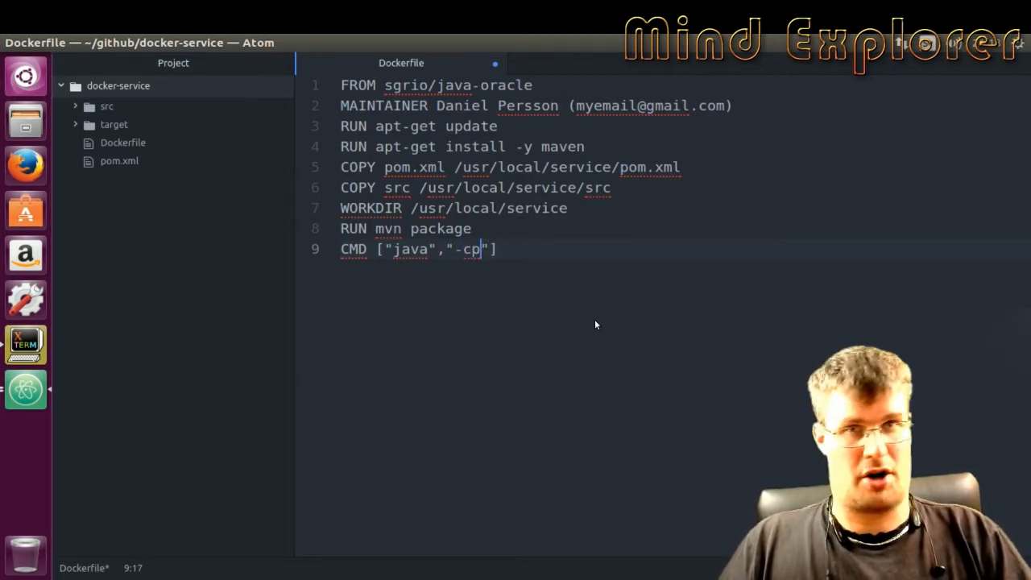
type("\",")
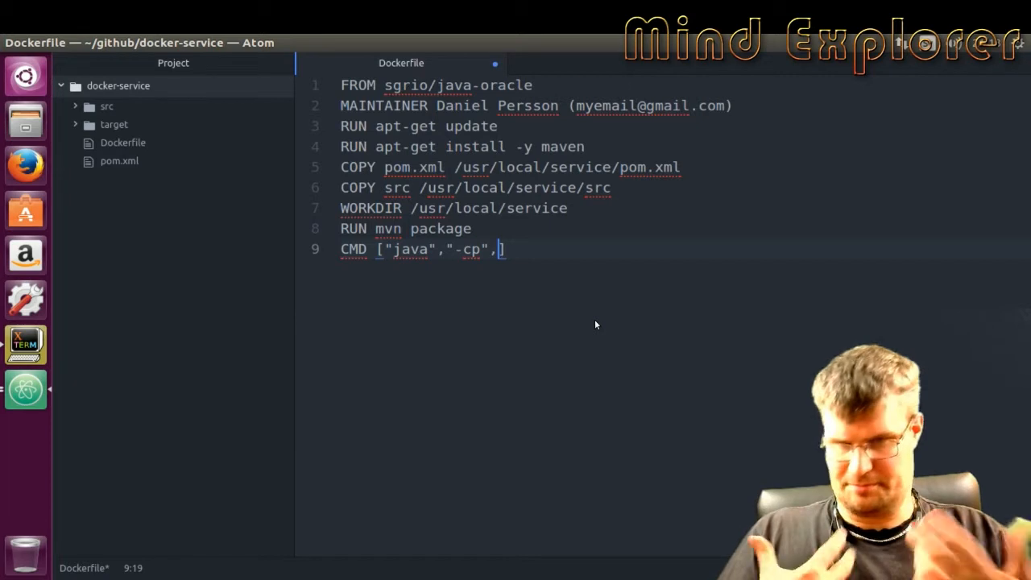
type("\"]")
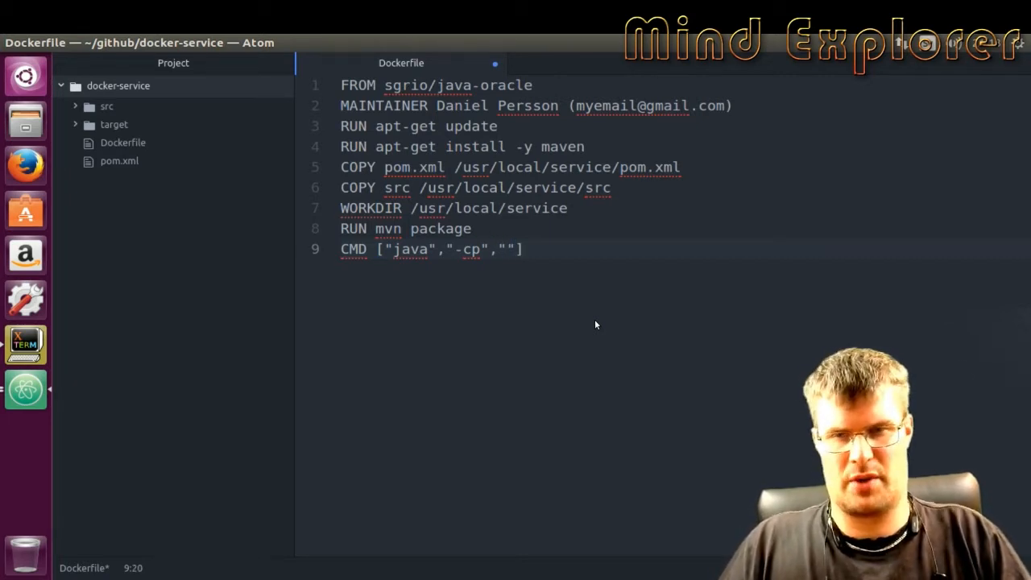
Step: Fill in the classpath target/docker-service-1.0-SNAPSHOT.jar and the org.ea.service main class
type("tar")
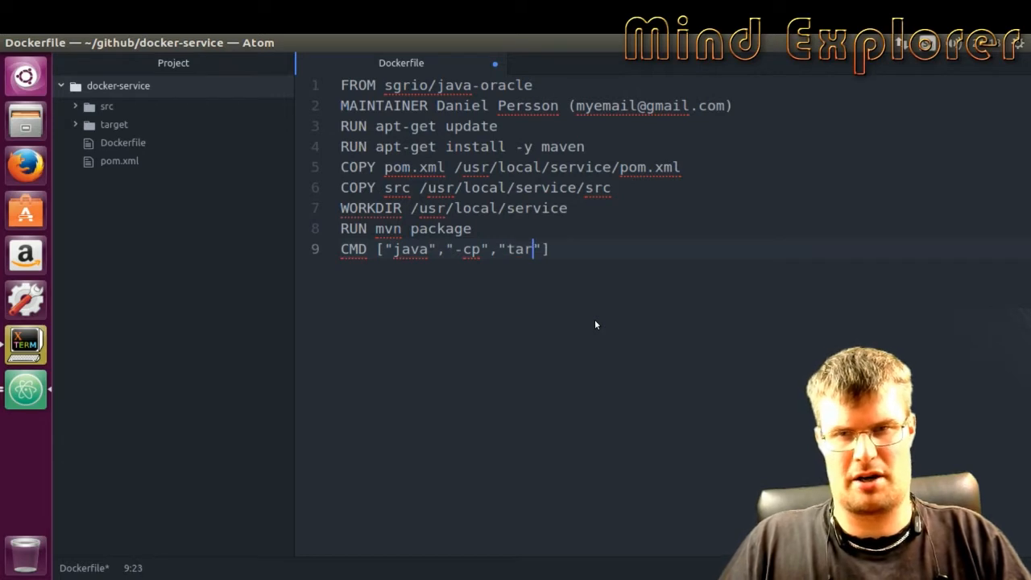
type("get/")
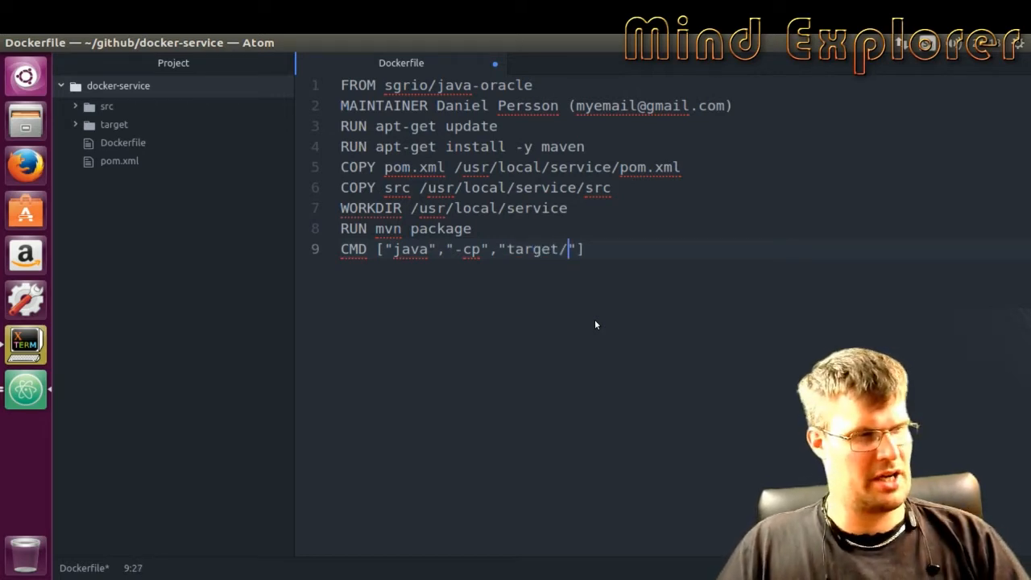
type("docker")
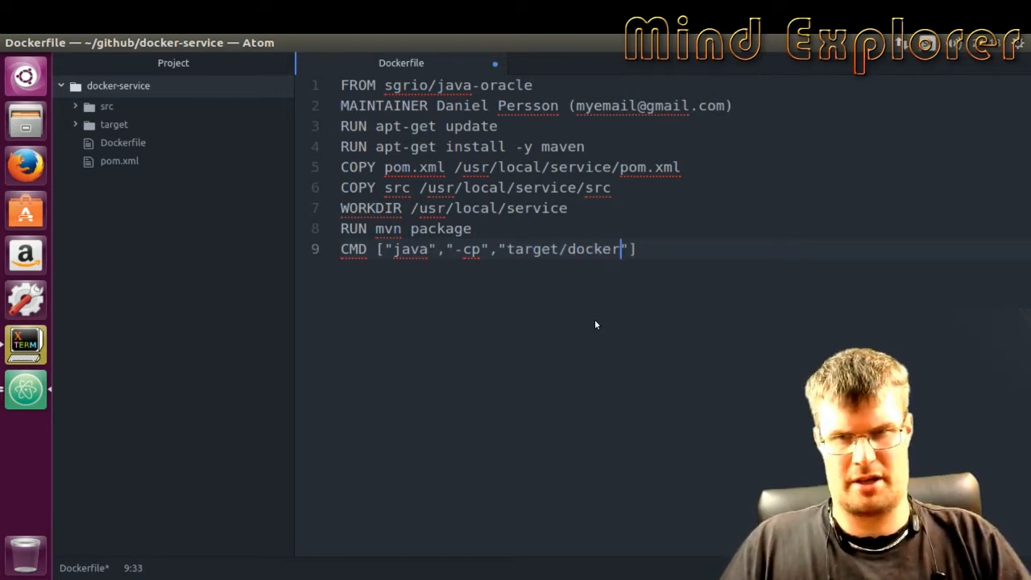
type("-seriv")
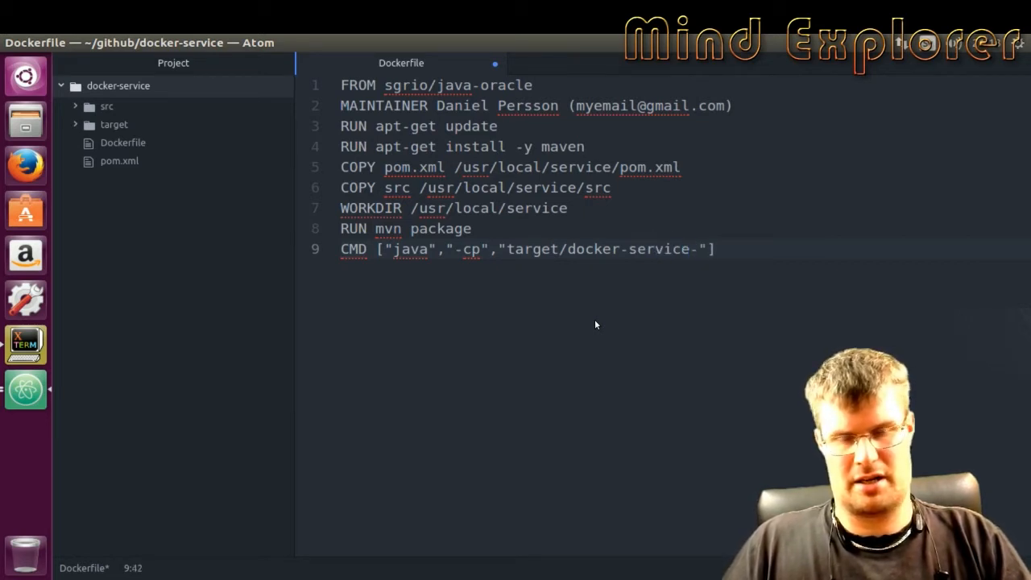
type("1.0")
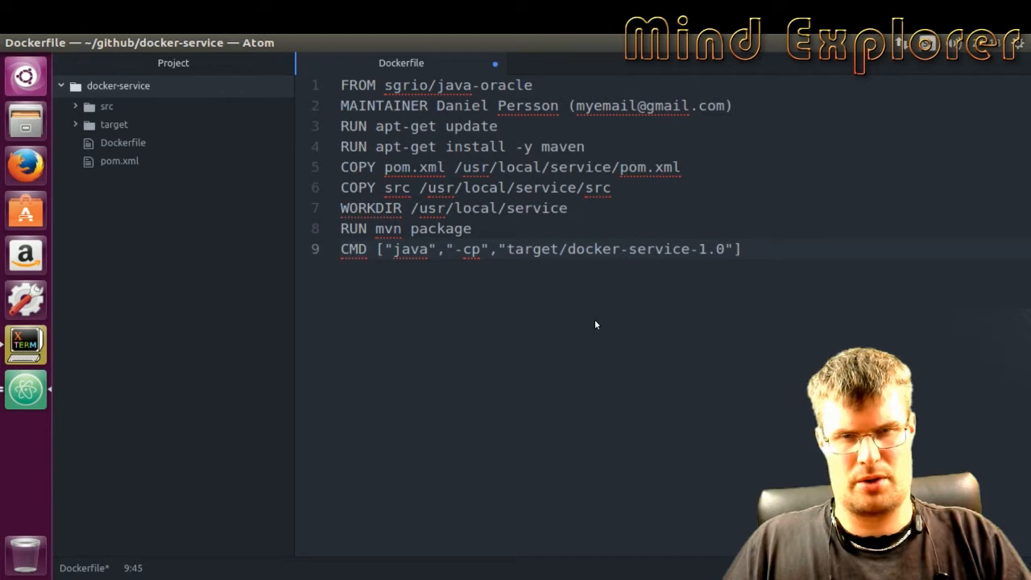
type("-SNAPSHOT.jar")
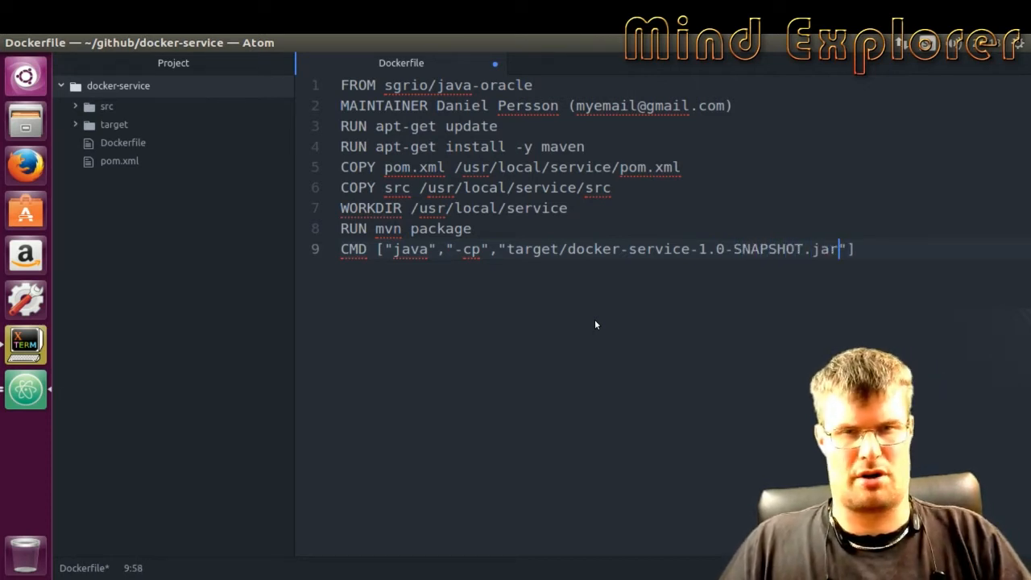
type(",\"o\"")
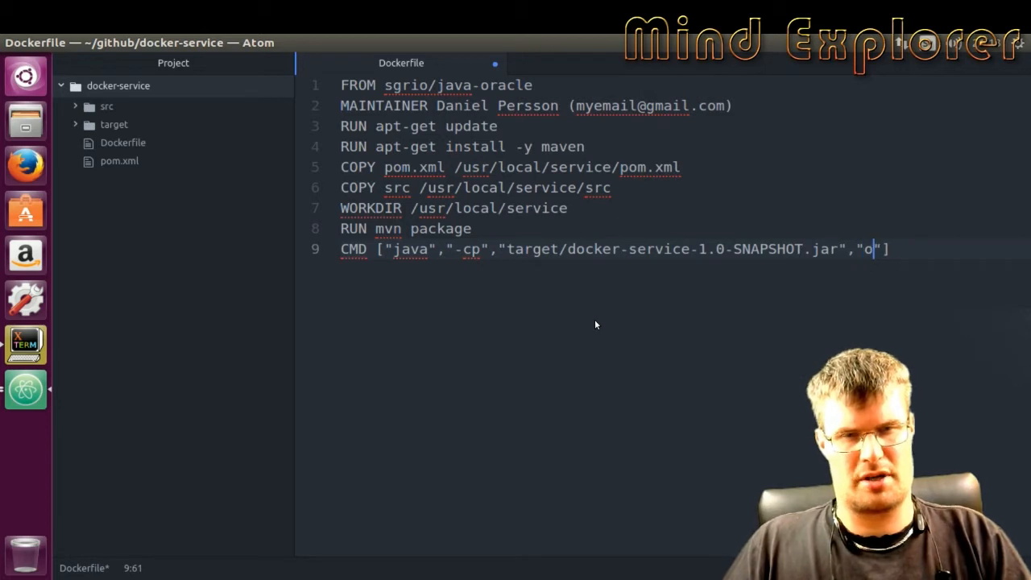
type("rg.ea")
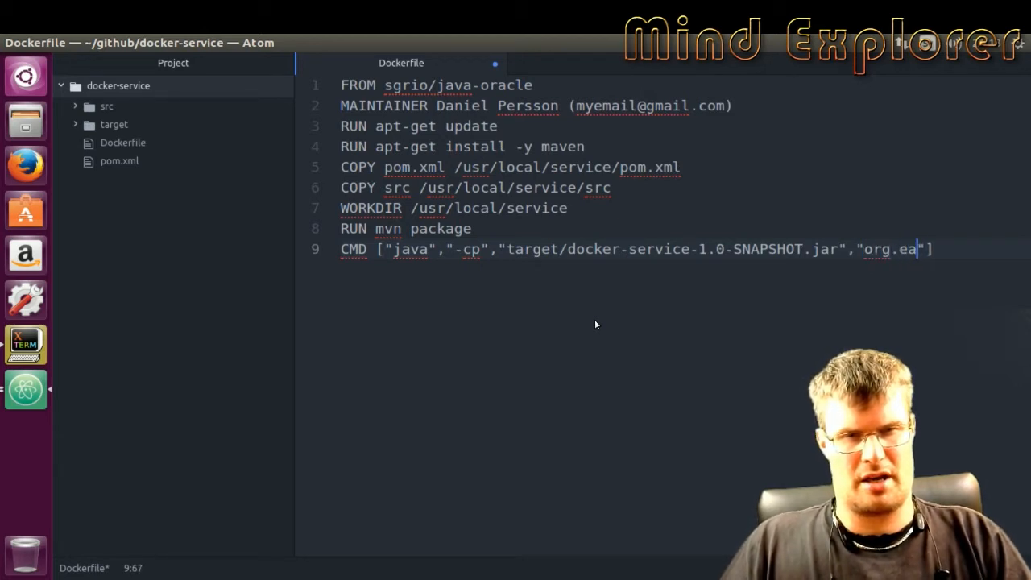
type(".service.")
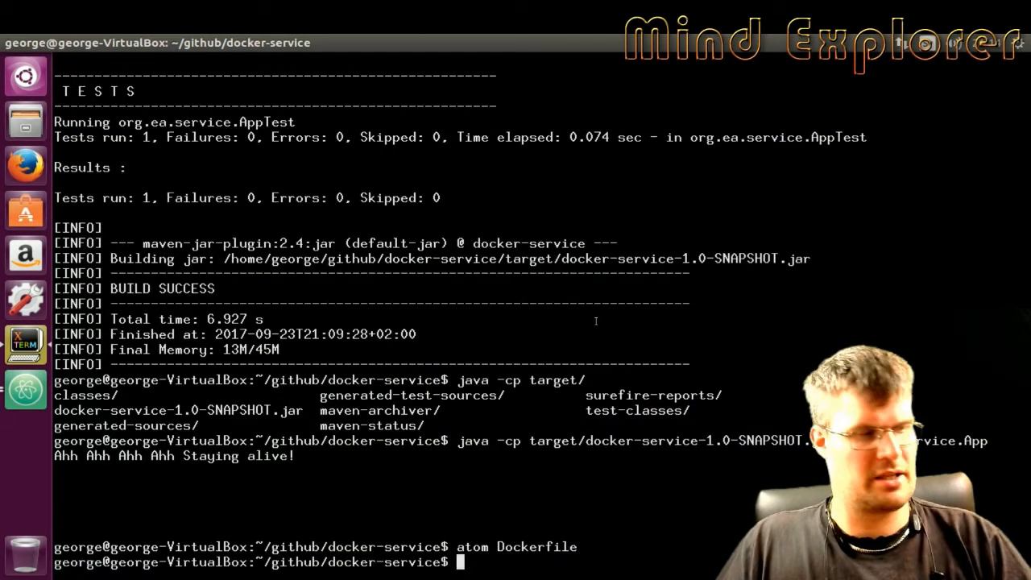
Step: Run docker build -t myimage:latest in Terminal, plain and with sudo; both fail needing one argument
type("docker build -ty")
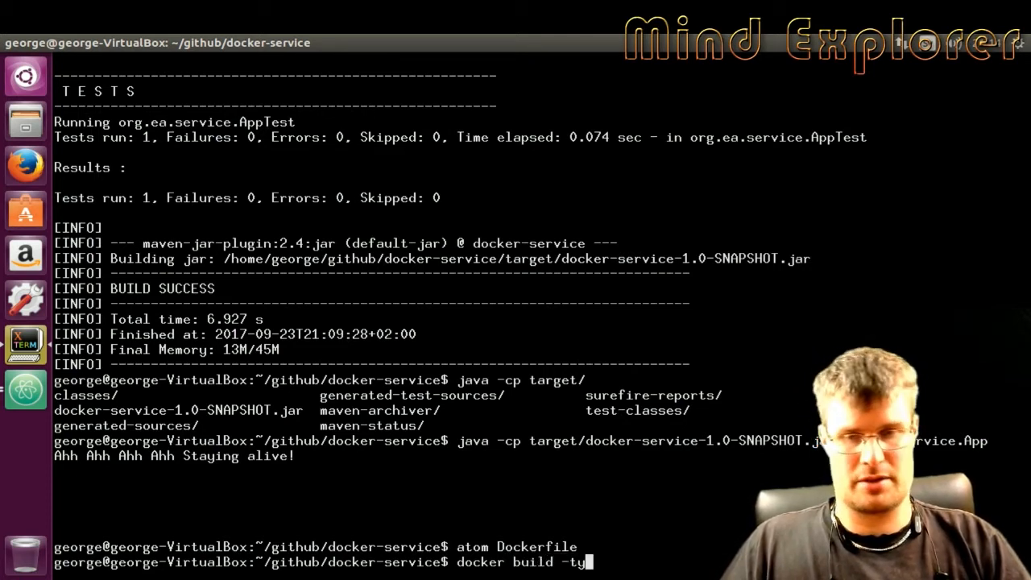
key("BackSpace")
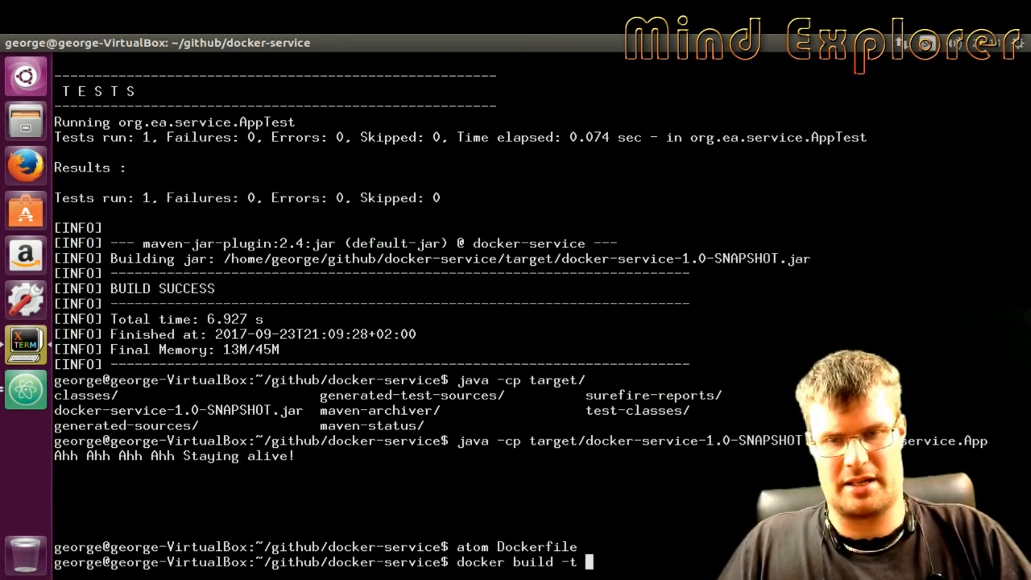
type("ma")
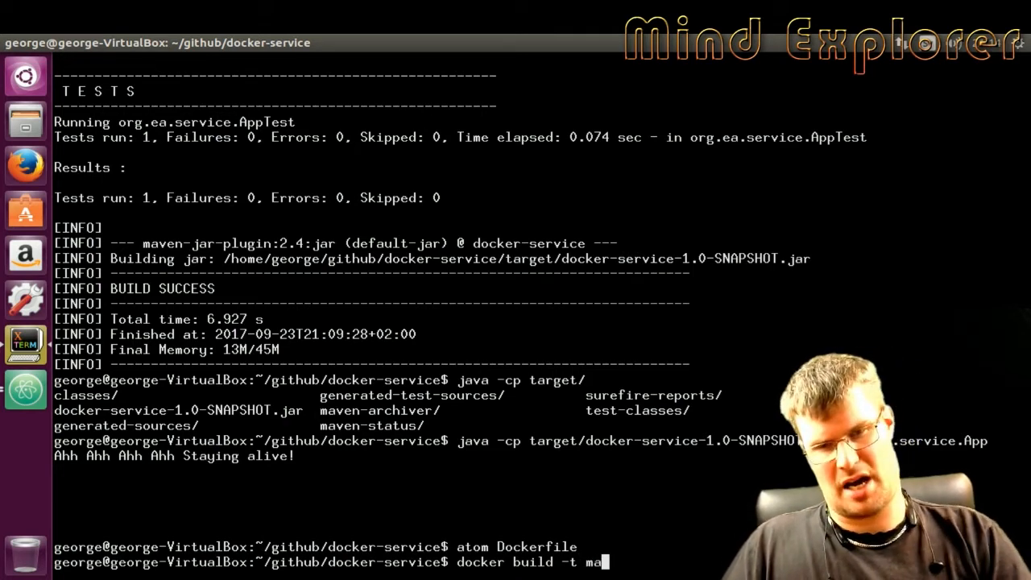
type("yimage:")
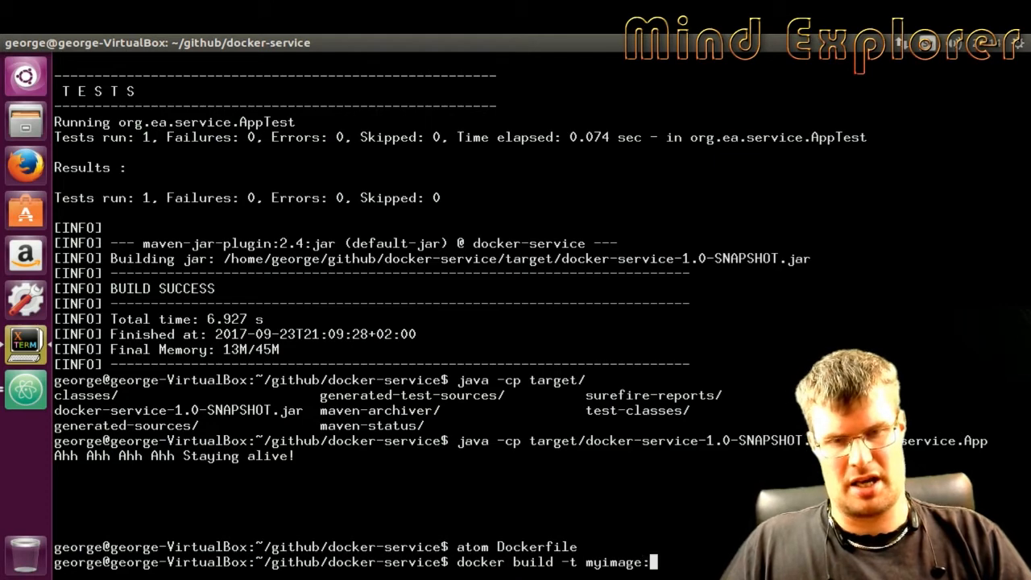
type("latest")
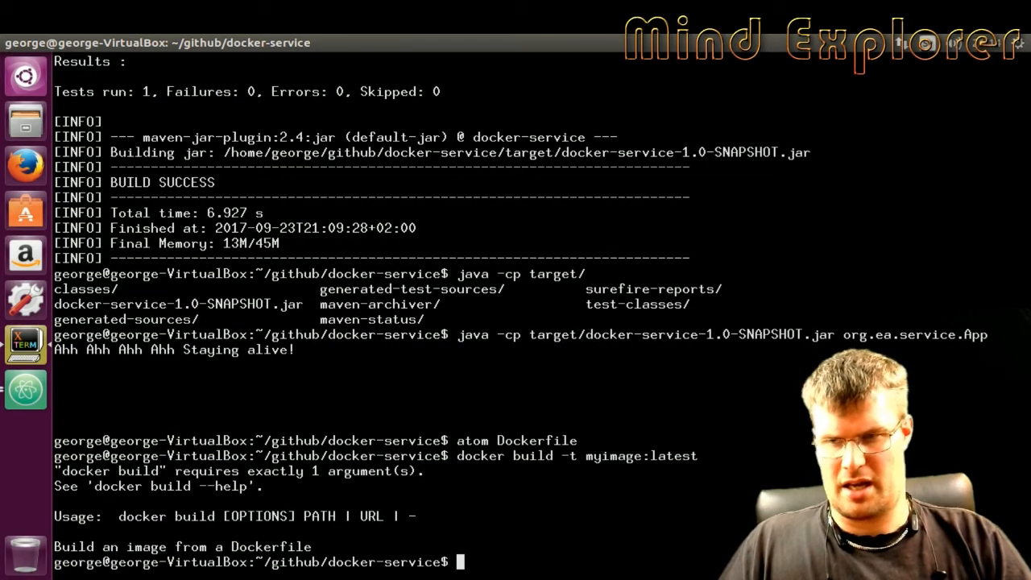
type("docker build -t myimage:latest")
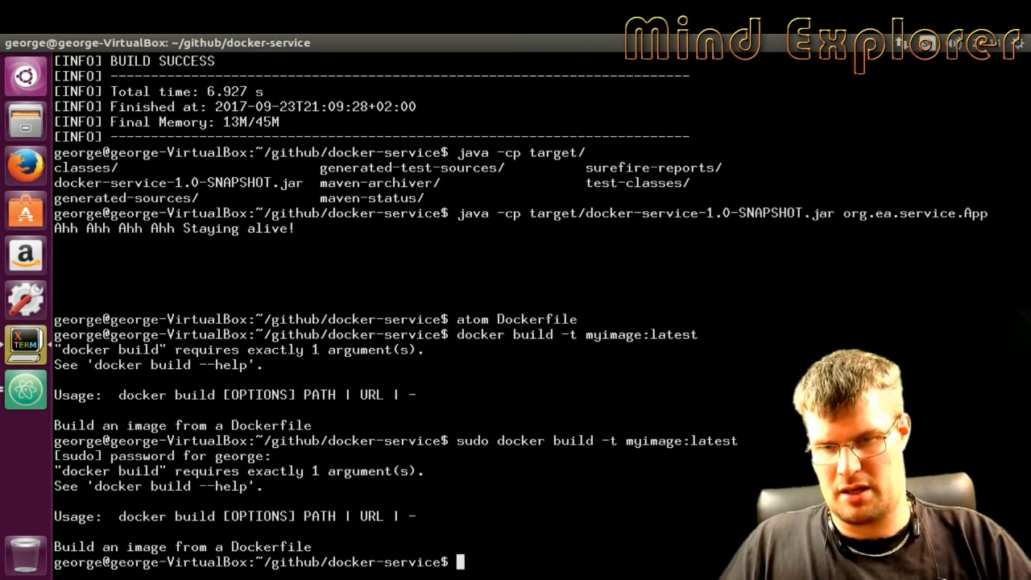
Step: Start docker via /etc/init.d/docker start, authenticate, and retype sudo docker build -t myimage:latest
type("/etc/")
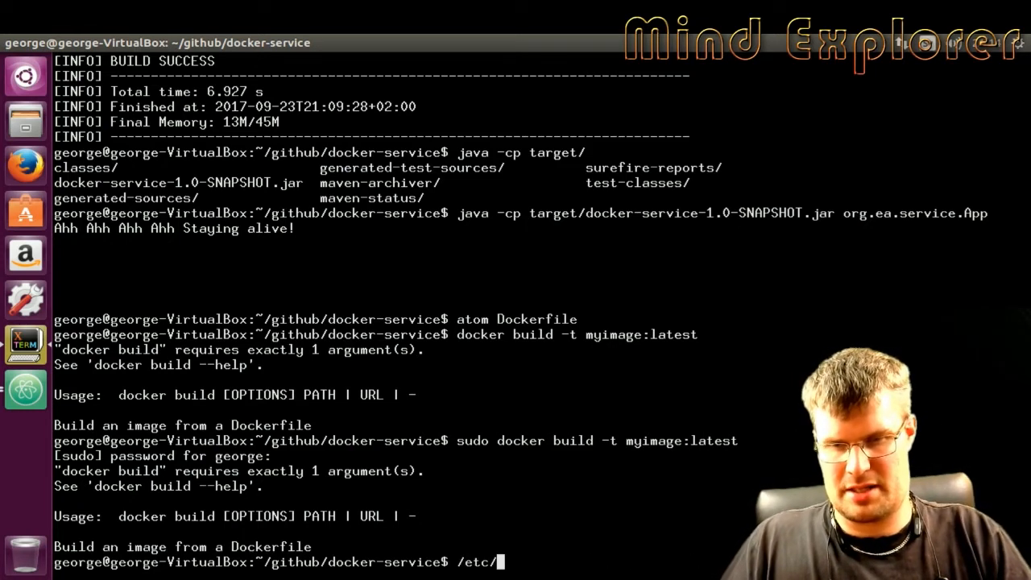
type("init.-")
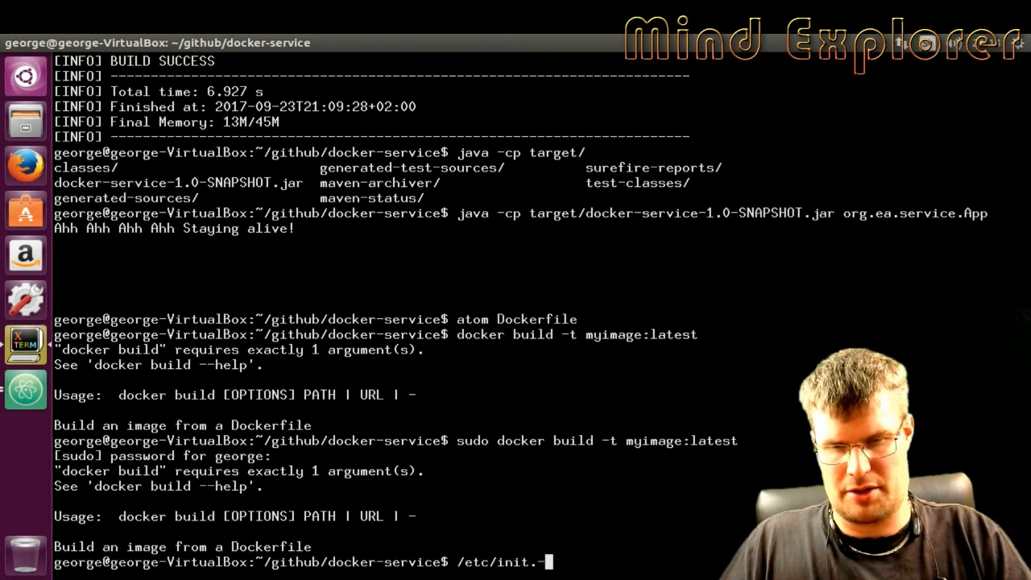
type("d/docker start")
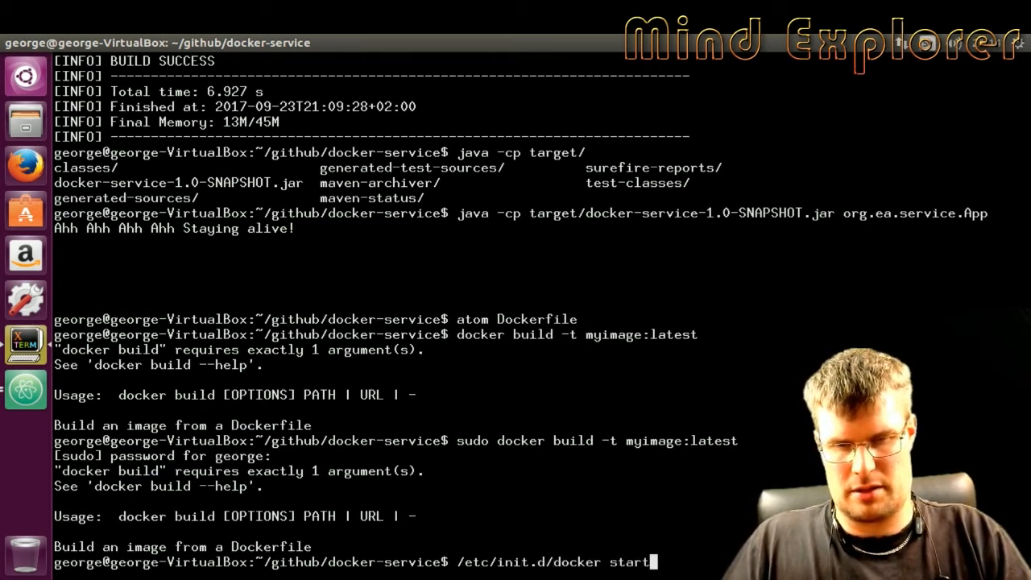
key("Return")
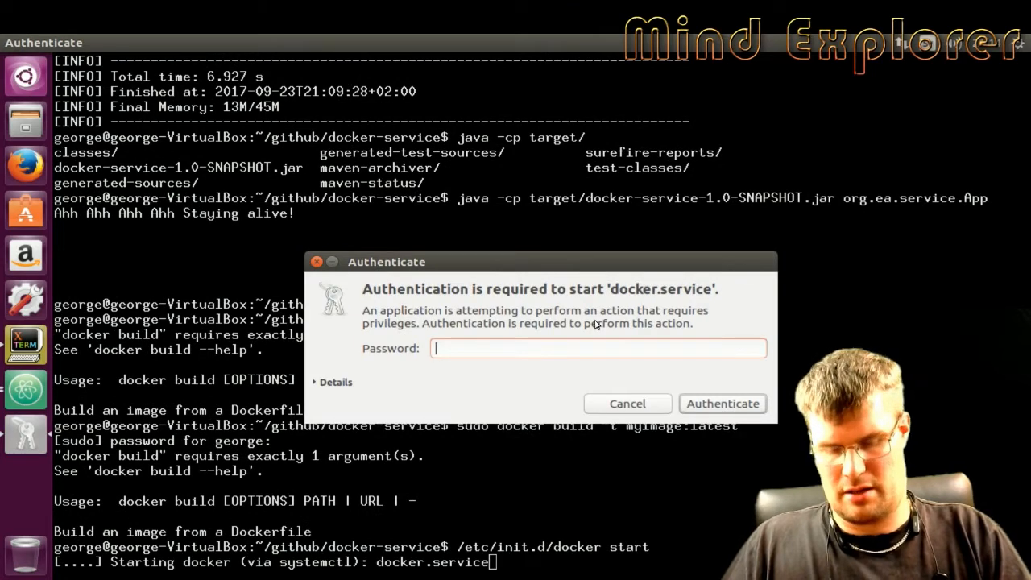
left_click(722, 403)
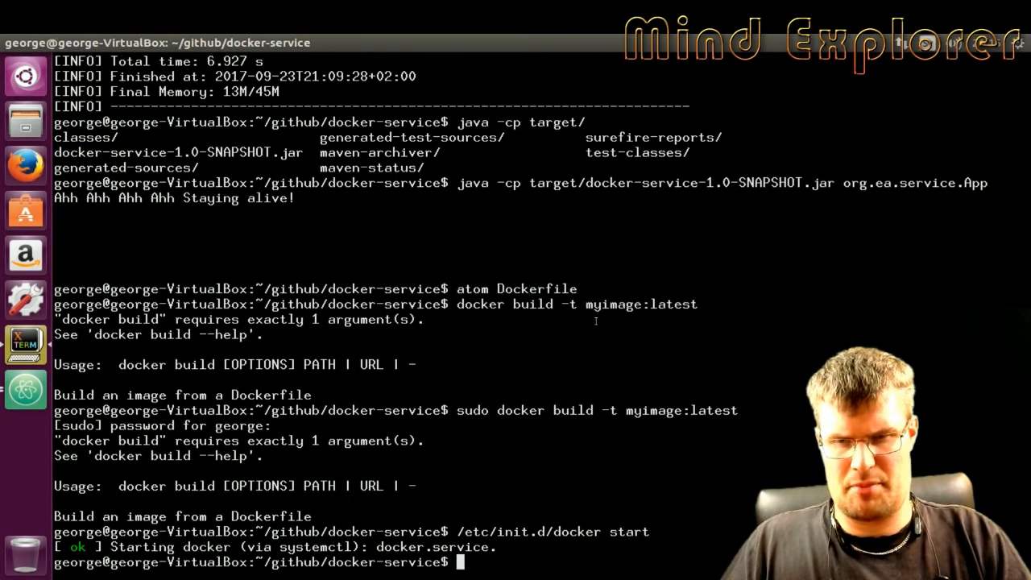
type("sudo docker build -t myimage:latest")
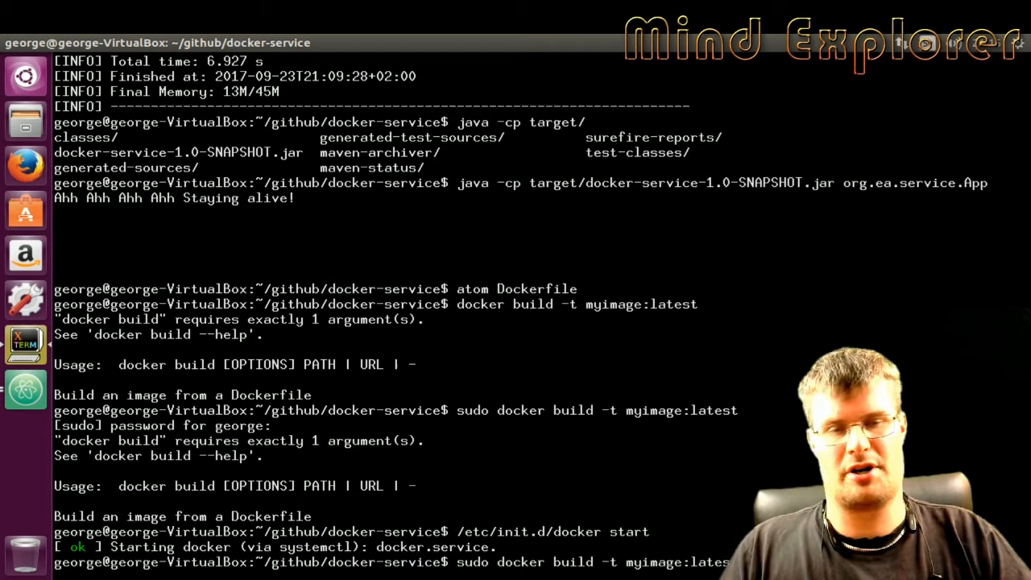
Step: Execute the sudo docker build so mvn package runs and the image is Successfully built
key("Return")
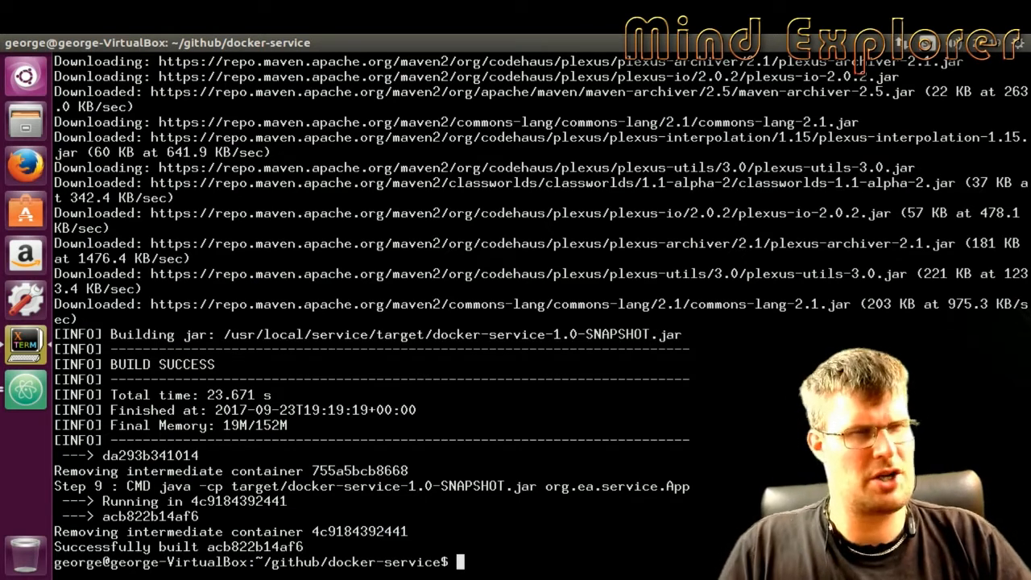
Step: Run sudo docker run -it myimage so the container prints 'Ahh Ahh Ahh Ahh Staying alive!' repeatedly
type("d")
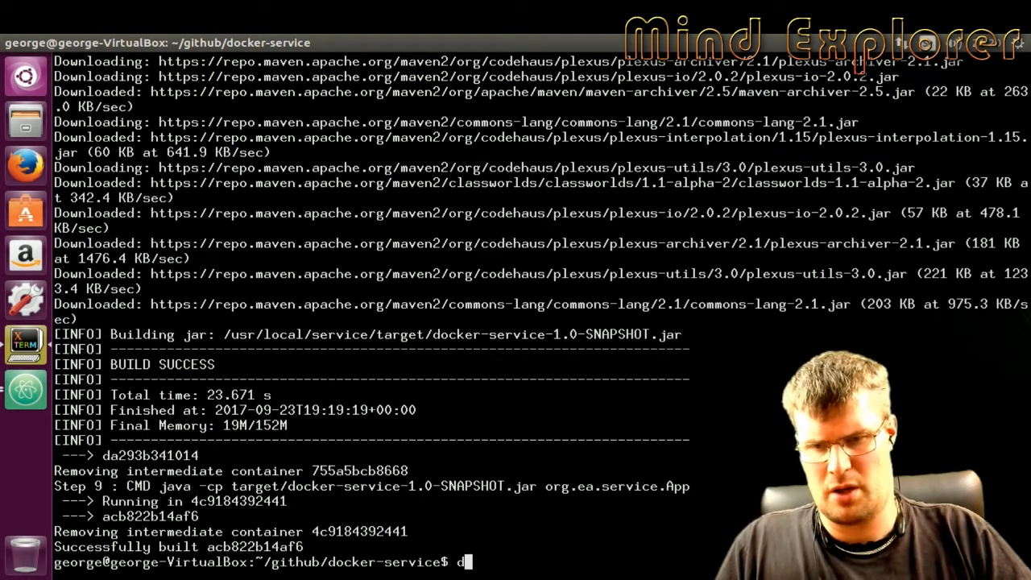
key("BackSpace")
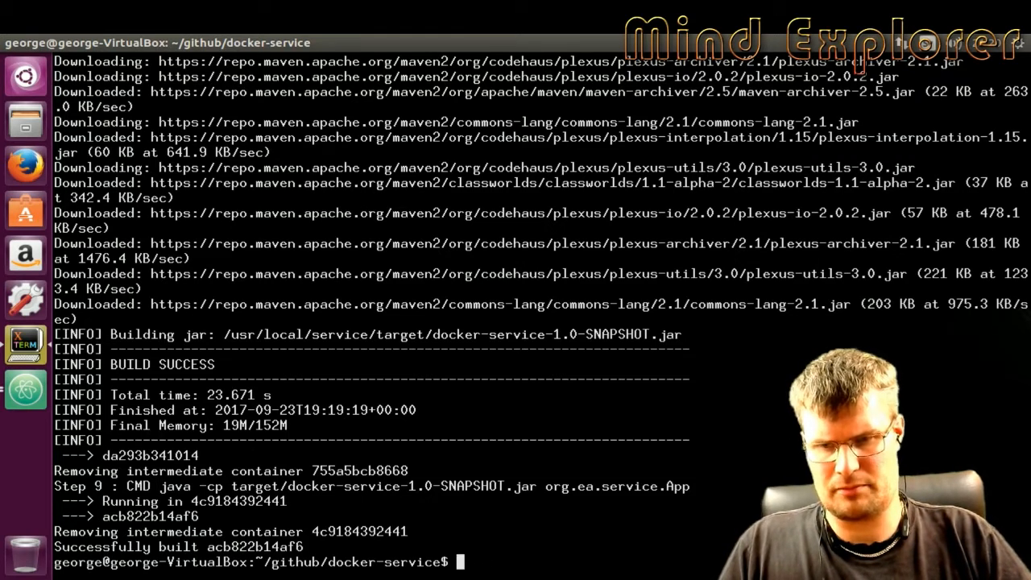
type("sudo docke")
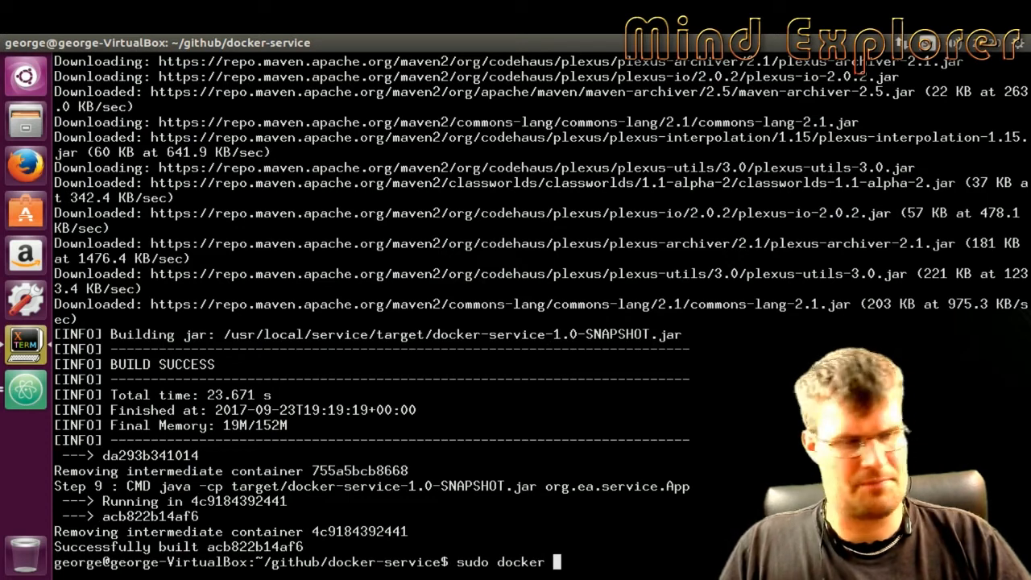
type("run")
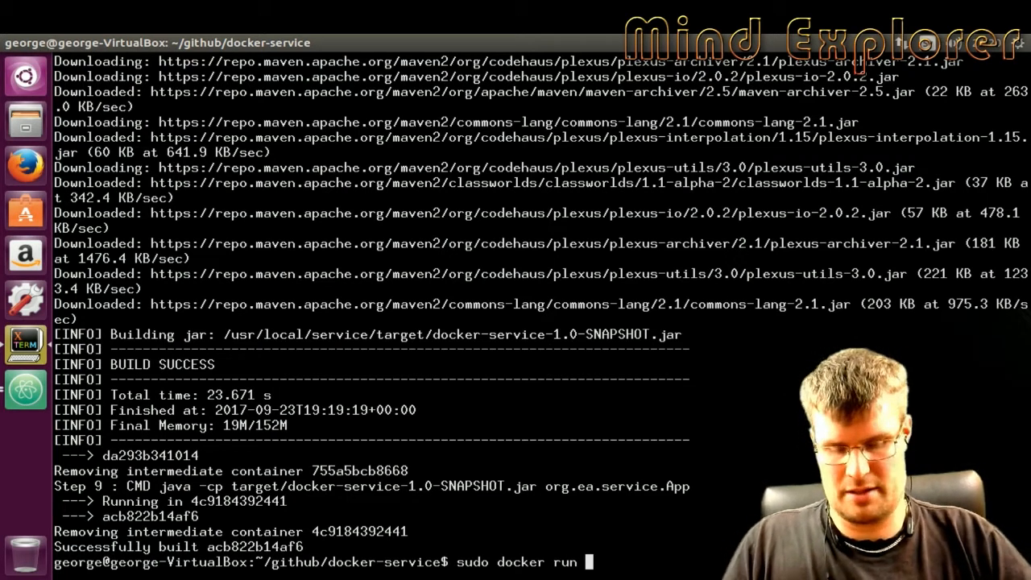
type("-it")
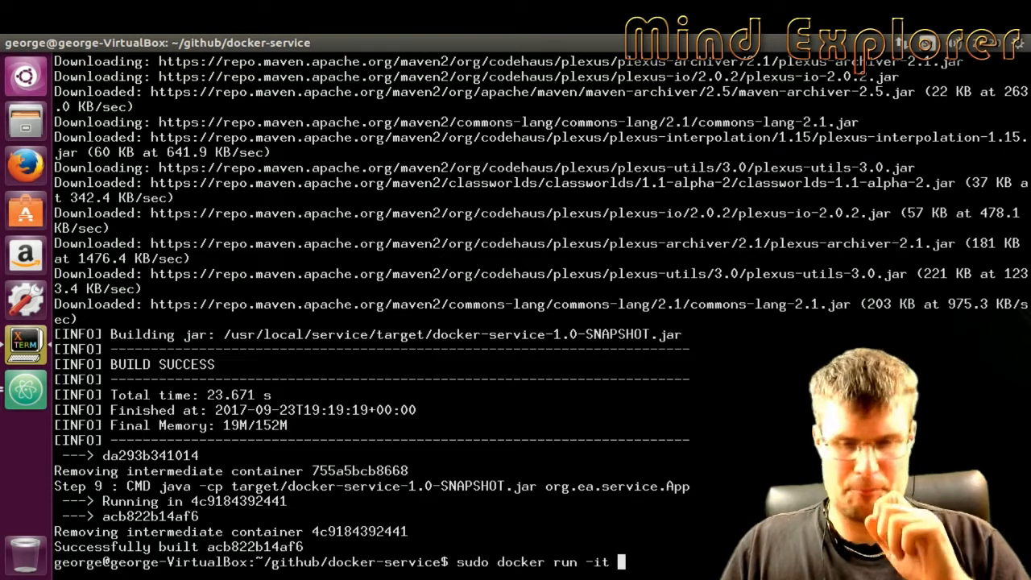
type("m")
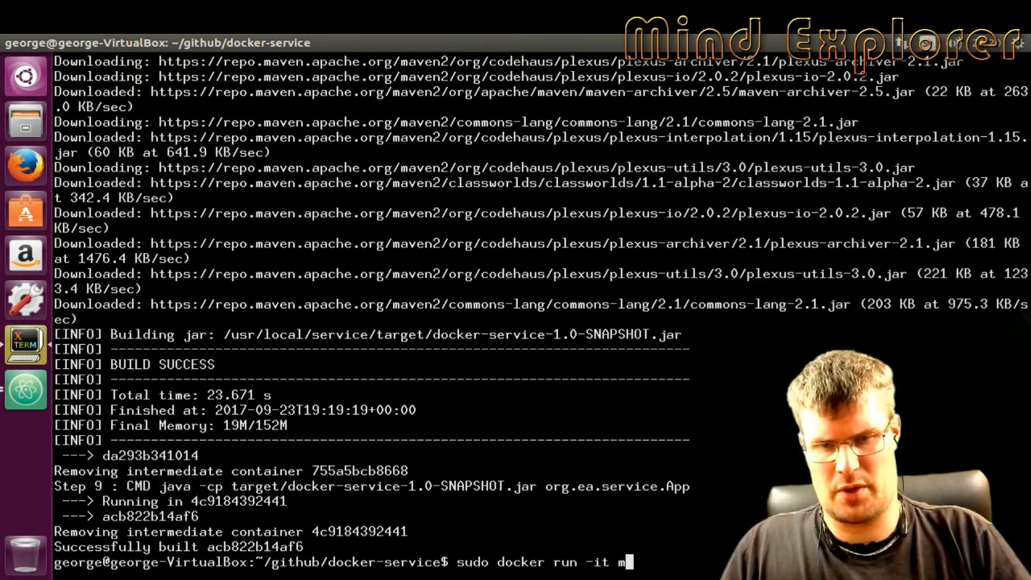
type("yui")
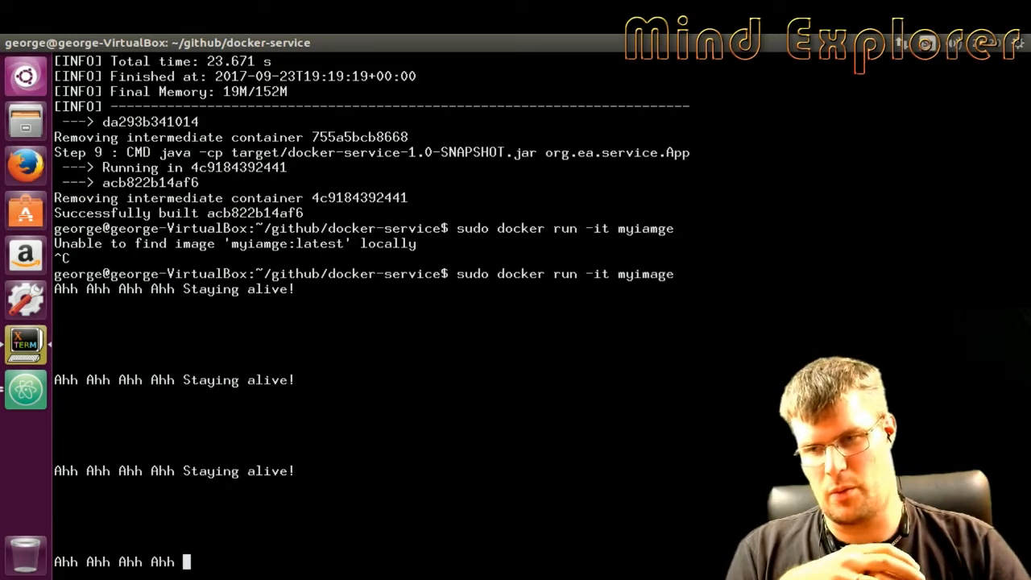
scroll("down", 3)
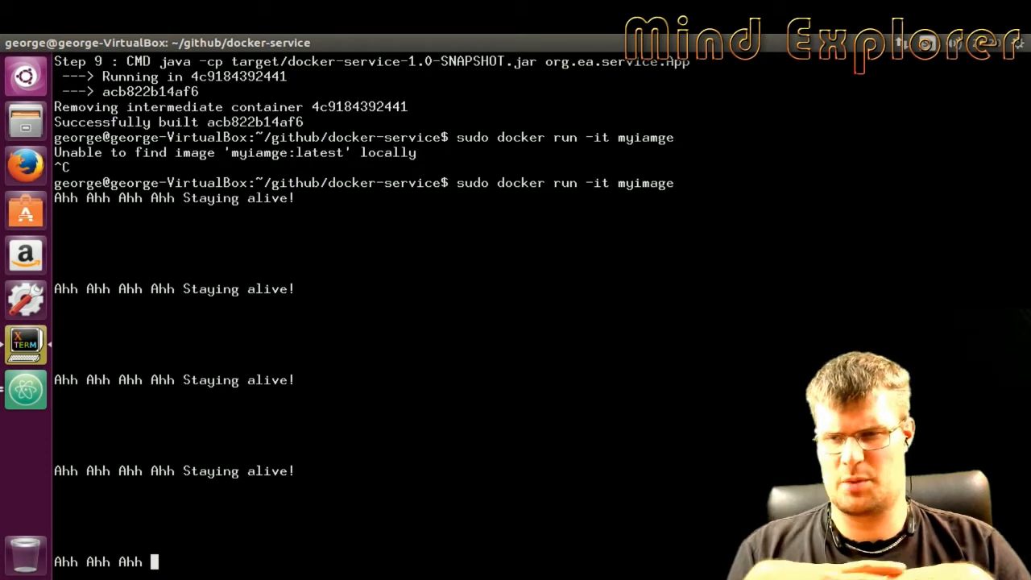